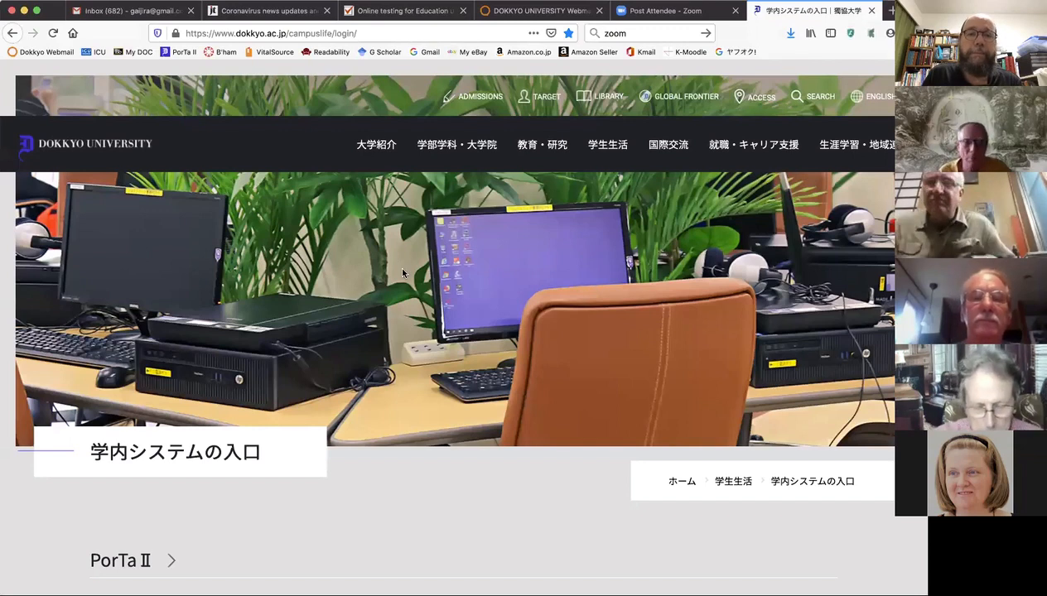
# Step: Log in to the PorTa II portal in English with username and password
pyautogui.scroll(-3)
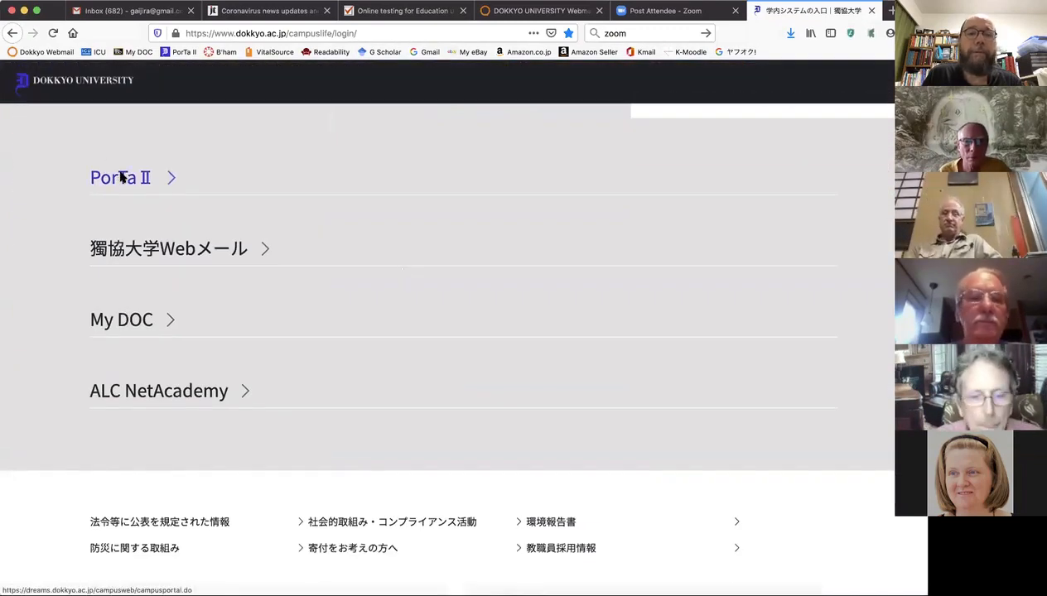
pyautogui.click(119, 177)
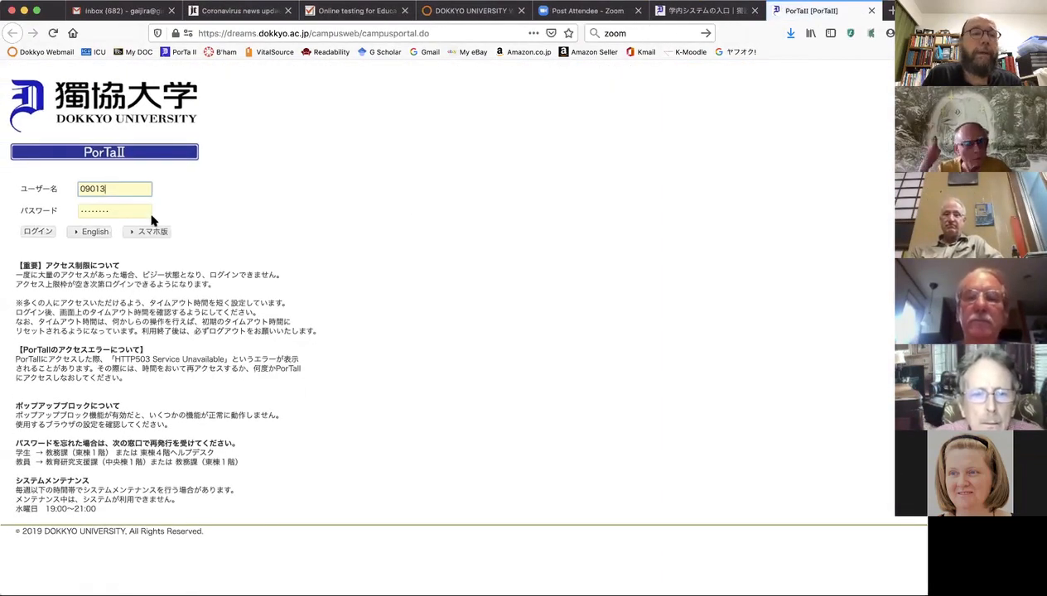
pyautogui.click(115, 210)
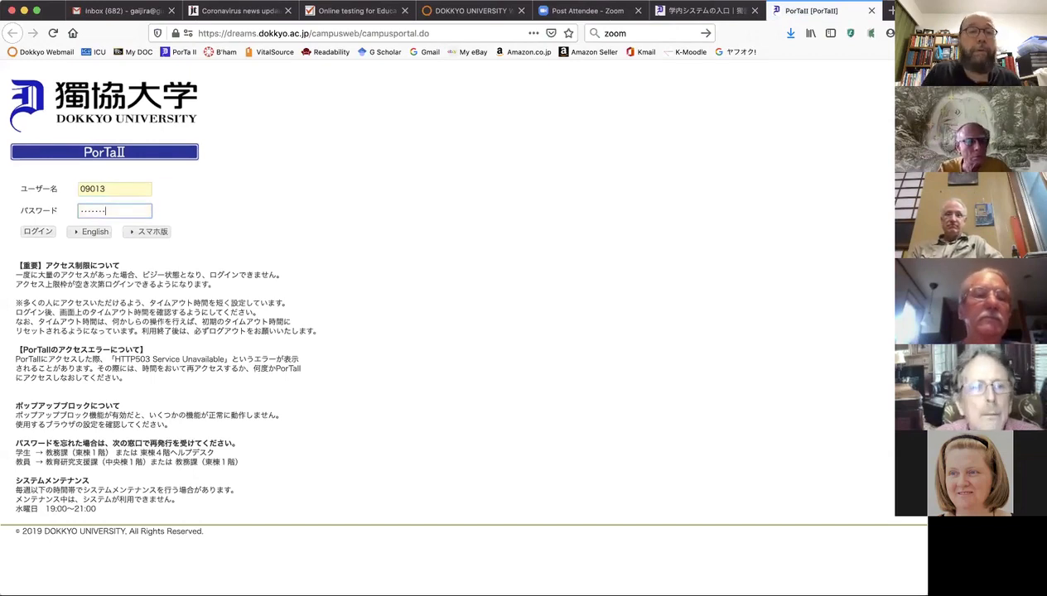
pyautogui.click(115, 211)
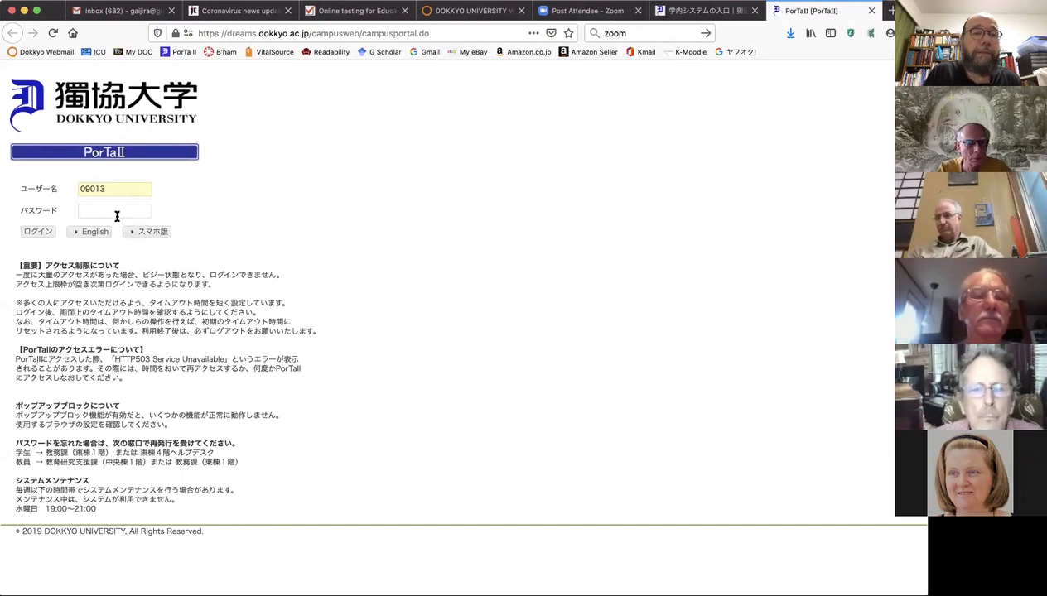
pyautogui.click(95, 232)
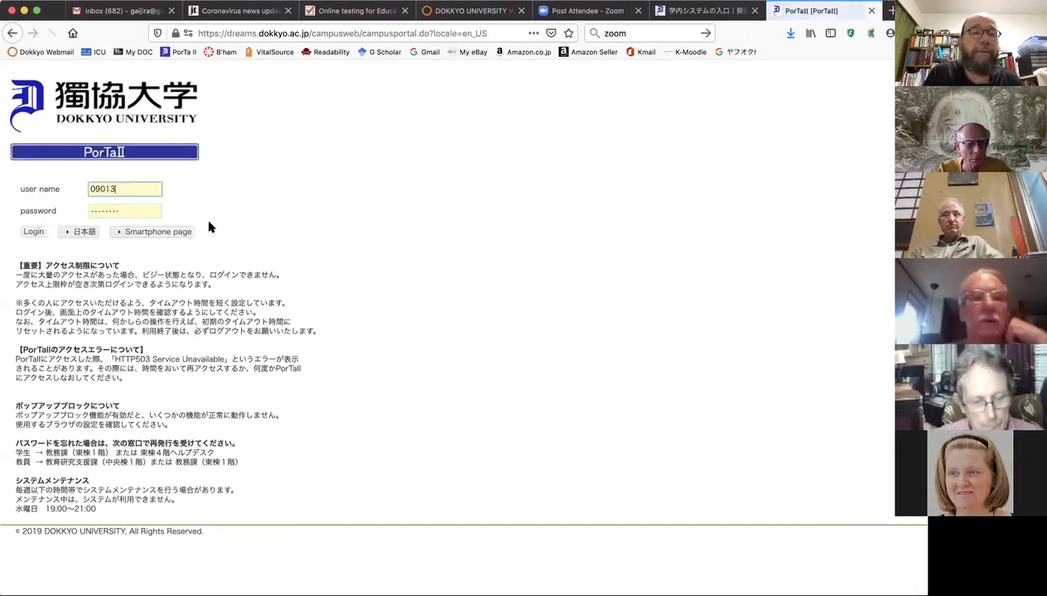
pyautogui.click(125, 210)
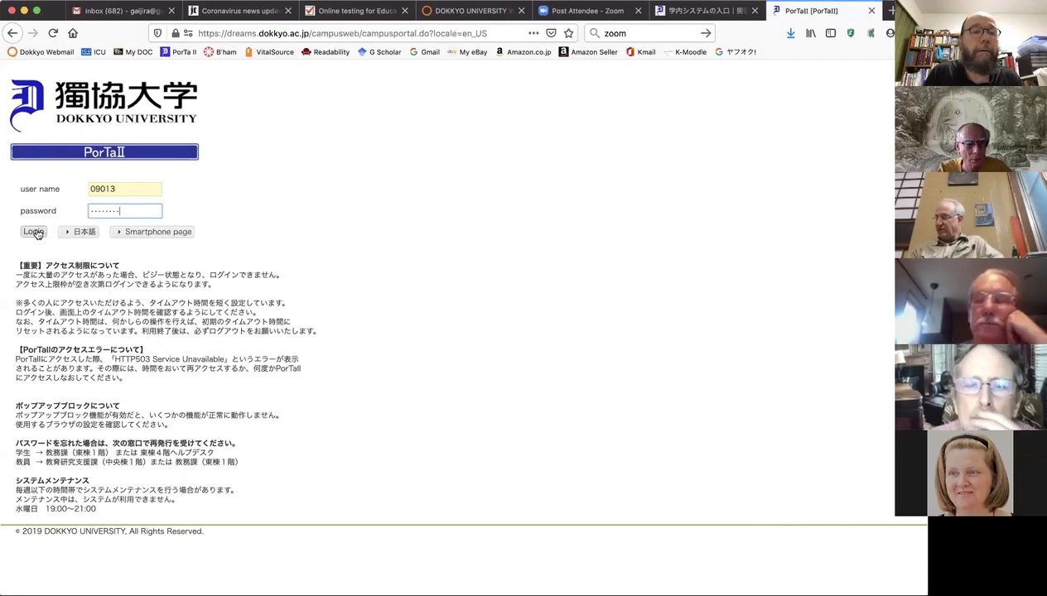
pyautogui.click(33, 232)
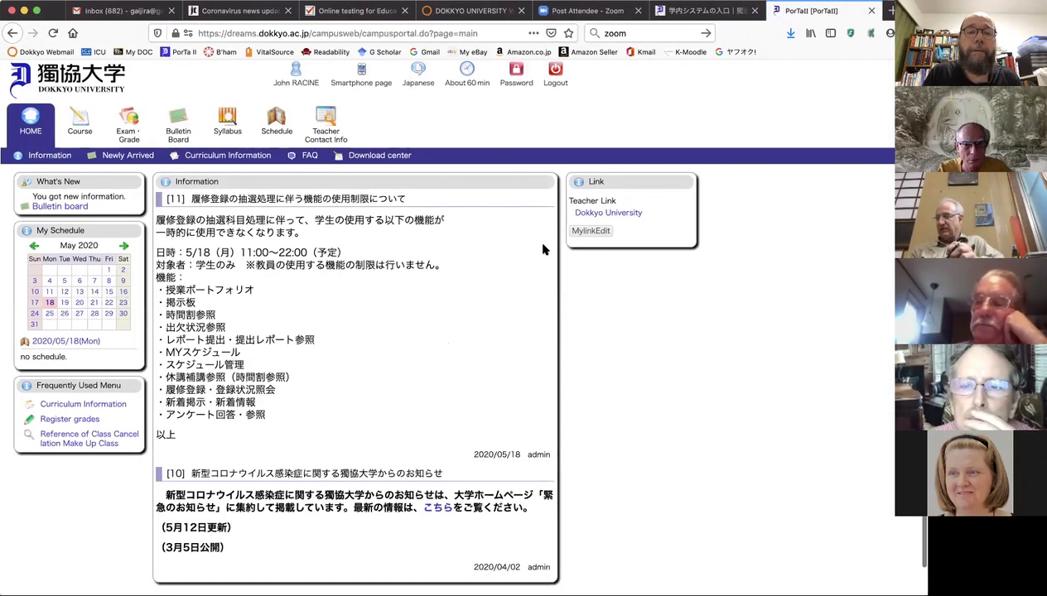
pyautogui.moveTo(430, 116)
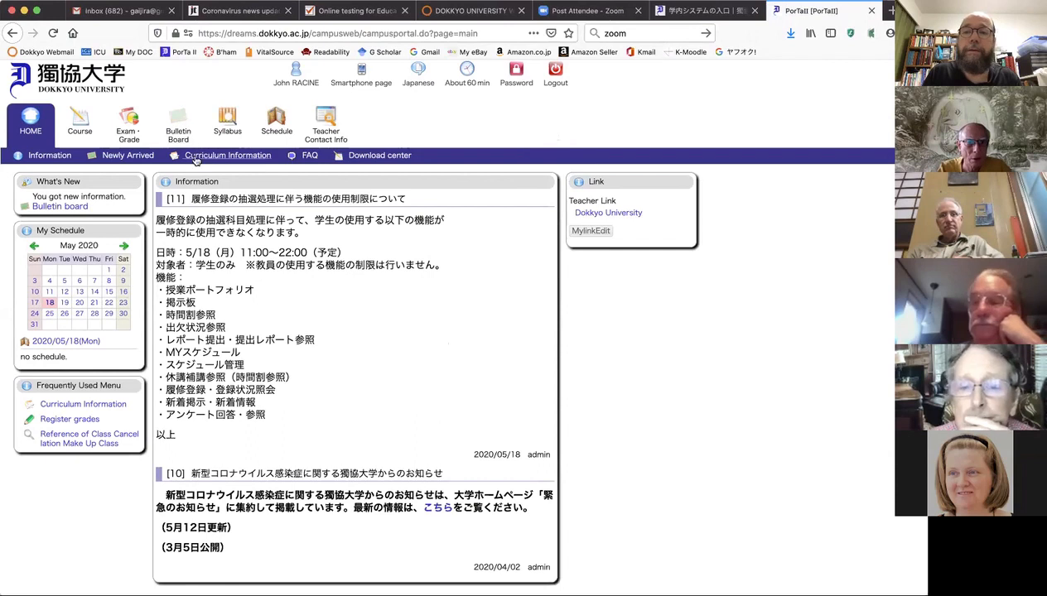
# Step: Show Curriculum Information and review the spring 2020 Teaching Courses table
pyautogui.click(226, 155)
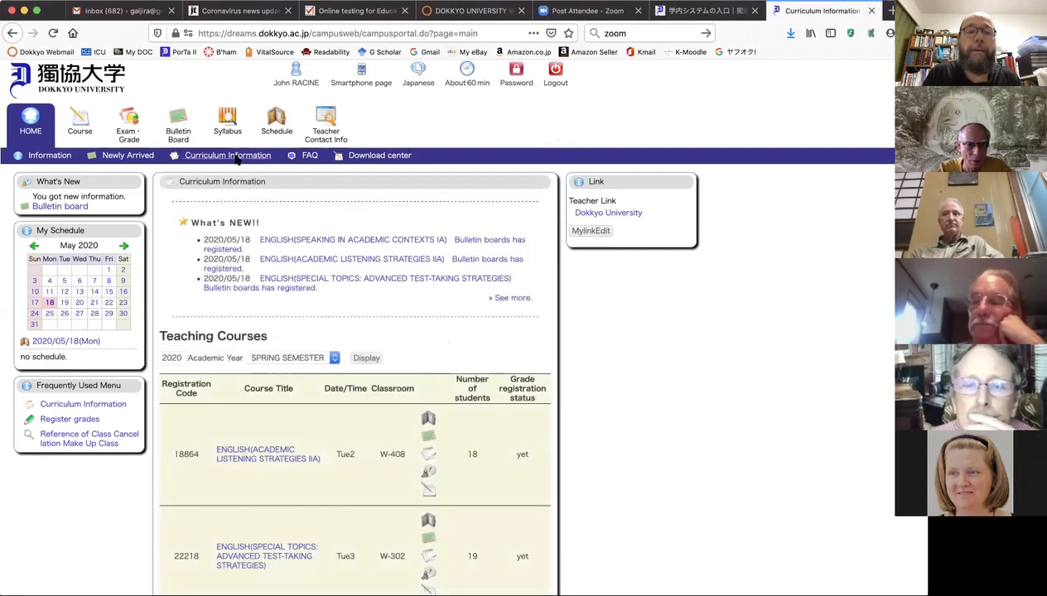
pyautogui.scroll(-3)
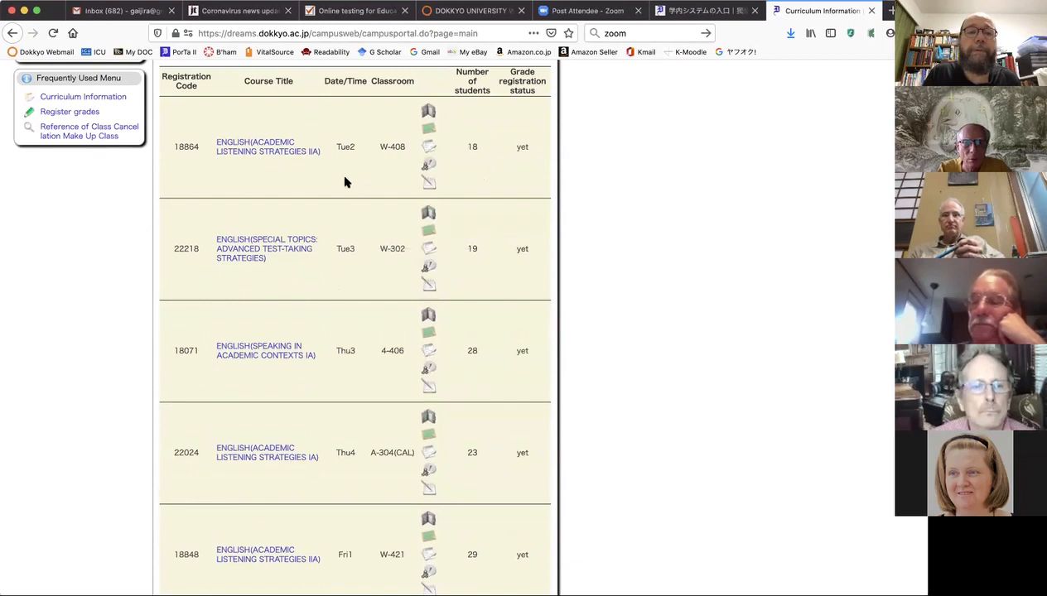
pyautogui.moveTo(322, 268)
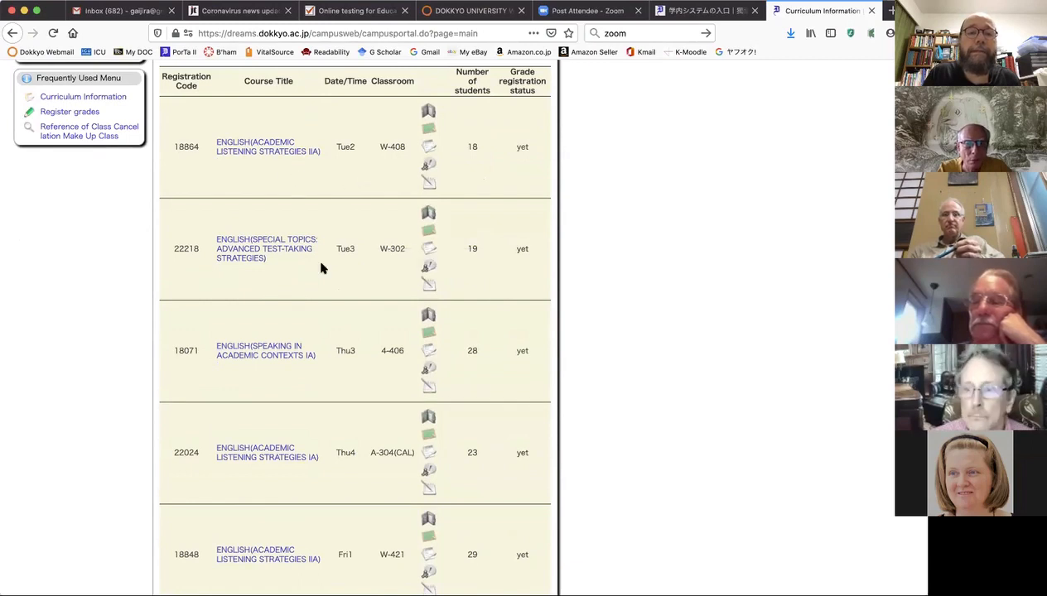
pyautogui.scroll(-3)
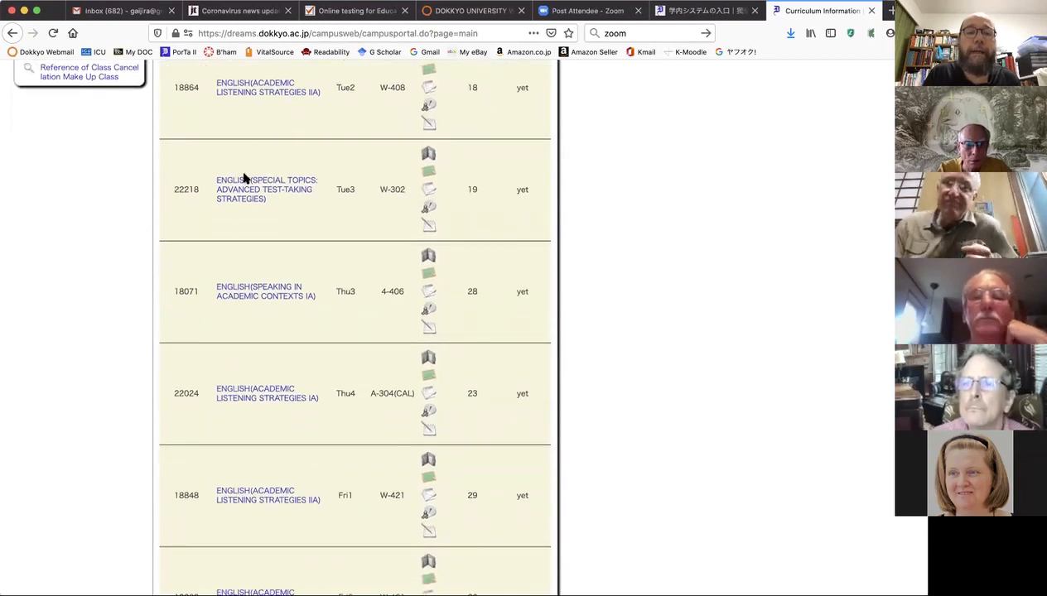
pyautogui.scroll(-3)
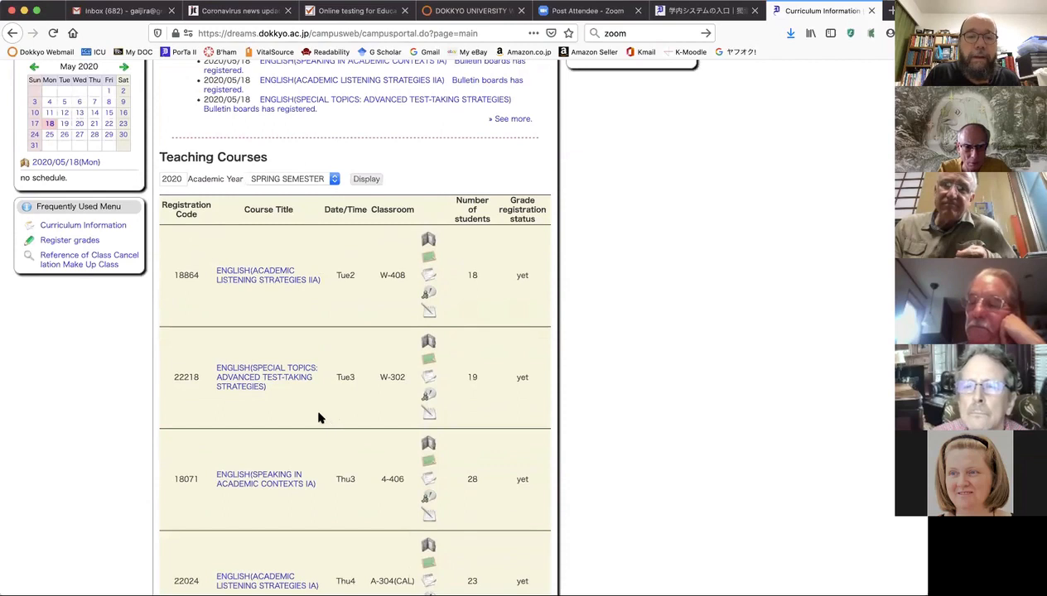
pyautogui.scroll(-3)
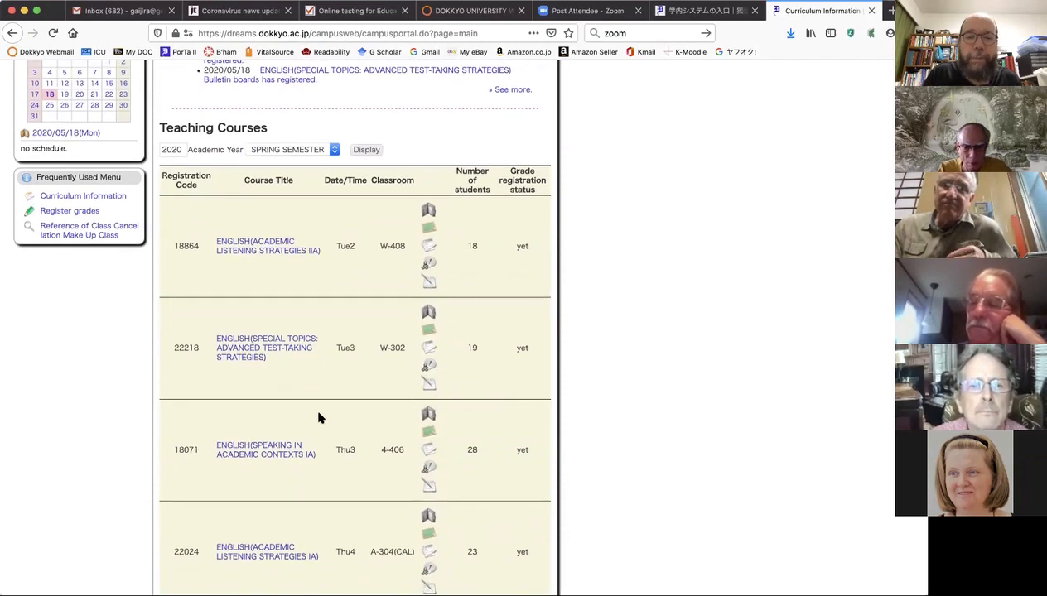
pyautogui.moveTo(313, 399)
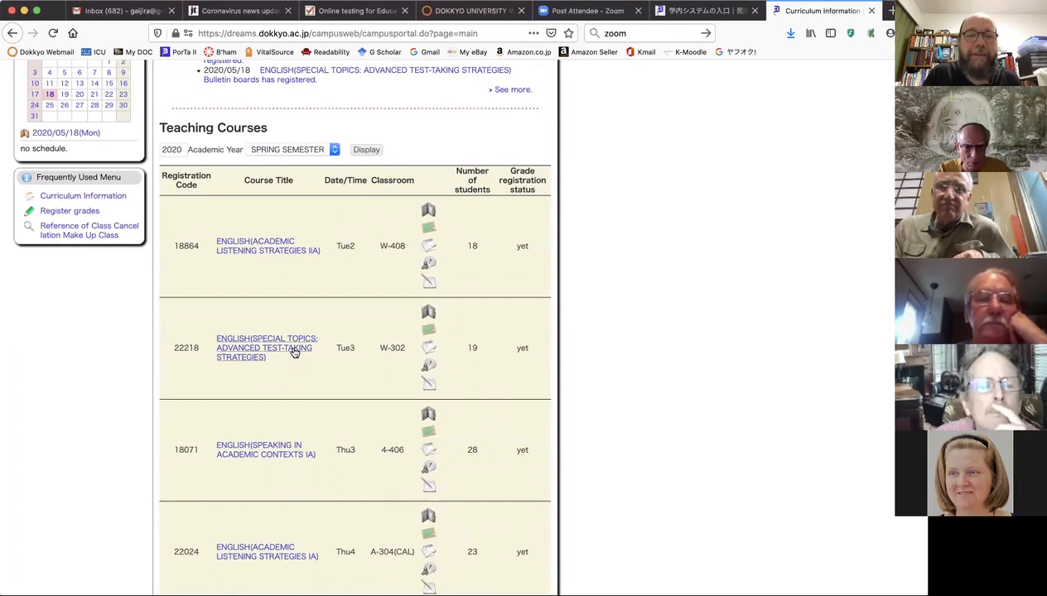
pyautogui.moveTo(293, 351)
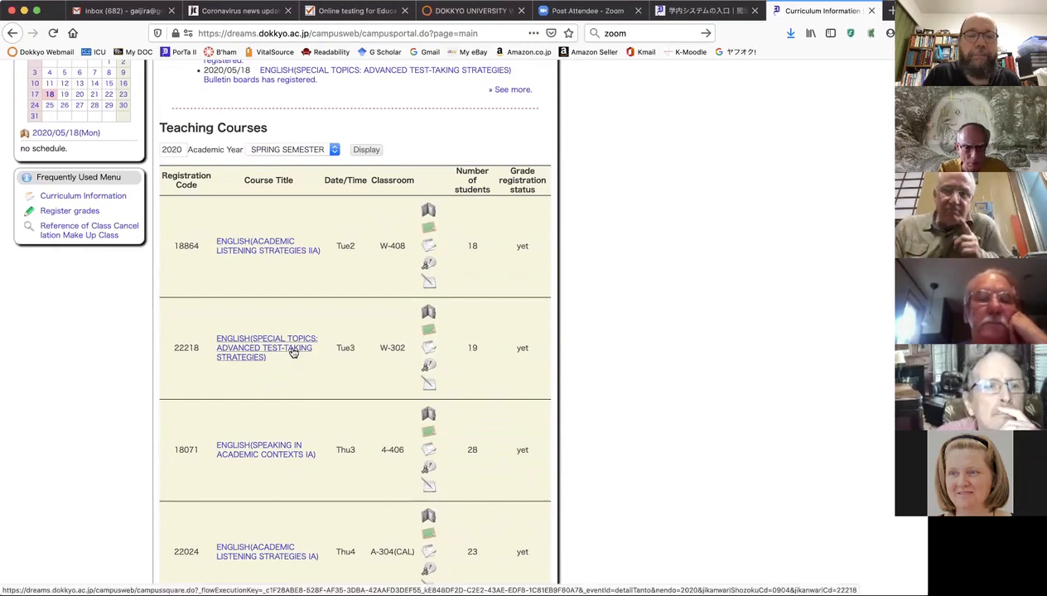
# Step: Open course 22218 Advanced Test-Taking Strategies and view its Bulletin boards section
pyautogui.click(266, 347)
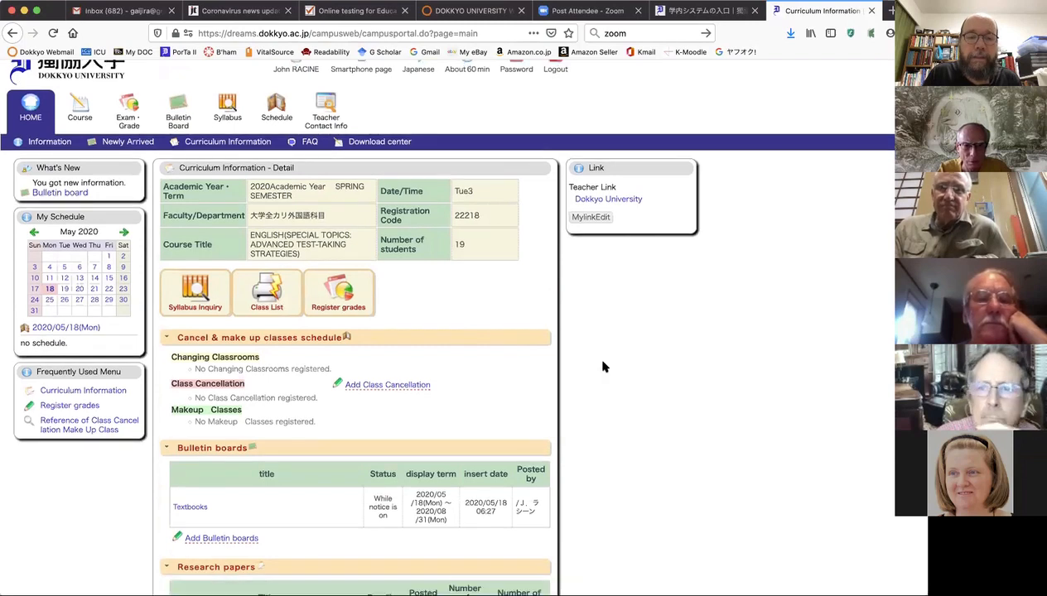
pyautogui.scroll(-3)
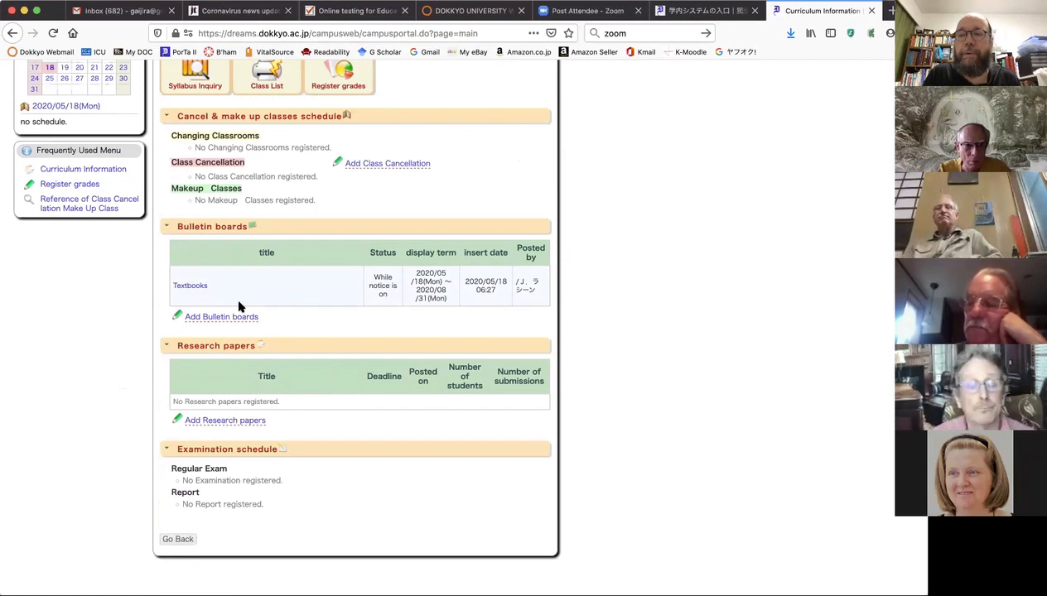
pyautogui.moveTo(291, 331)
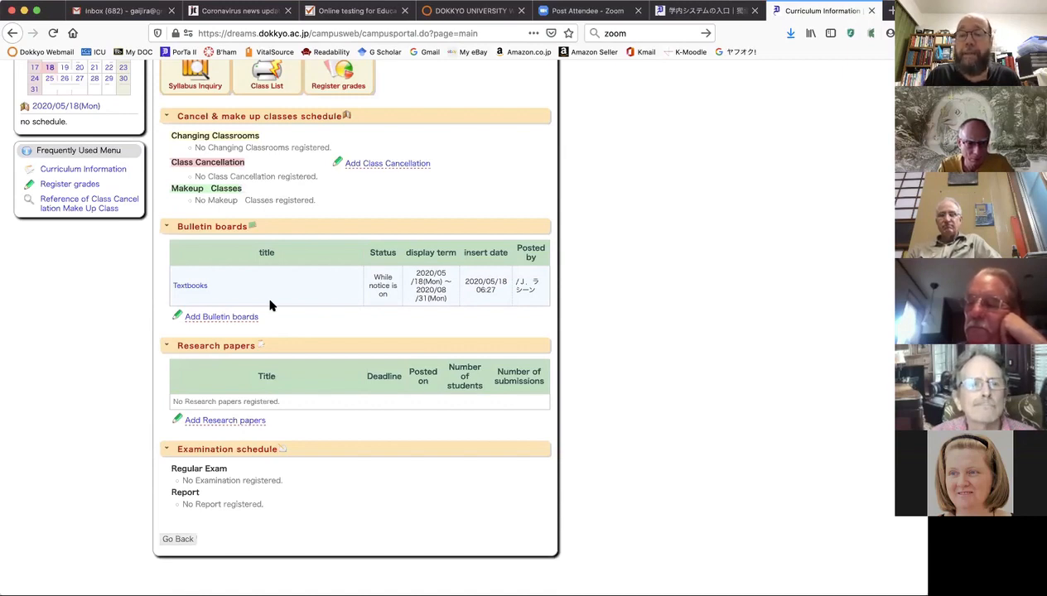
pyautogui.moveTo(255, 305)
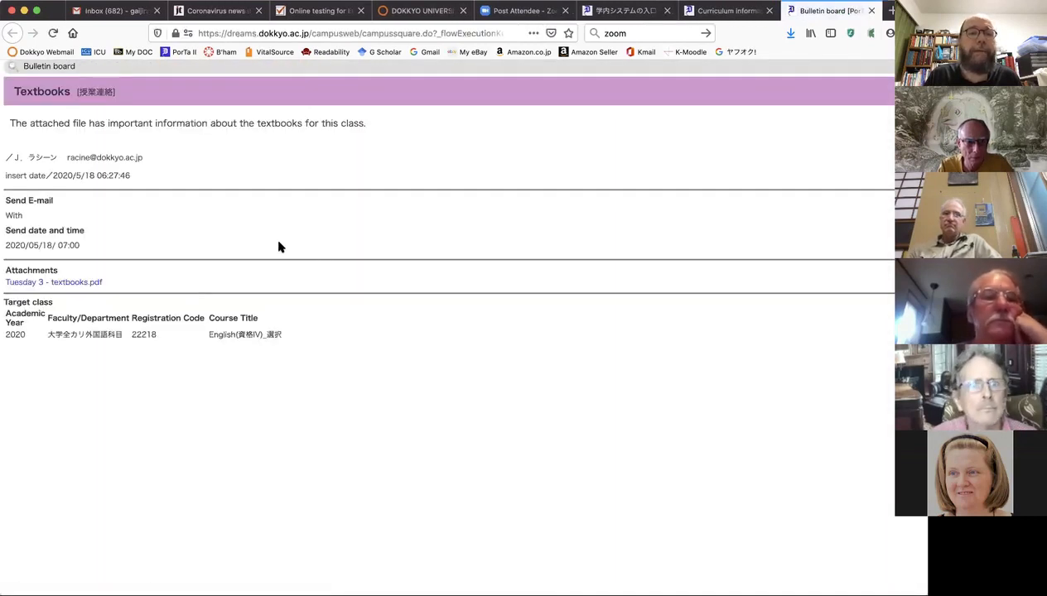
pyautogui.moveTo(53, 260)
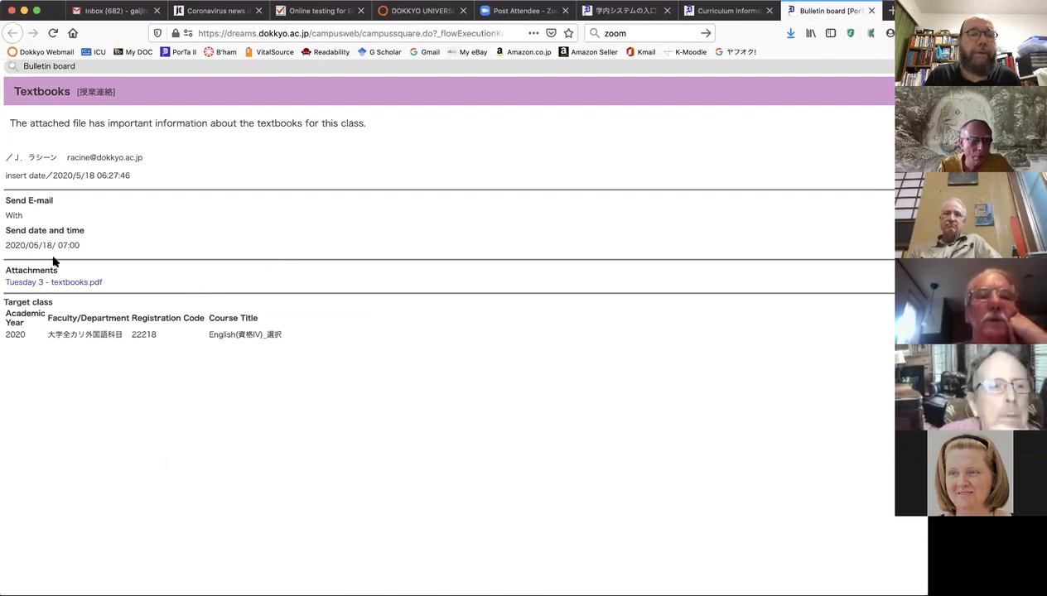
pyautogui.moveTo(87, 292)
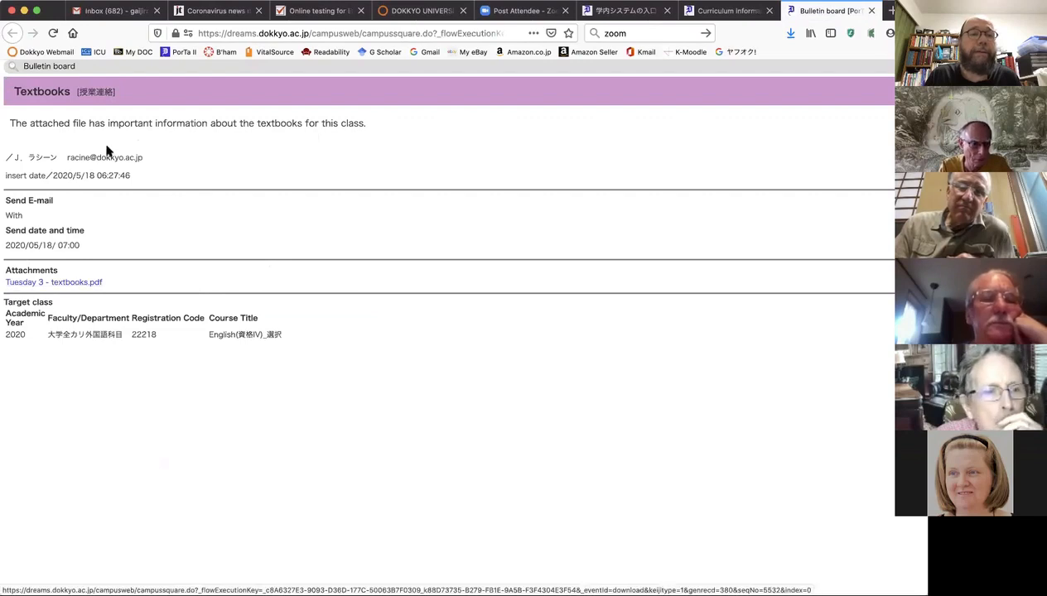
pyautogui.moveTo(98, 192)
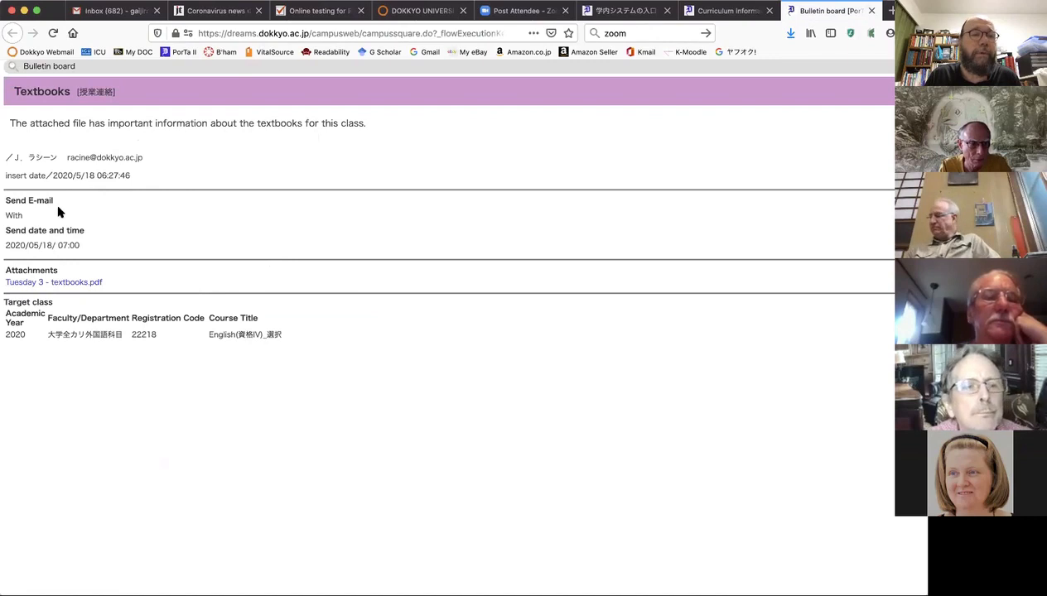
pyautogui.moveTo(27, 239)
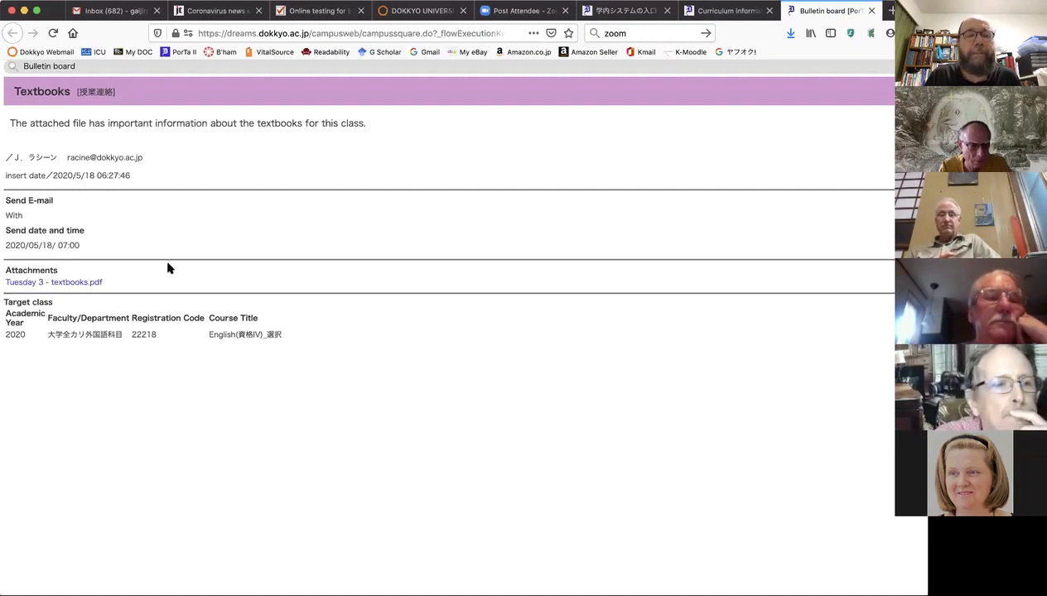
pyautogui.moveTo(77, 281)
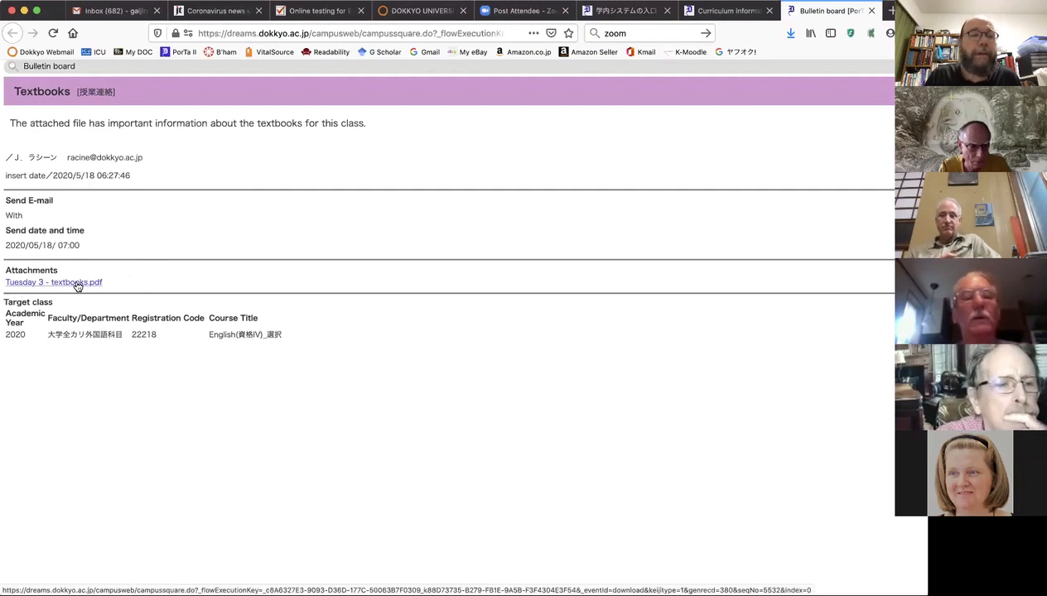
pyautogui.moveTo(20, 394)
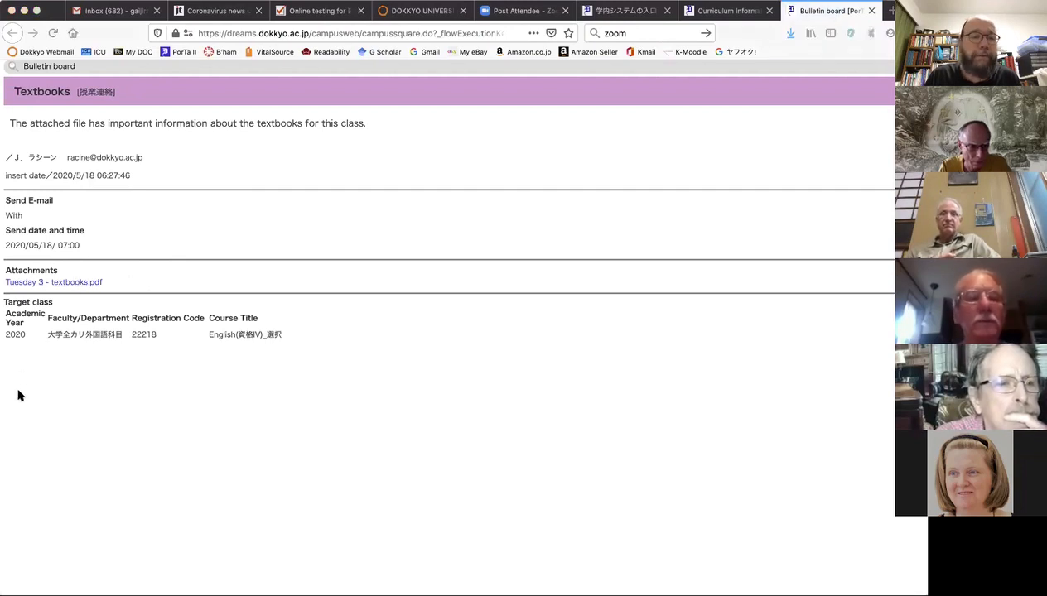
pyautogui.moveTo(238, 470)
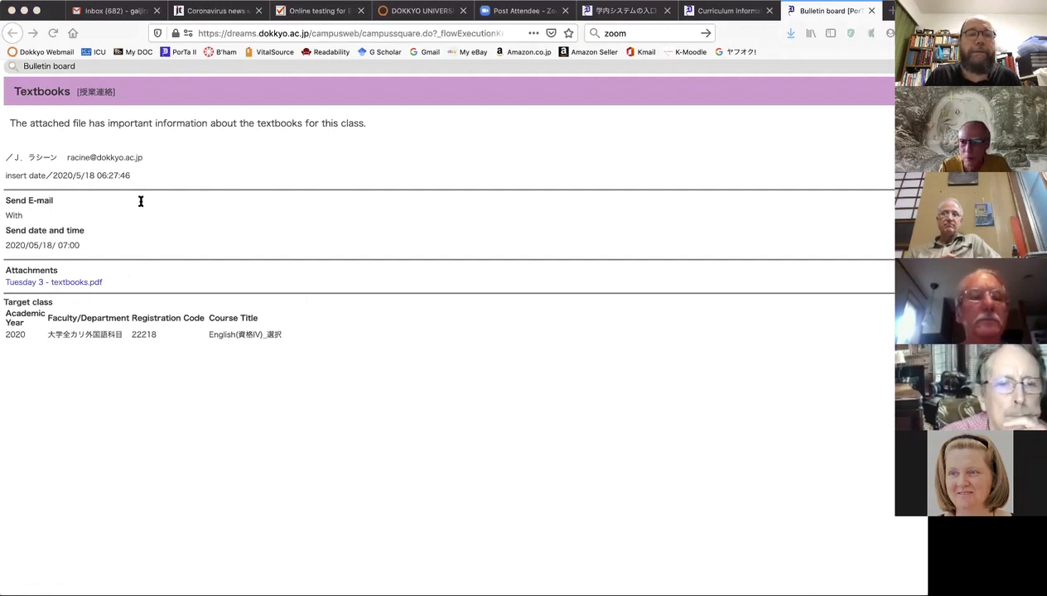
pyautogui.moveTo(67, 272)
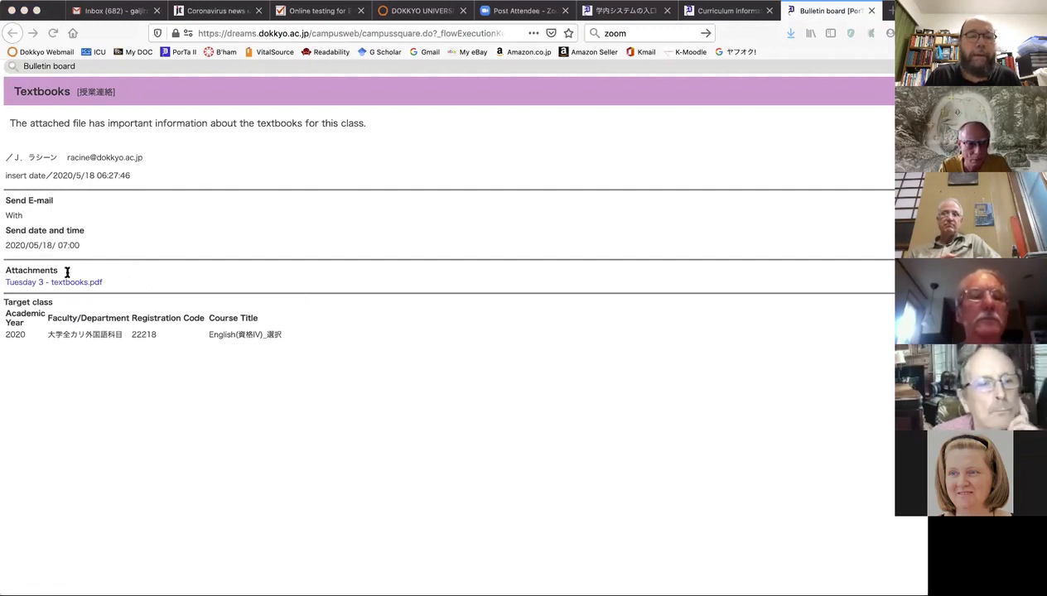
pyautogui.moveTo(189, 338)
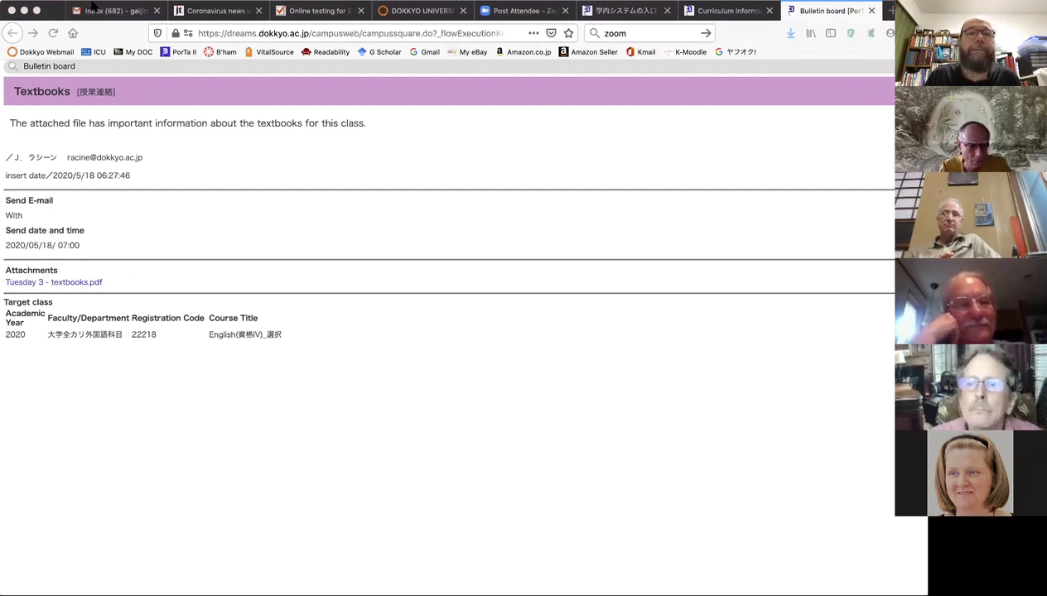
pyautogui.moveTo(649, 199)
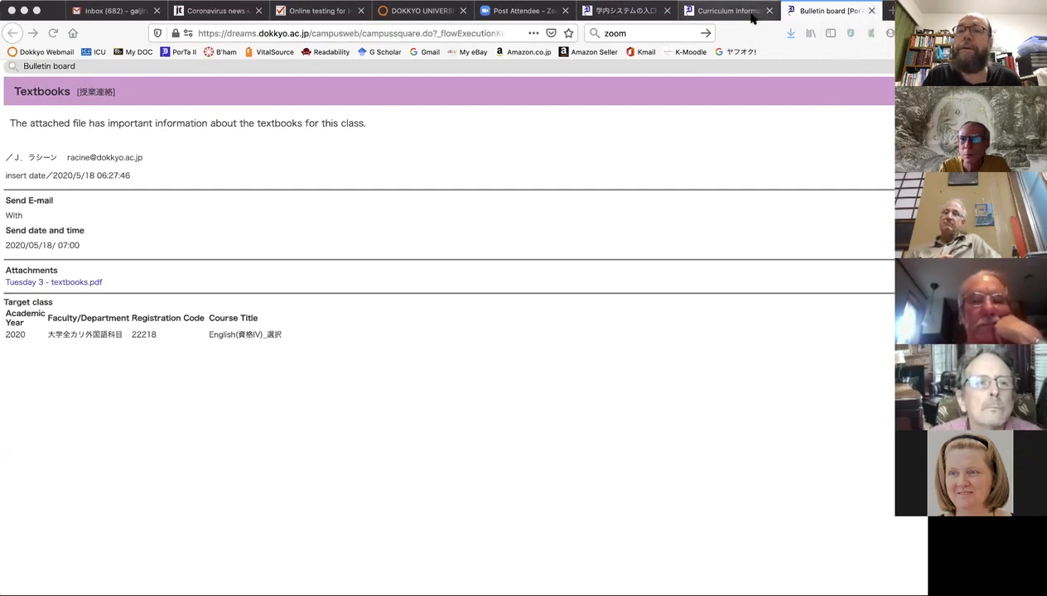
pyautogui.moveTo(276, 152)
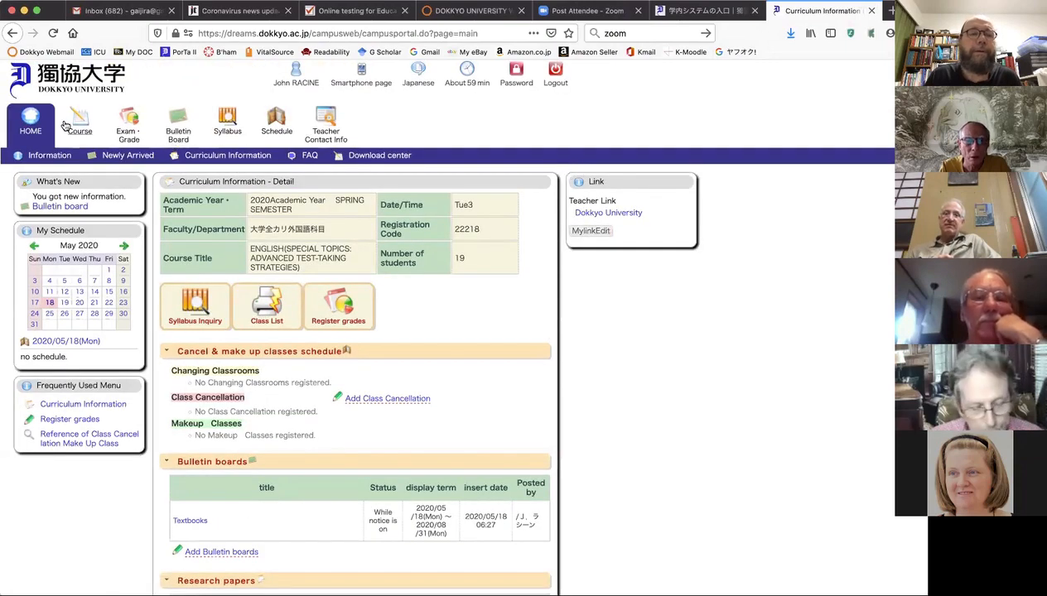
# Step: Return to HOME and reopen the Curriculum Information course listing
pyautogui.click(30, 125)
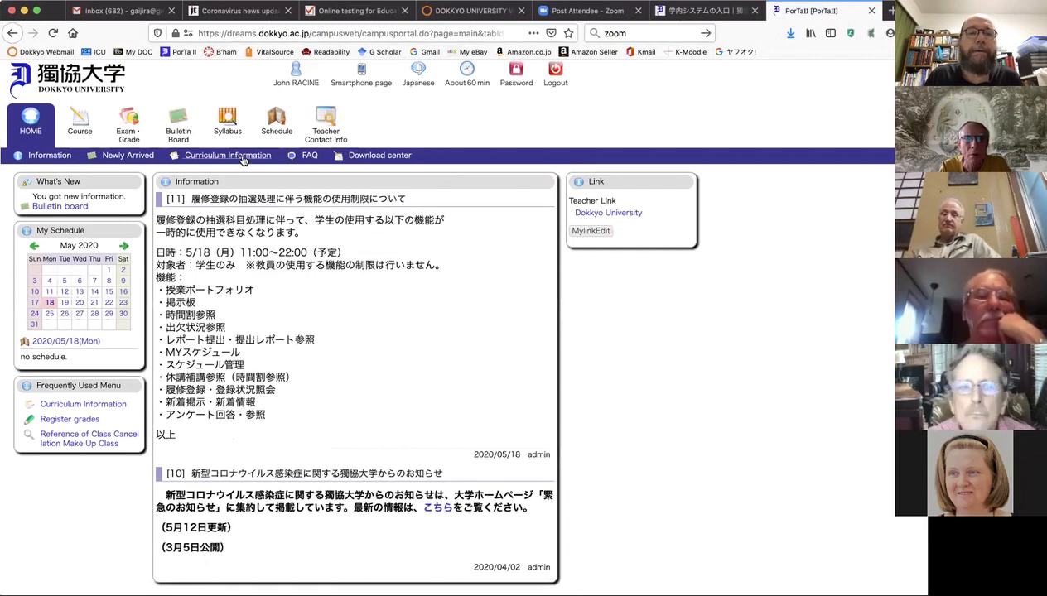
pyautogui.click(227, 156)
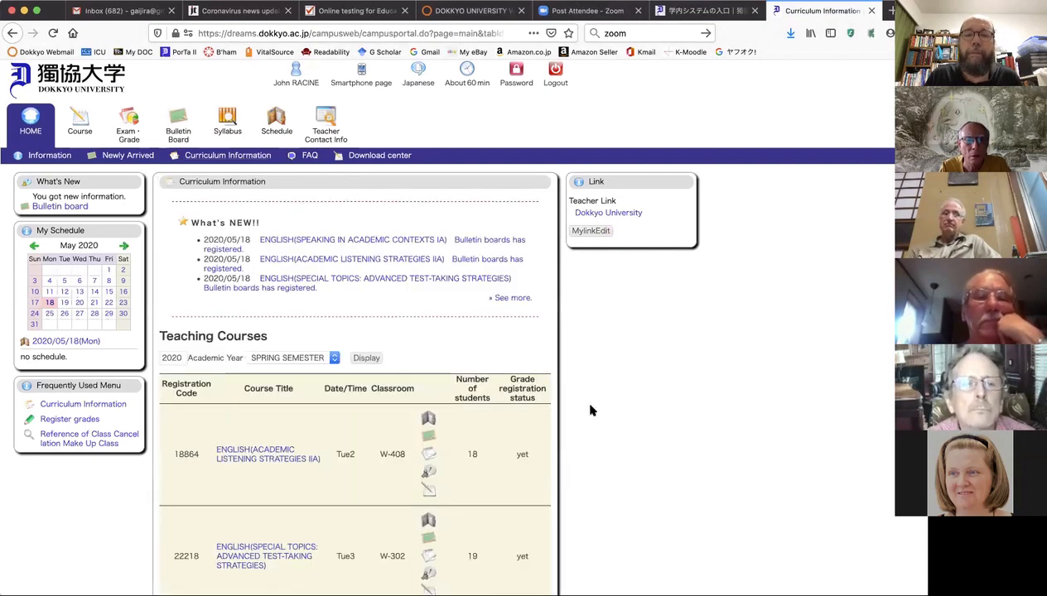
pyautogui.scroll(-3)
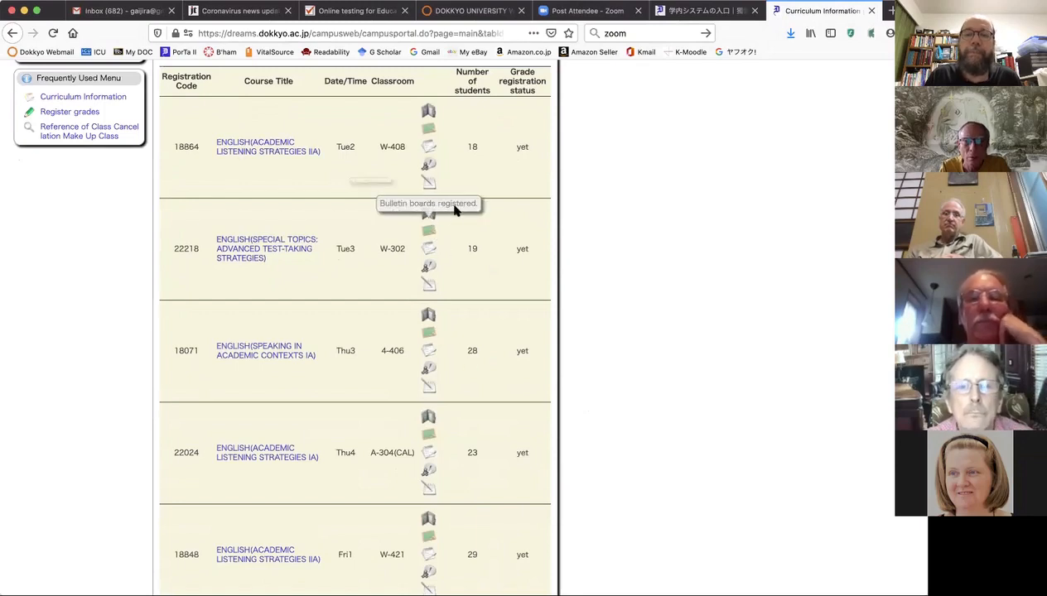
pyautogui.moveTo(427, 214)
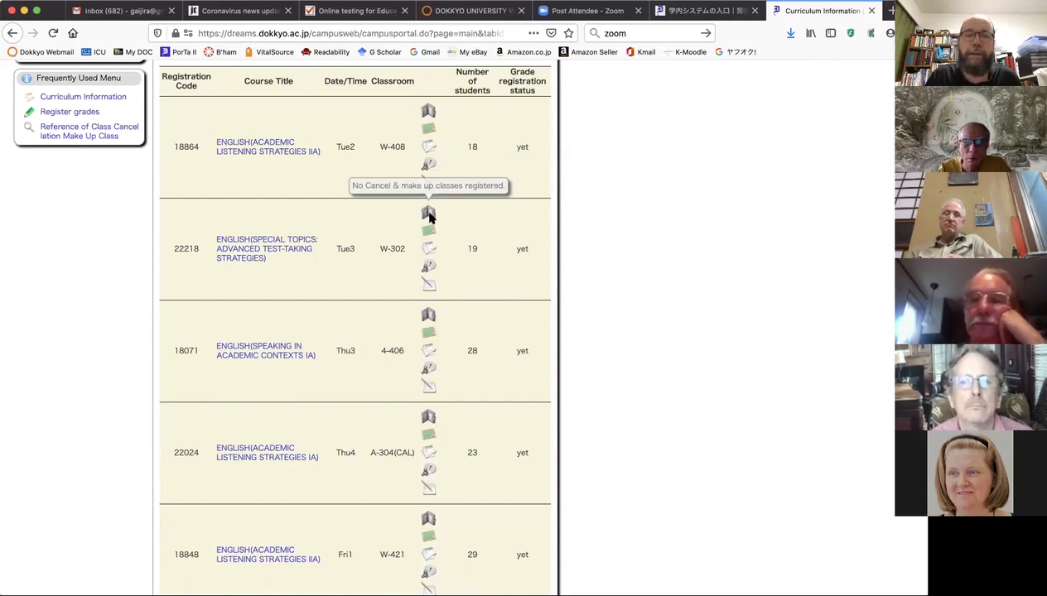
pyautogui.moveTo(428, 228)
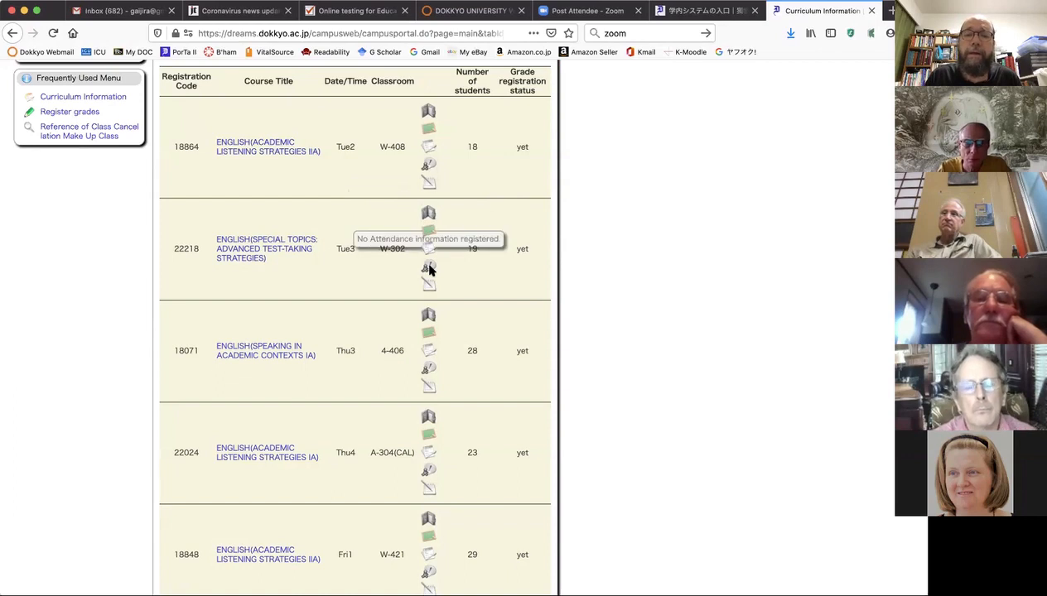
pyautogui.moveTo(429, 267)
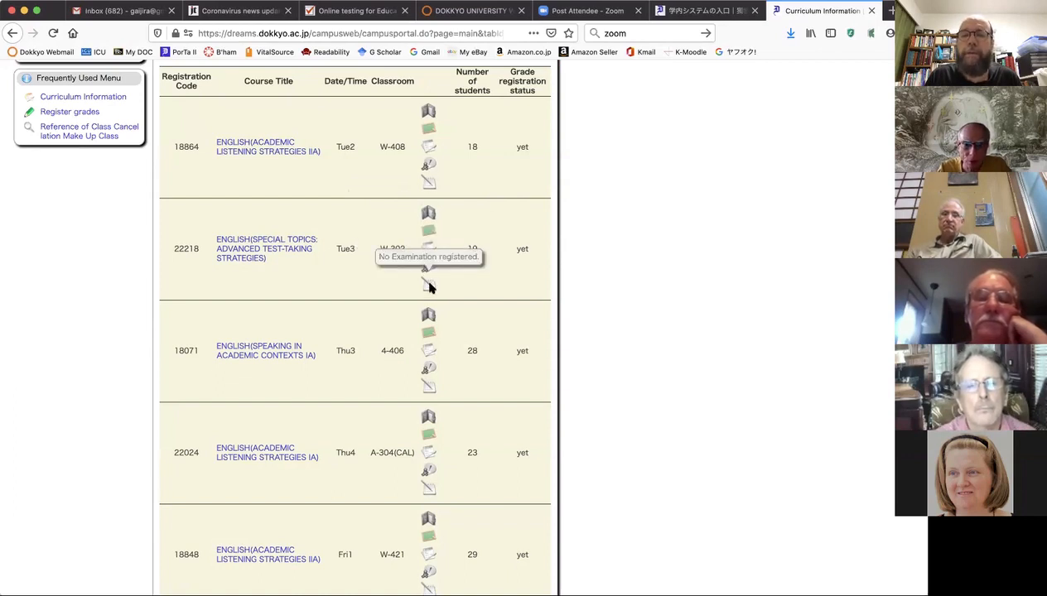
pyautogui.moveTo(522, 244)
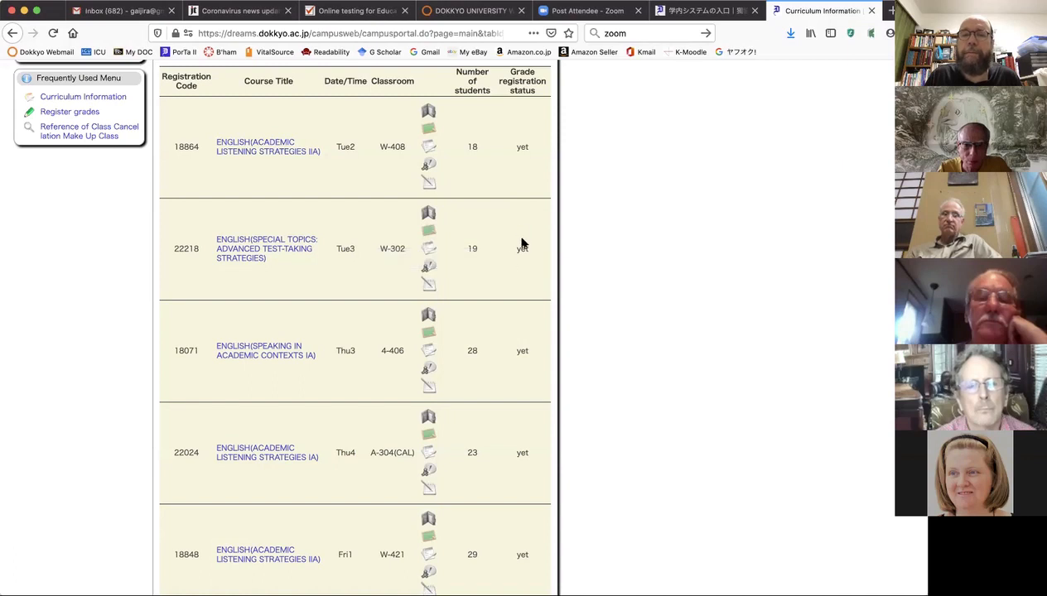
pyautogui.moveTo(451, 281)
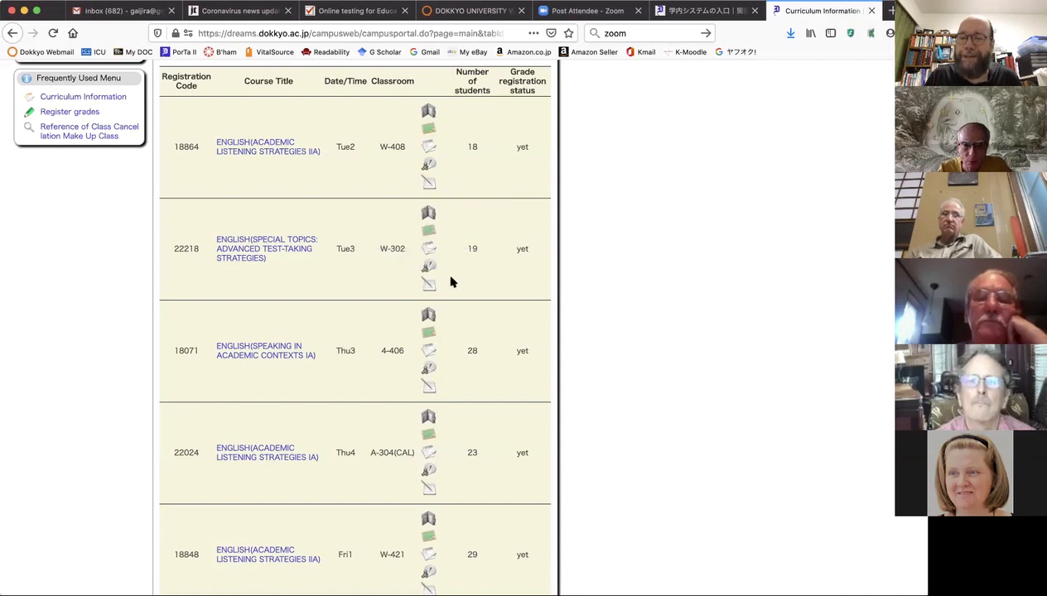
pyautogui.moveTo(274, 302)
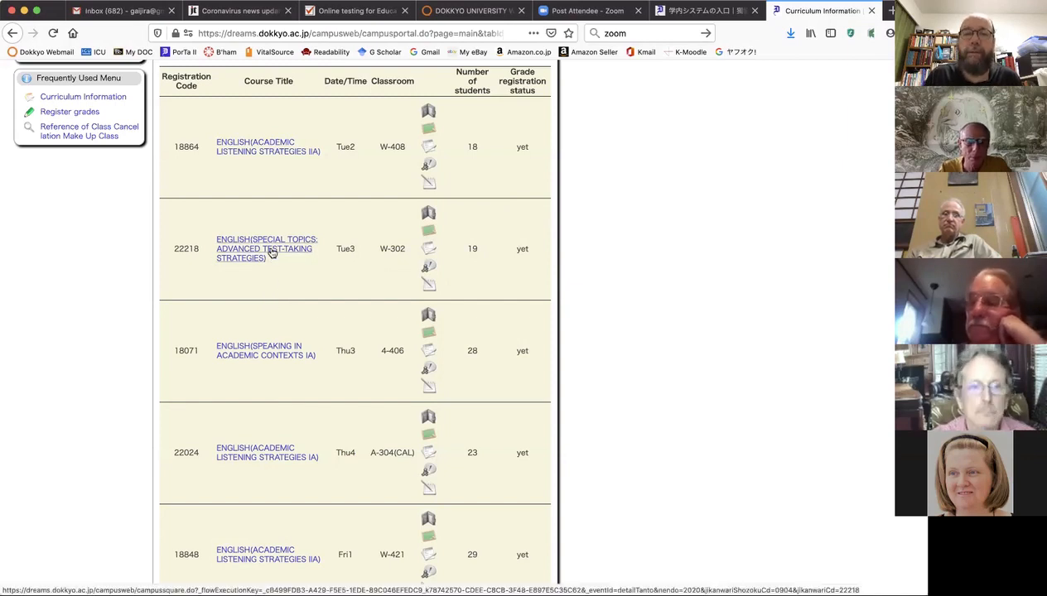
# Step: Reopen course 22218's detail page down to its Textbooks bulletin
pyautogui.click(267, 249)
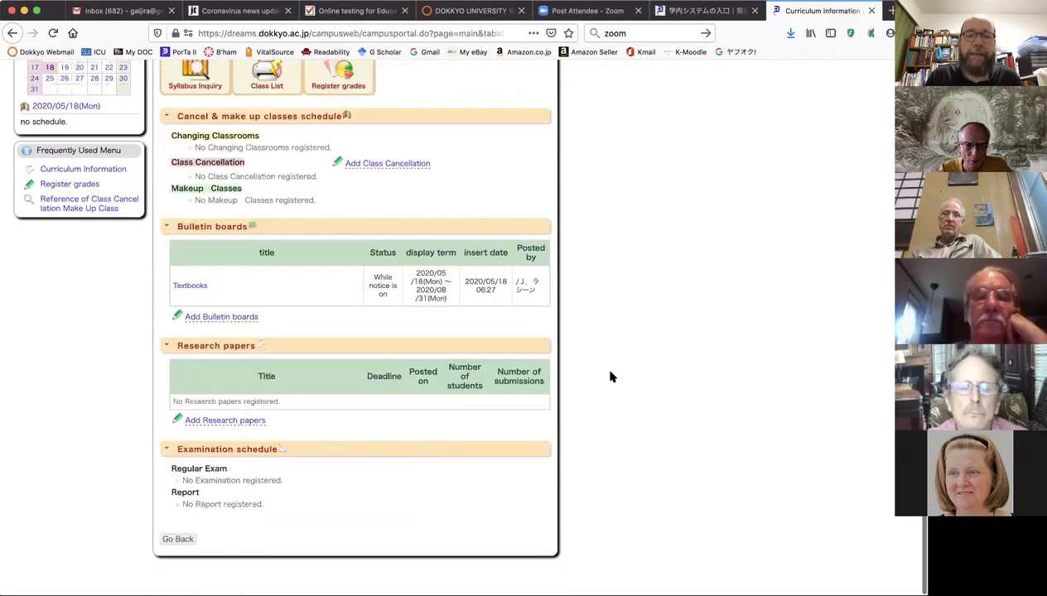
pyautogui.moveTo(313, 223)
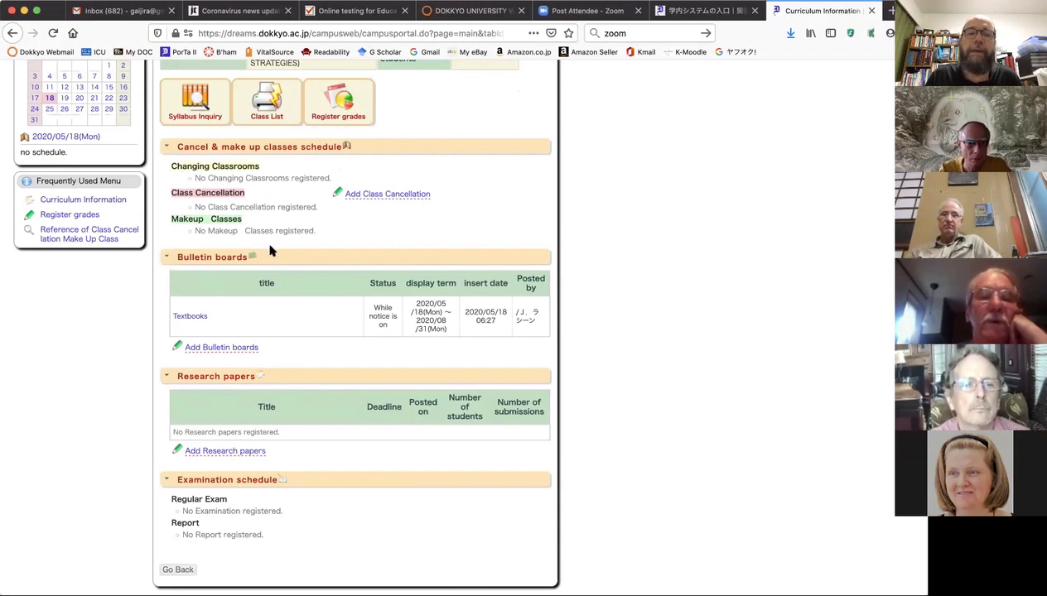
pyautogui.moveTo(232, 278)
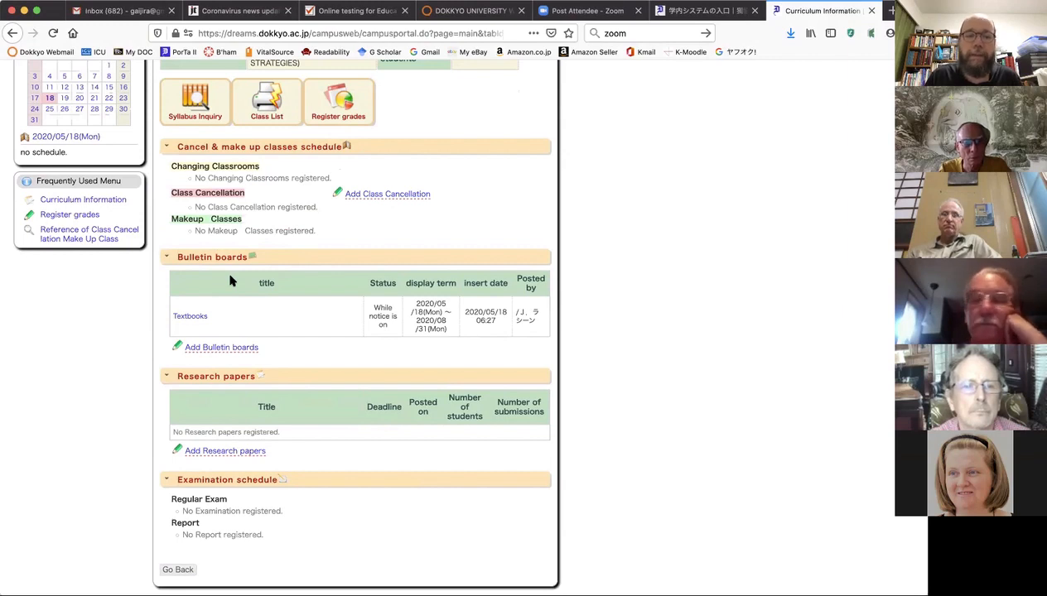
pyautogui.scroll(-3)
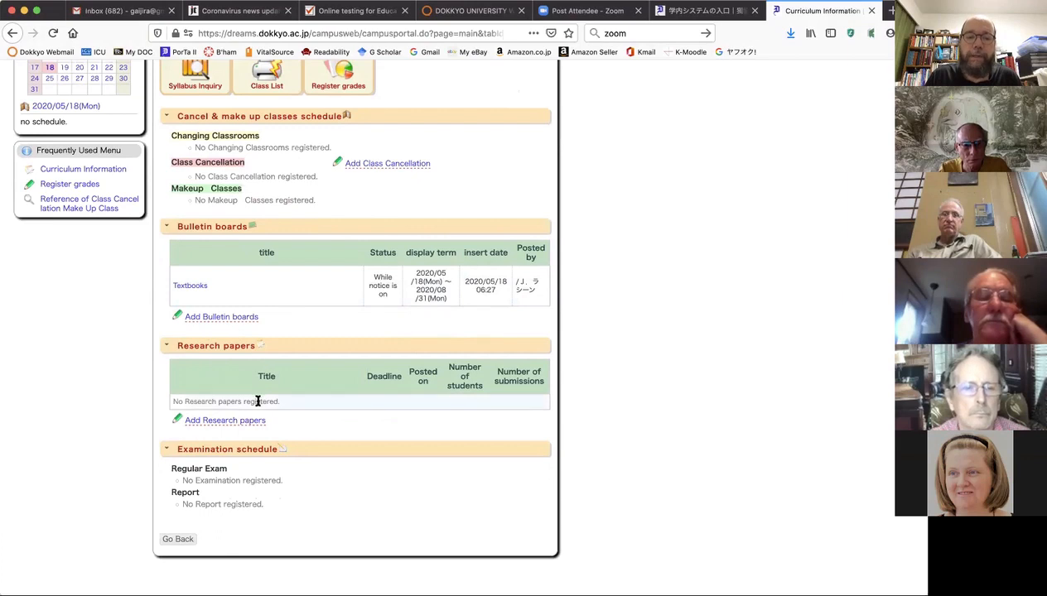
pyautogui.moveTo(279, 366)
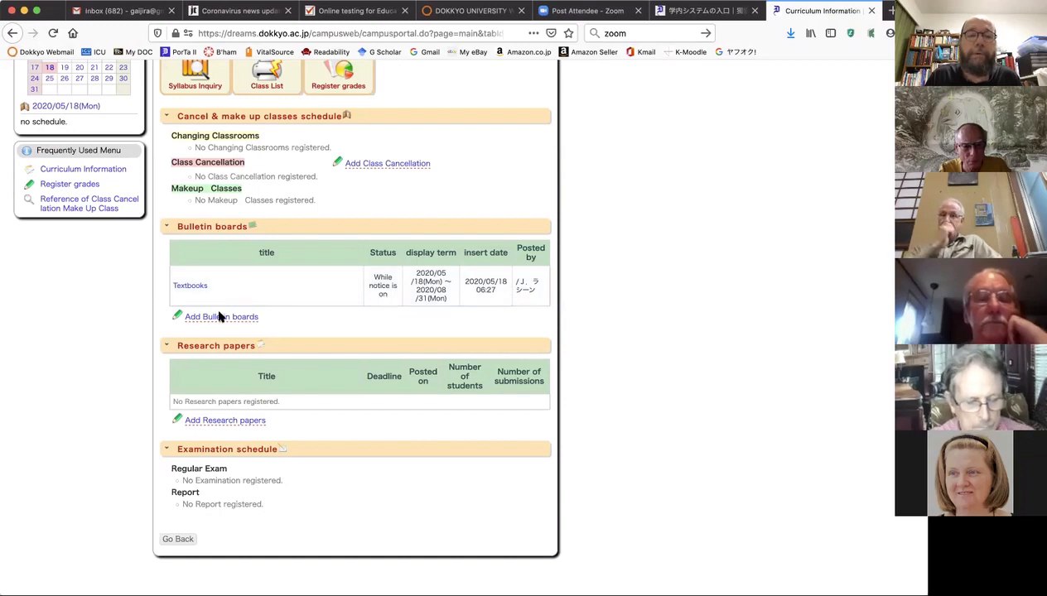
pyautogui.moveTo(222, 317)
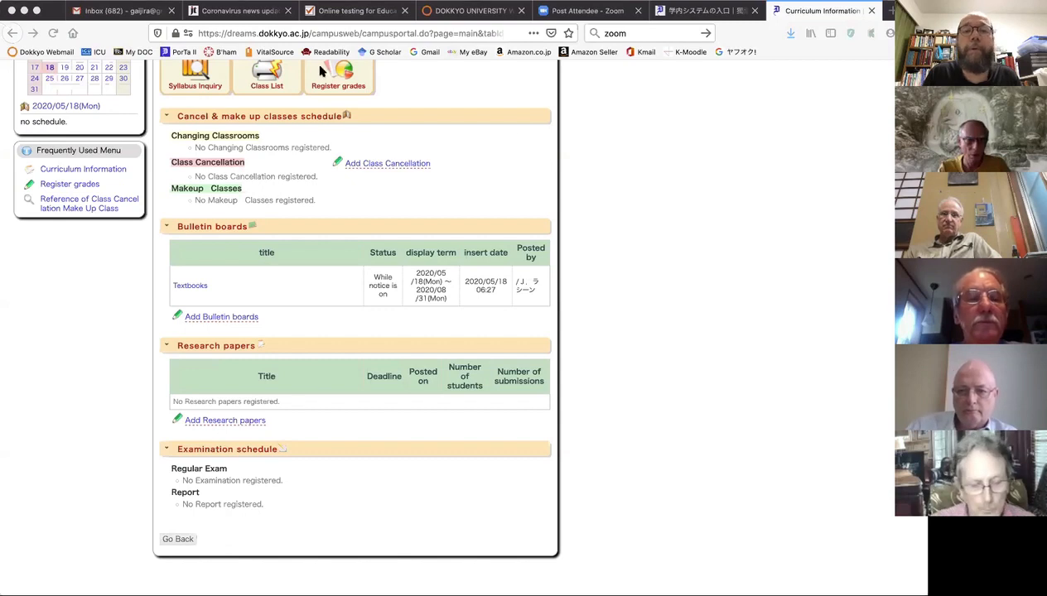
pyautogui.moveTo(322, 69)
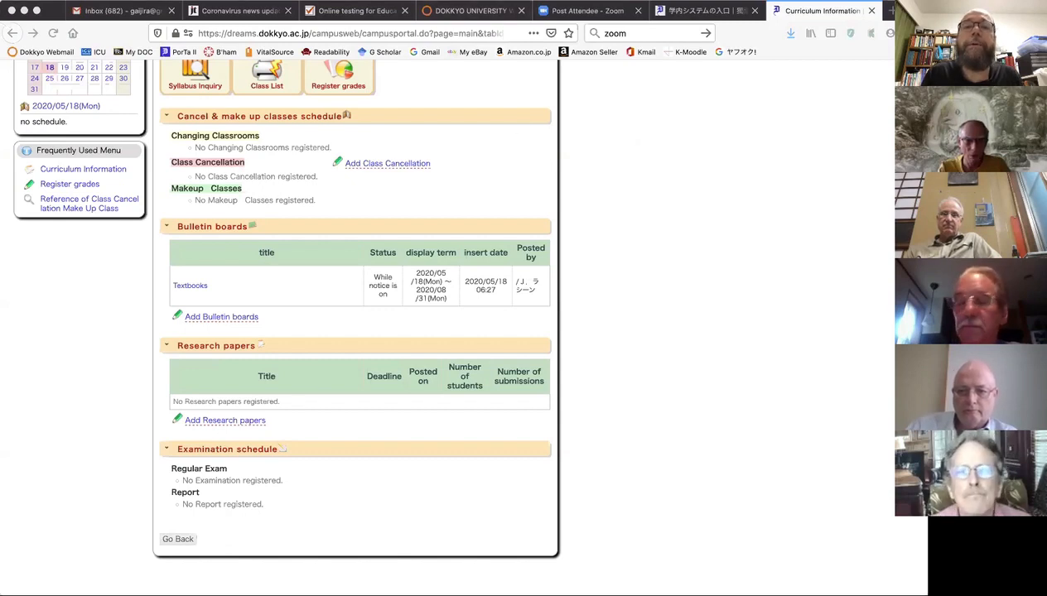
# Step: Add a bulletin titled 'Syllabus' with details 'attached. This is the newest ve...'
pyautogui.click(222, 316)
pyautogui.write('Please find your syllabus')
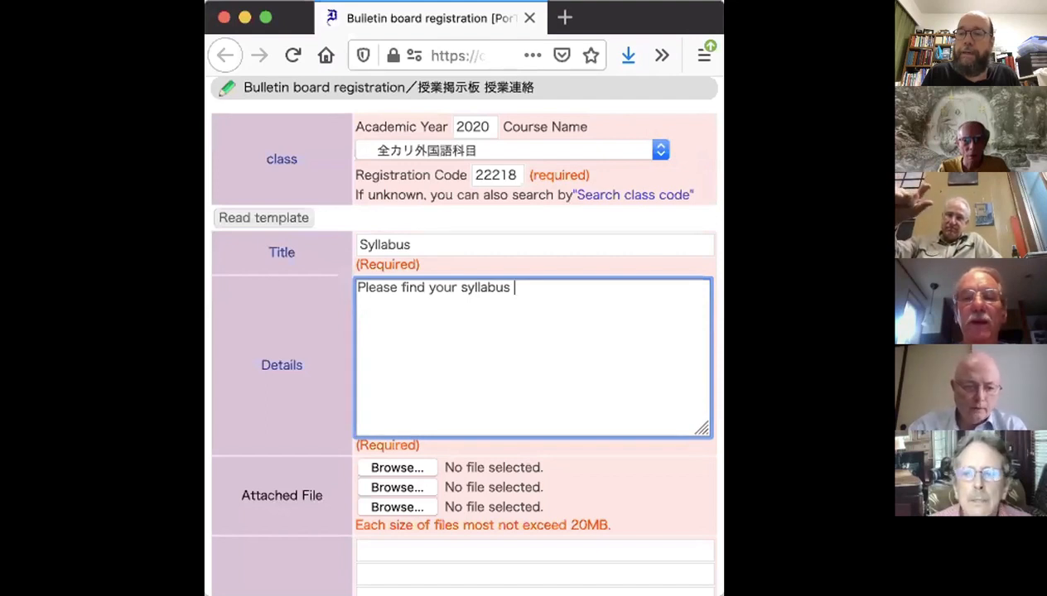
pyautogui.press('Backspace')
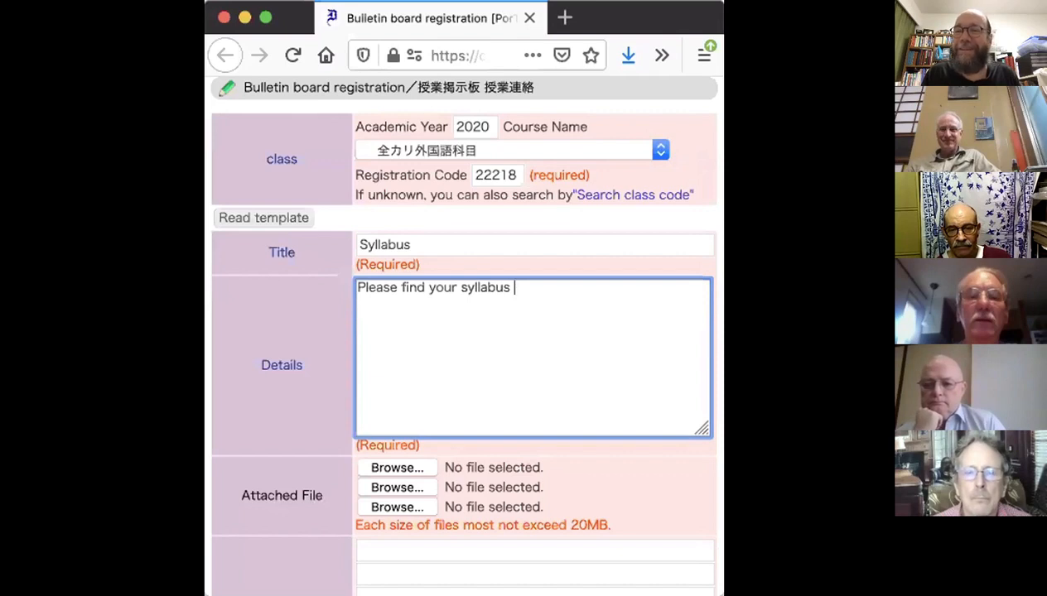
pyautogui.moveTo(487, 346)
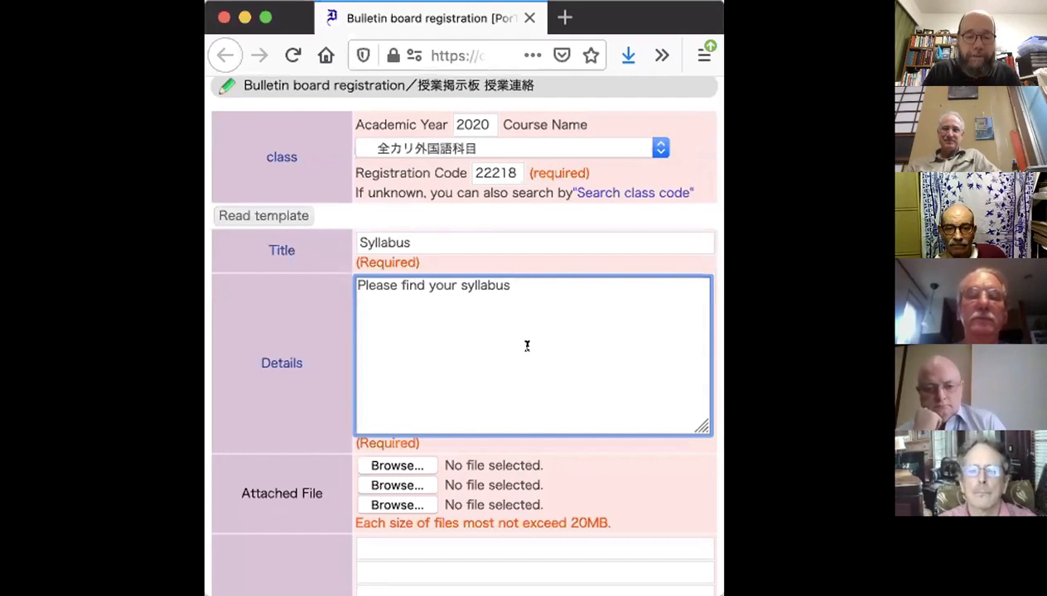
pyautogui.moveTo(579, 305)
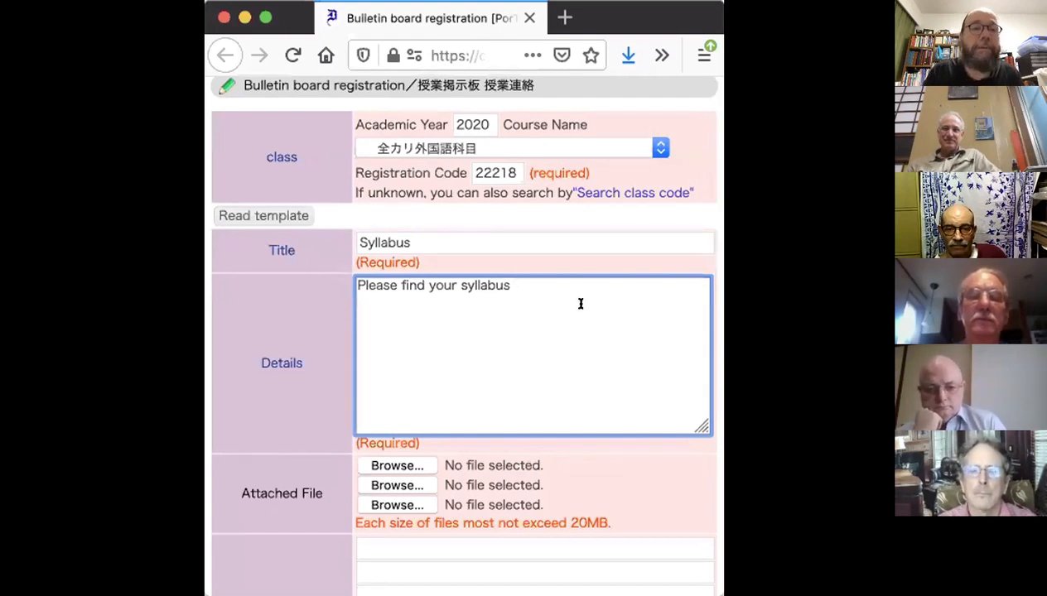
pyautogui.write('a')
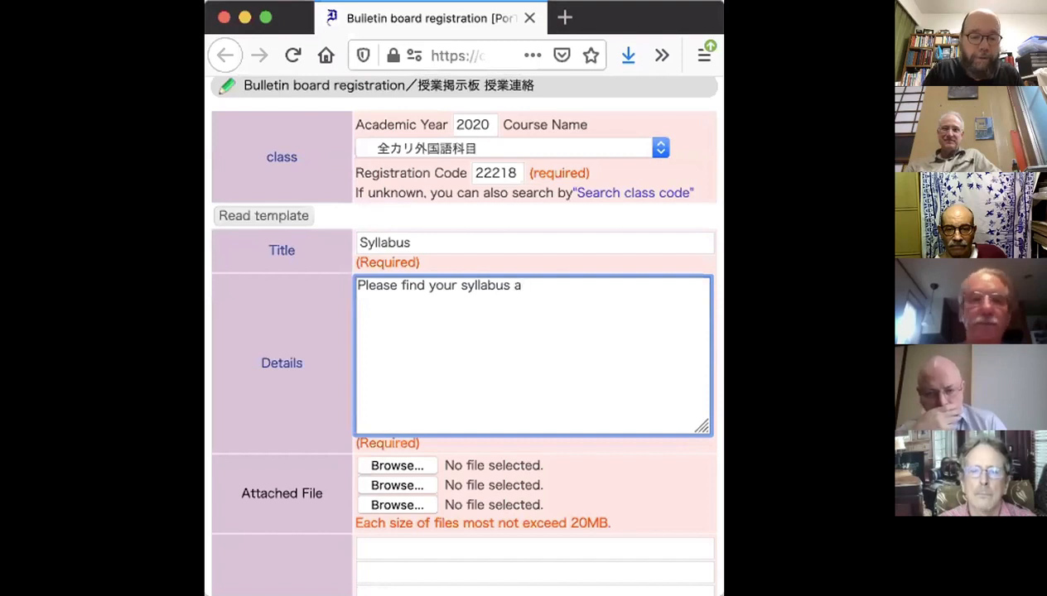
pyautogui.write('ttached')
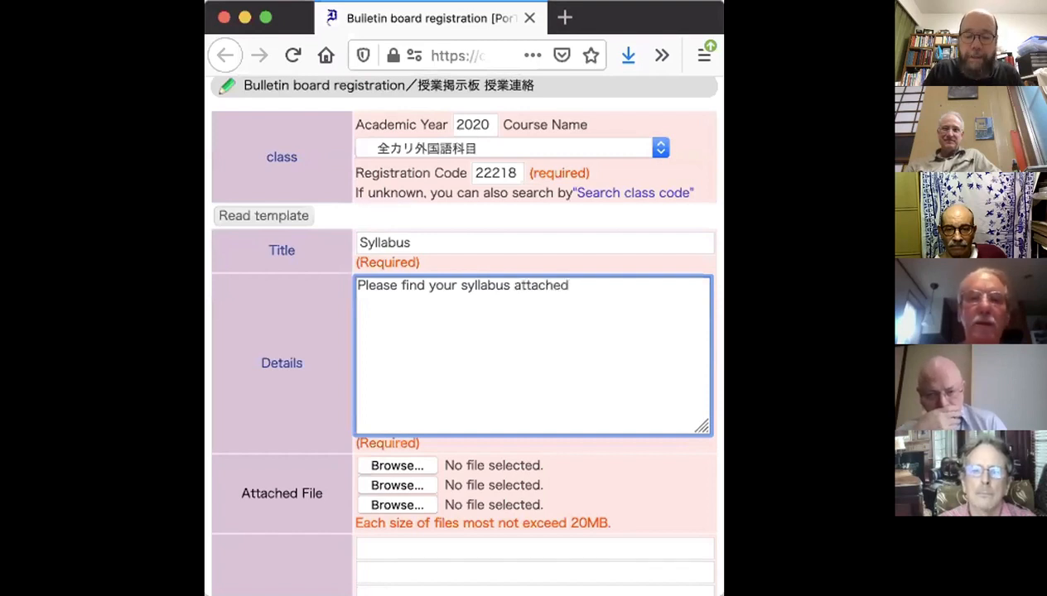
pyautogui.write('. T')
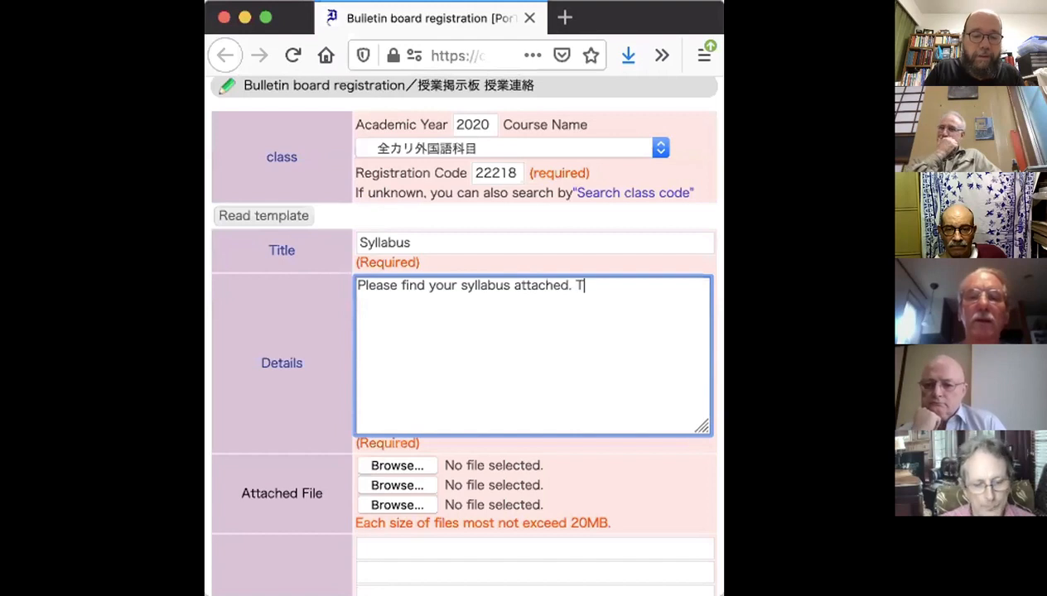
pyautogui.write('his is the n')
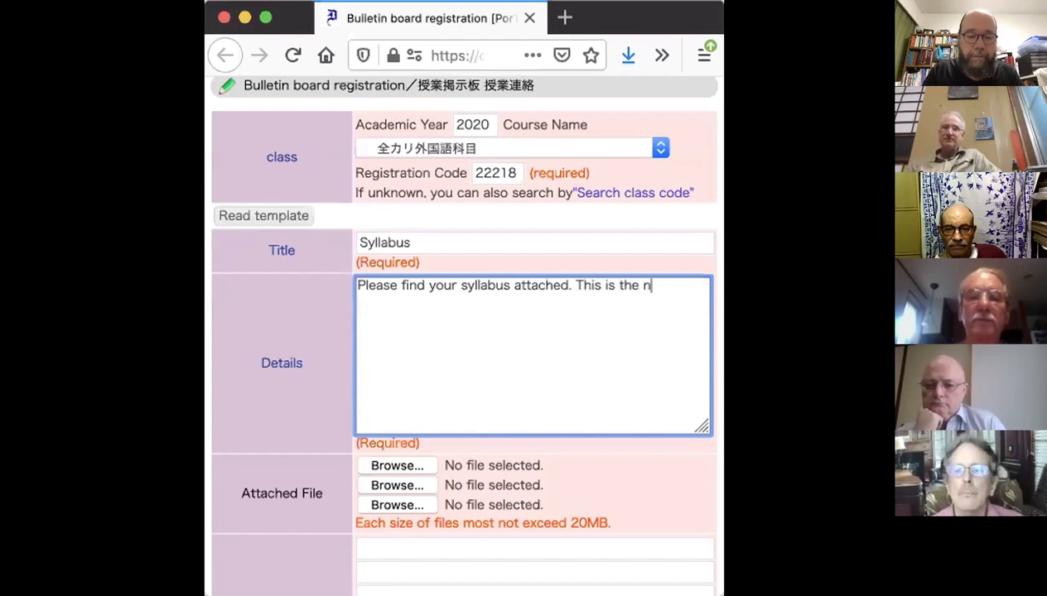
pyautogui.write('ewest version.')
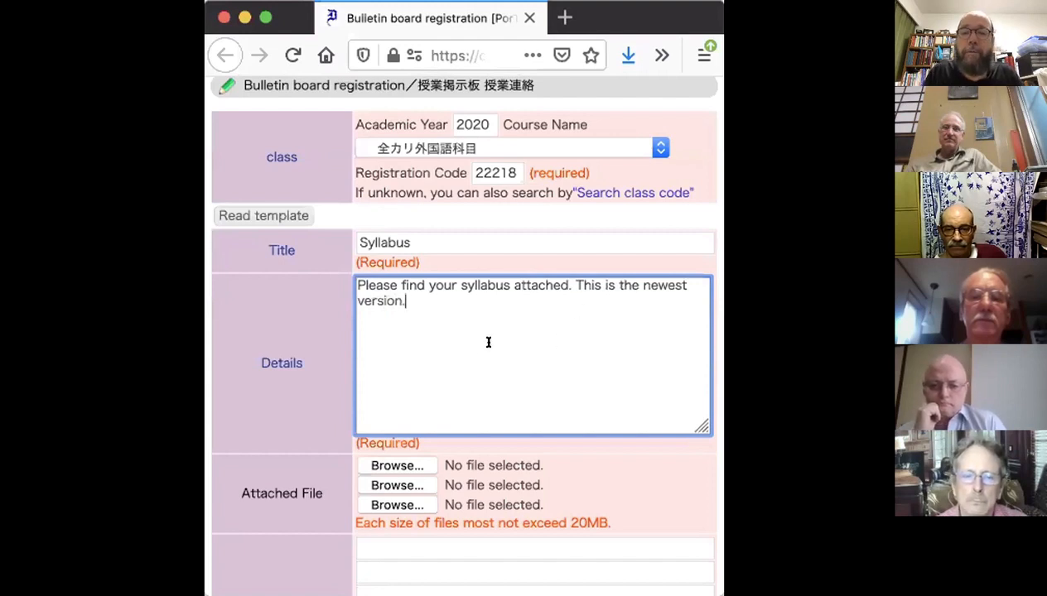
pyautogui.moveTo(422, 341)
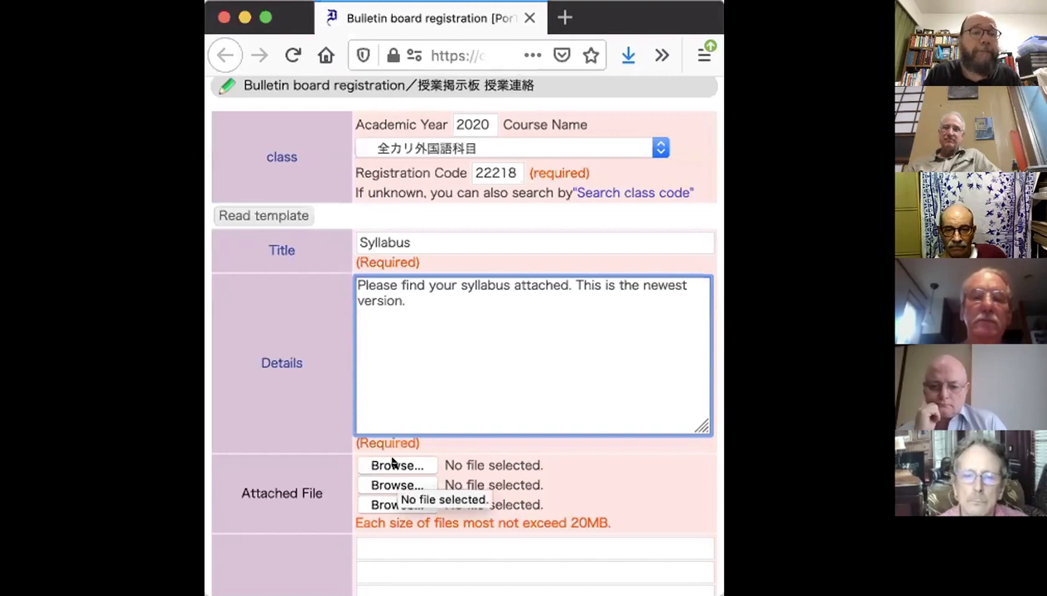
# Step: Attach IELTS Spring 2020.pdf from the Work folder to the bulletin
pyautogui.click(398, 463)
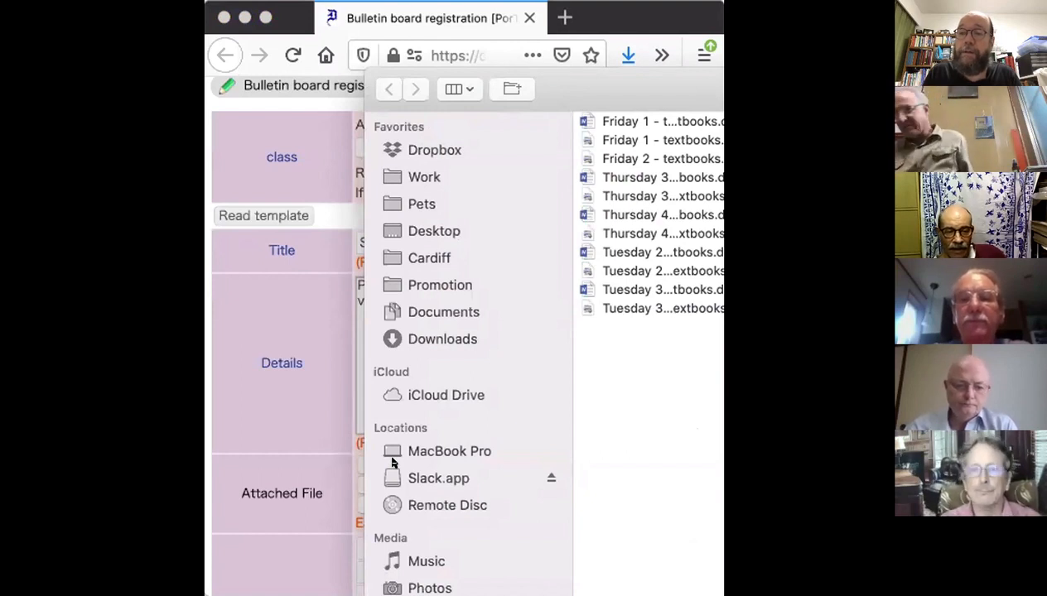
pyautogui.moveTo(479, 441)
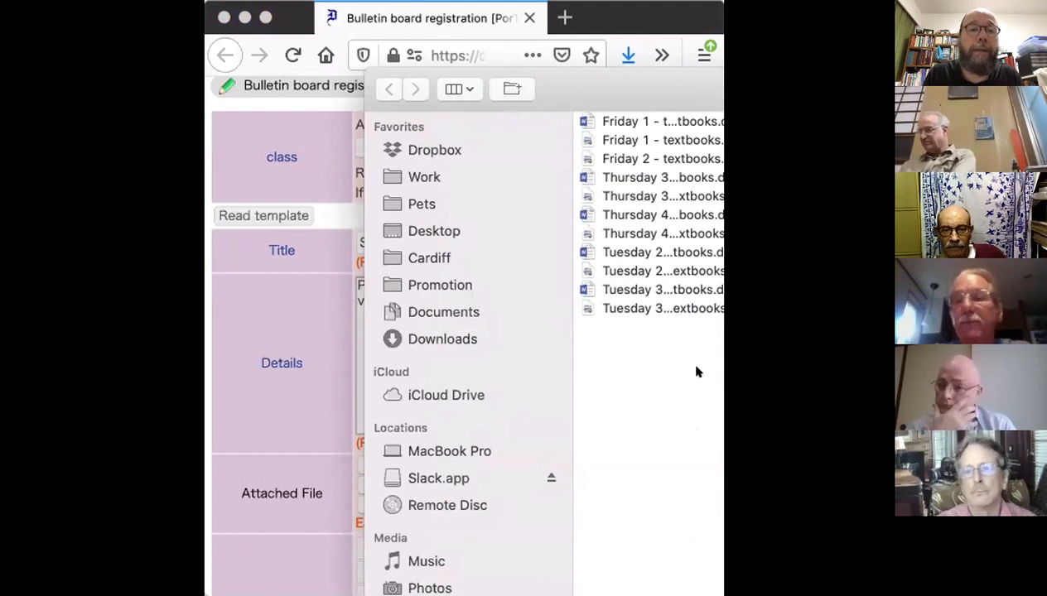
pyautogui.moveTo(693, 378)
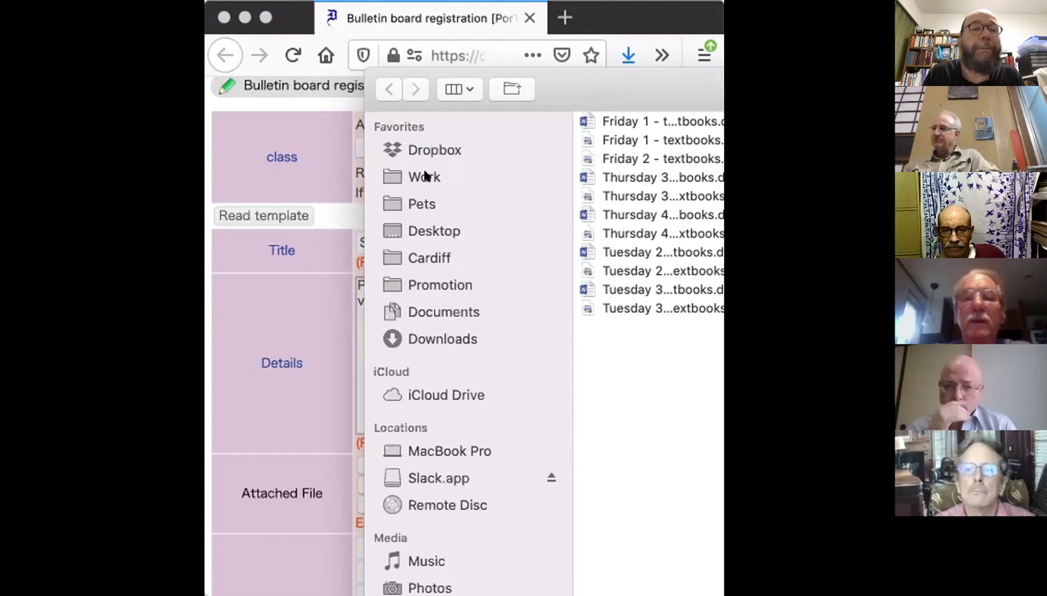
pyautogui.click(424, 176)
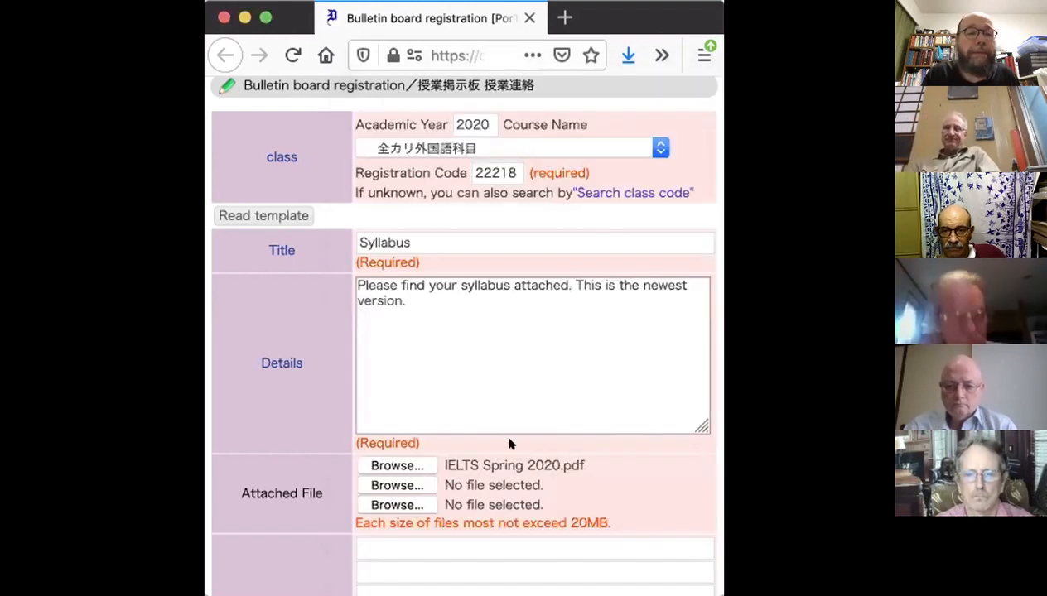
pyautogui.moveTo(423, 444)
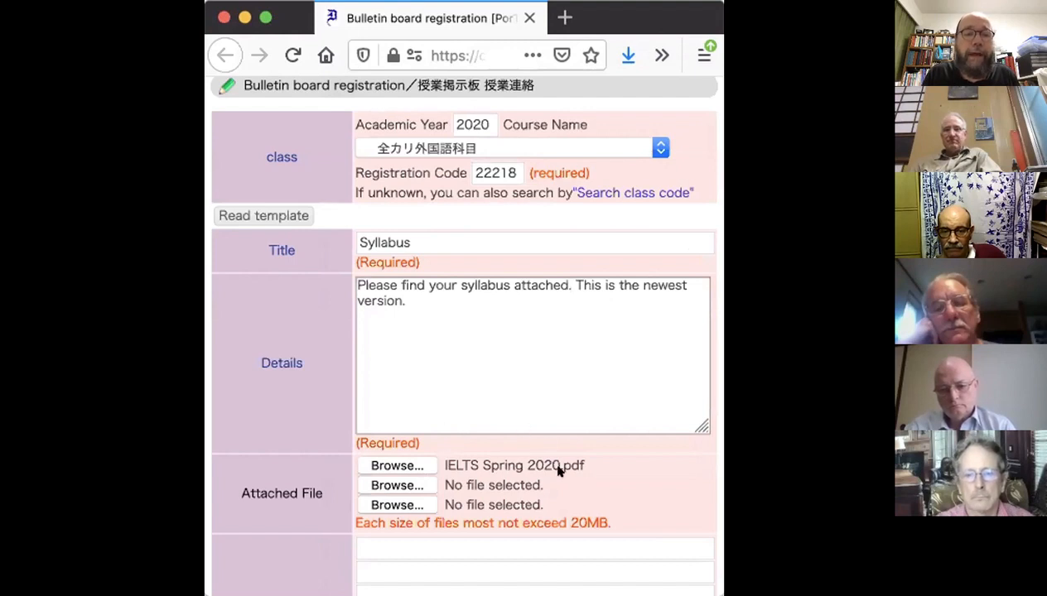
# Step: Set notice period end to 2020/08/31, use the saved university e-mail, and enable e-mail sending
pyautogui.scroll(-3)
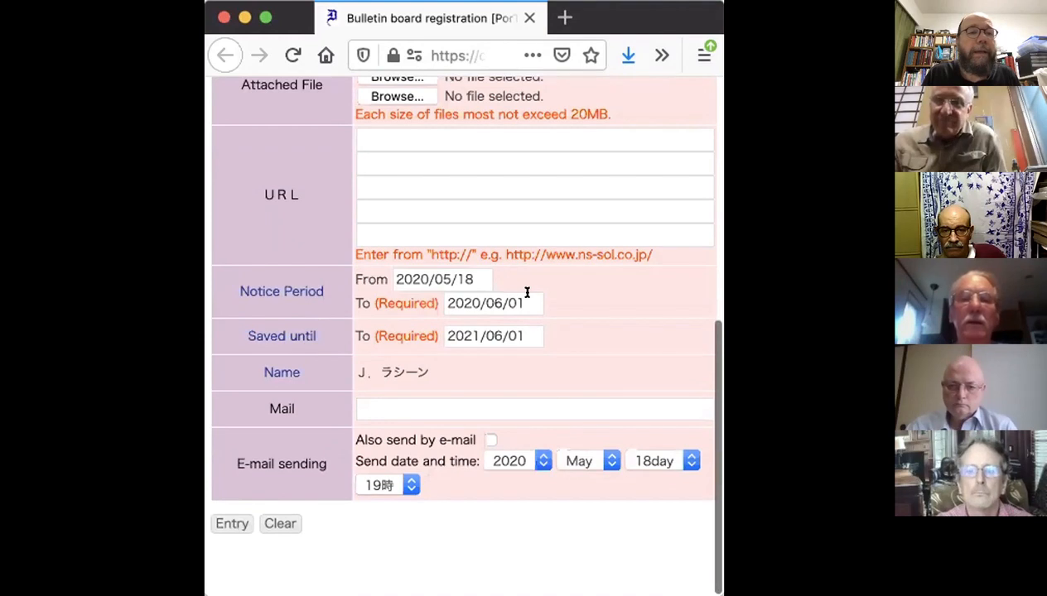
pyautogui.click(487, 303)
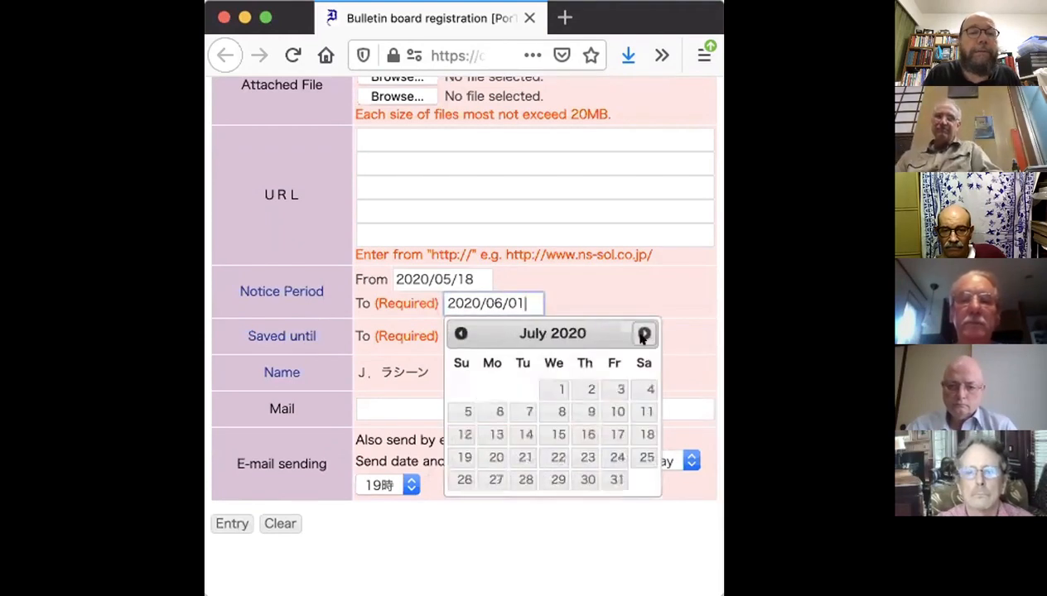
pyautogui.click(643, 333)
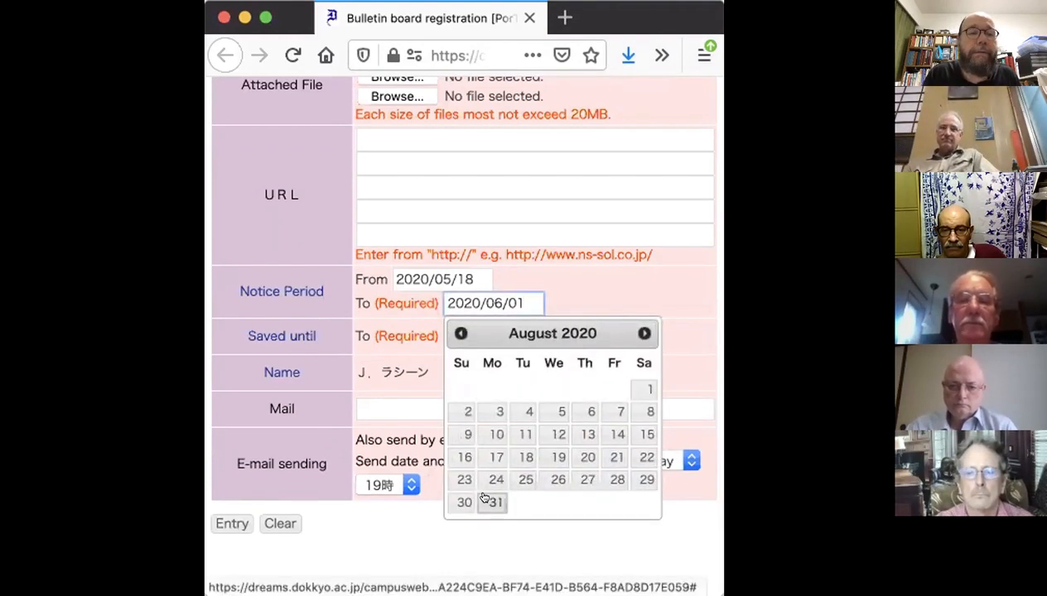
pyautogui.click(493, 502)
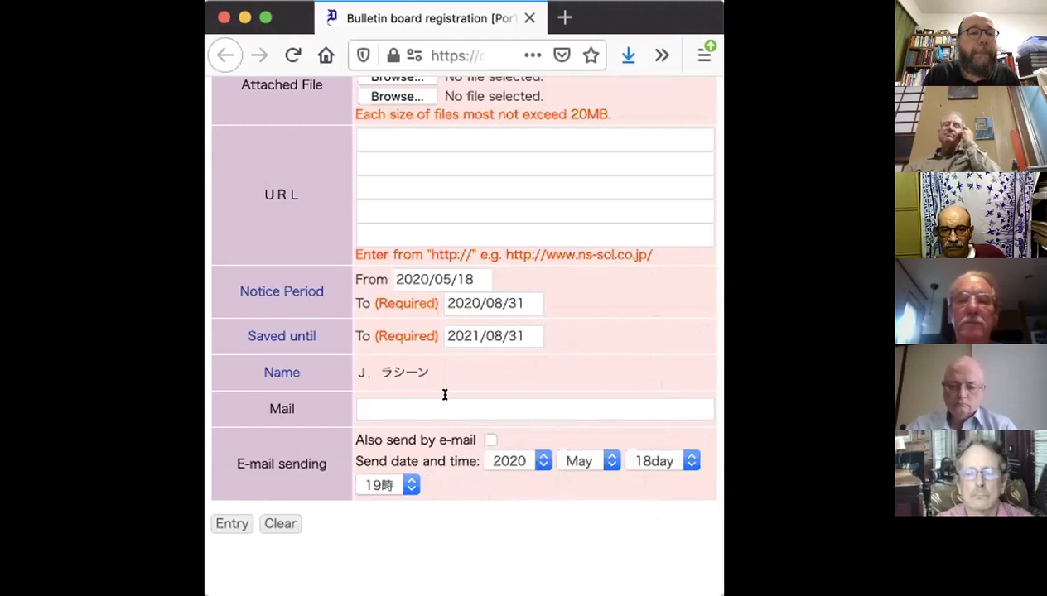
pyautogui.click(535, 407)
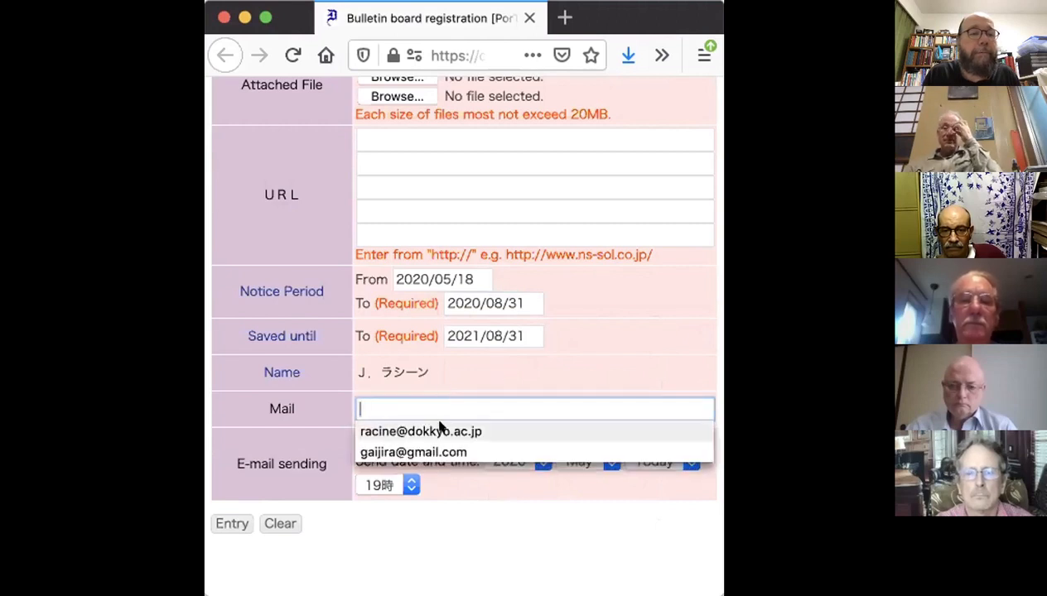
pyautogui.click(419, 431)
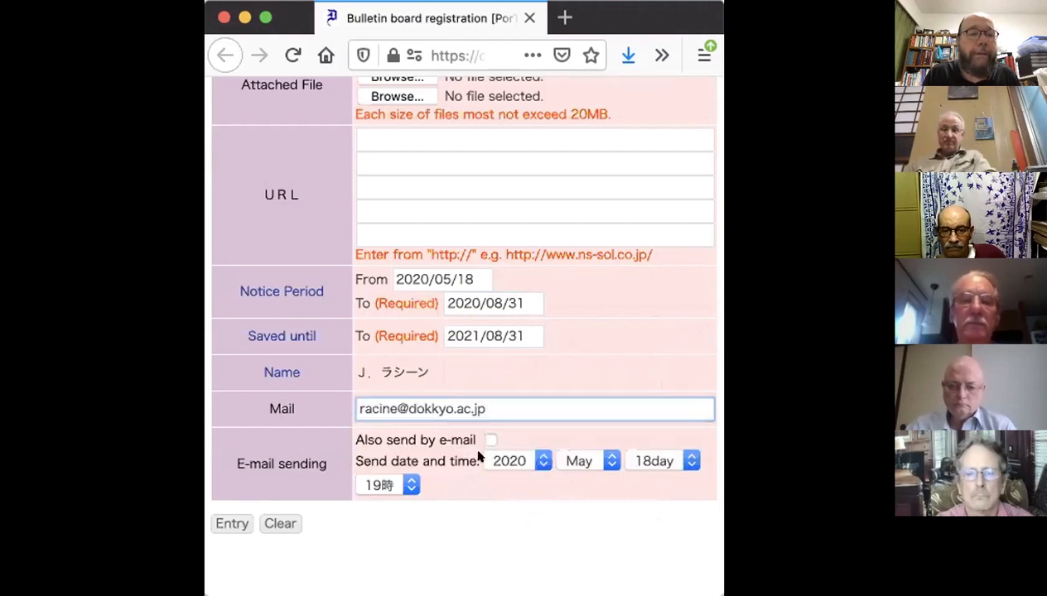
pyautogui.click(490, 440)
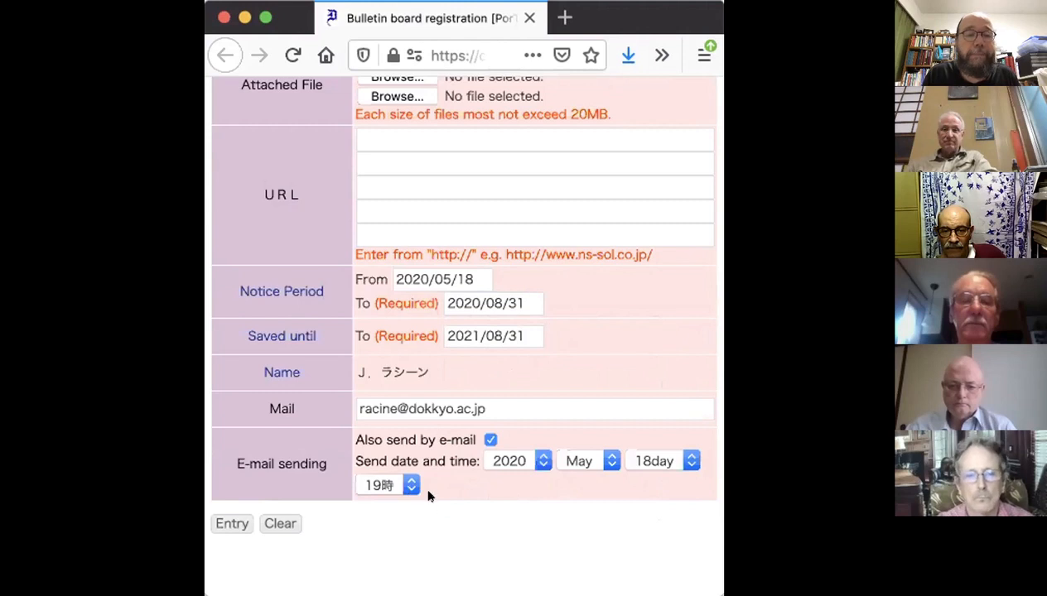
pyautogui.moveTo(445, 511)
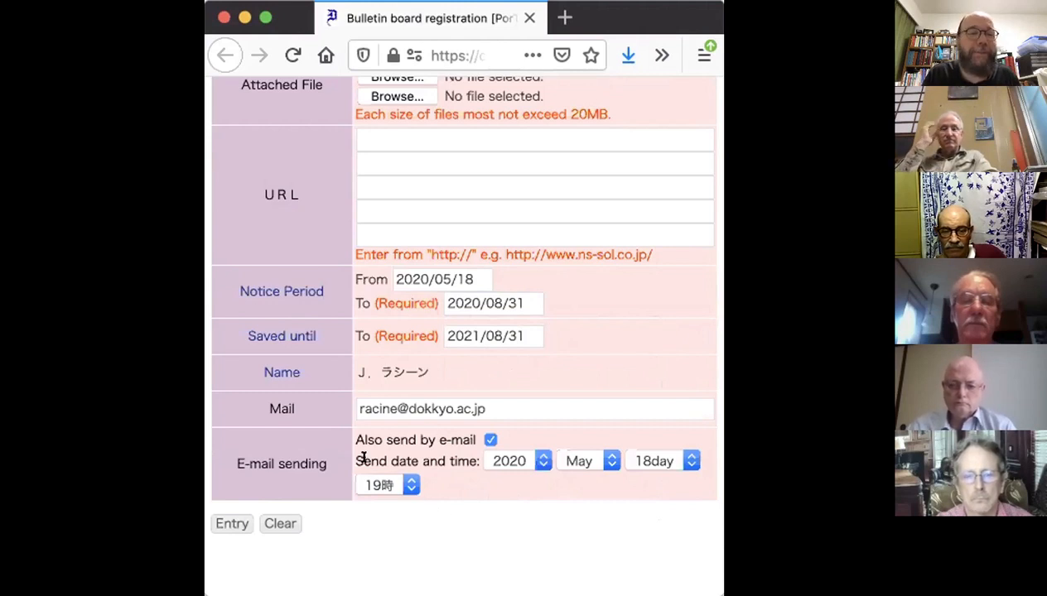
pyautogui.scroll(3)
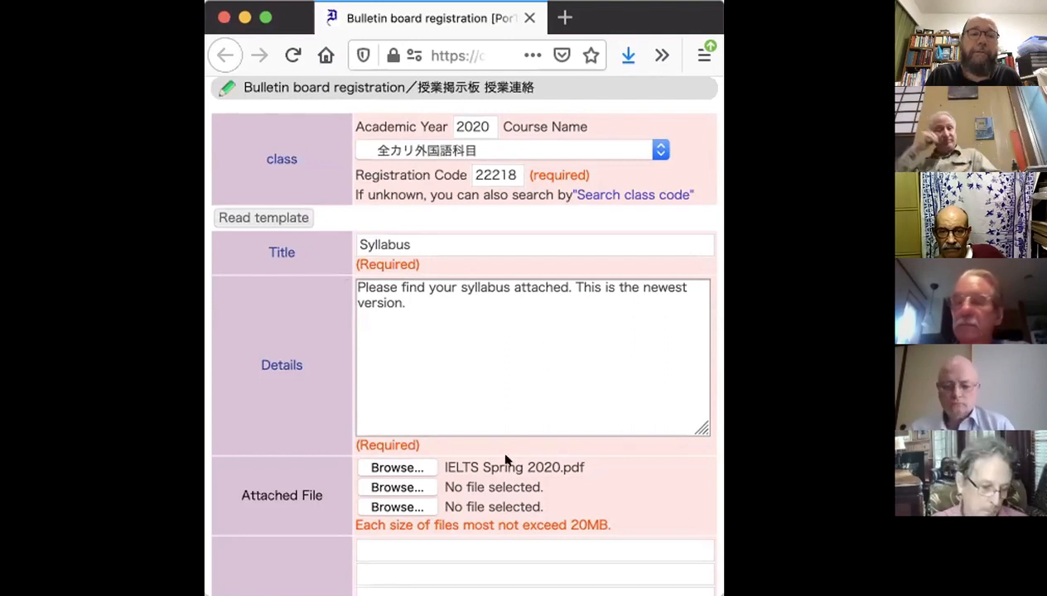
pyautogui.scroll(-3)
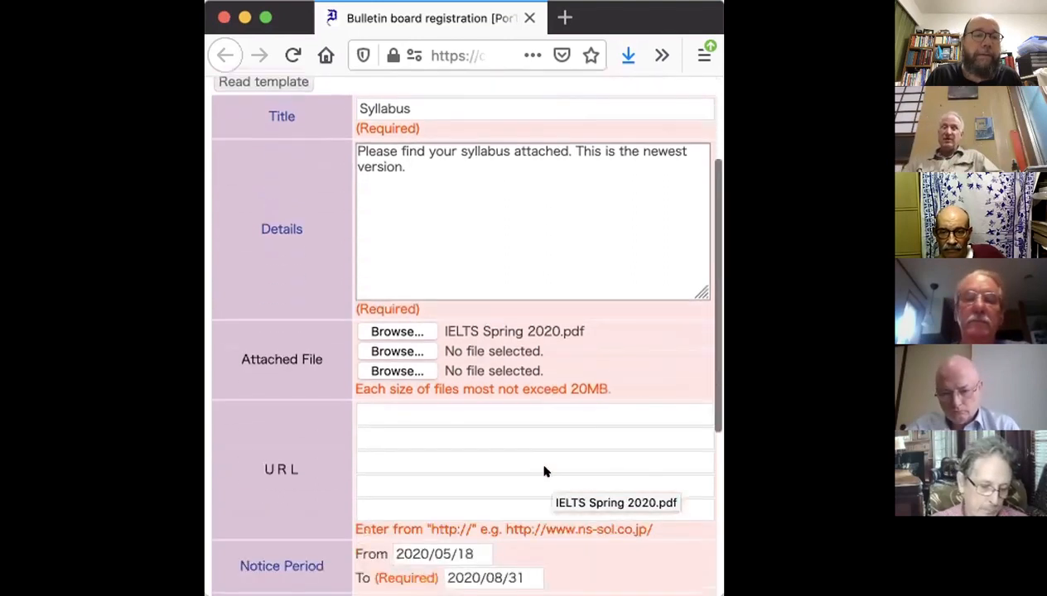
pyautogui.scroll(-3)
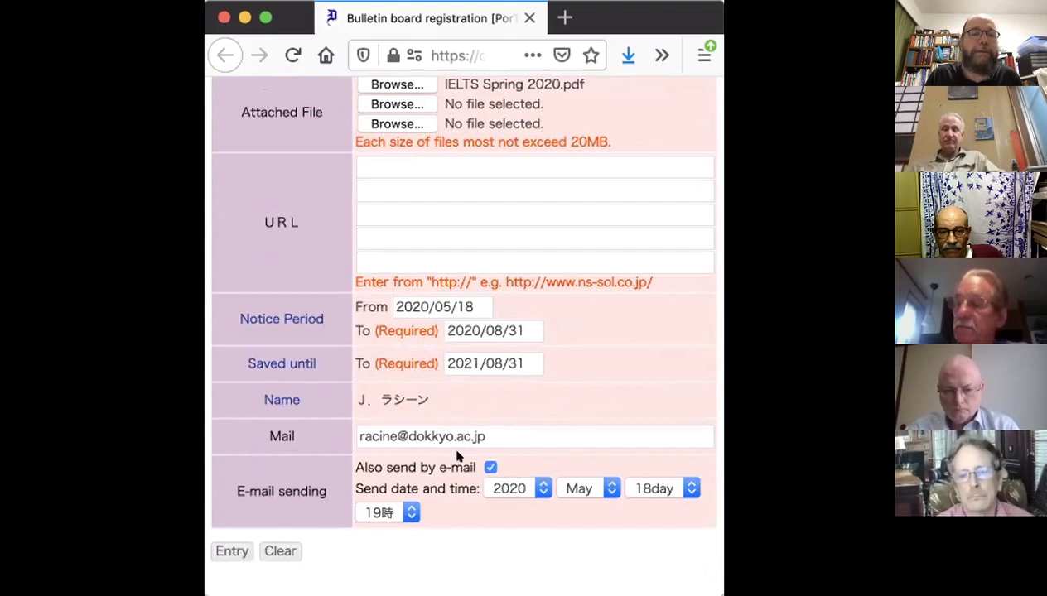
pyautogui.moveTo(505, 475)
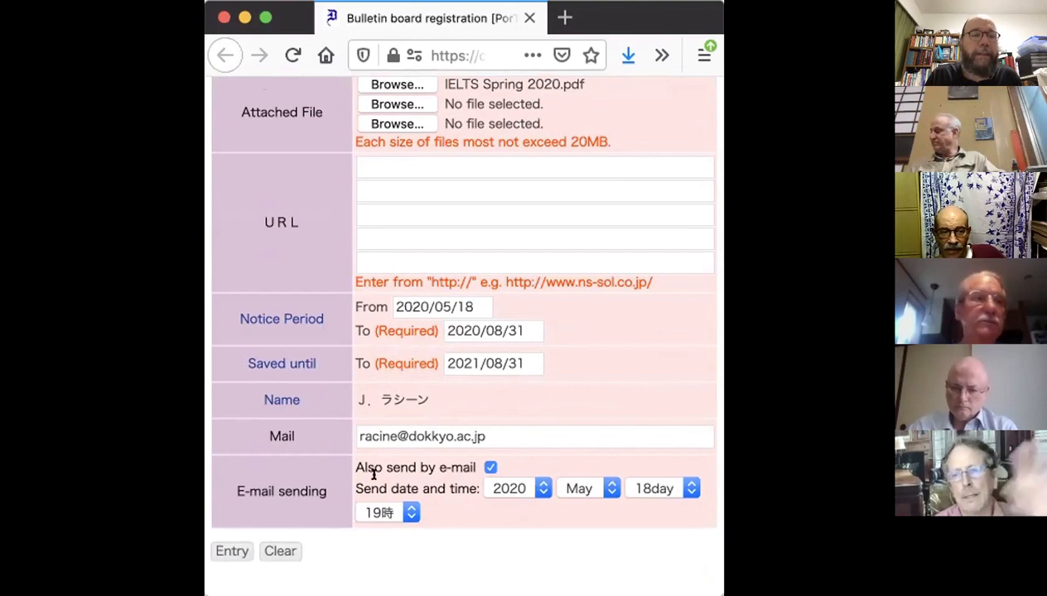
pyautogui.moveTo(444, 489)
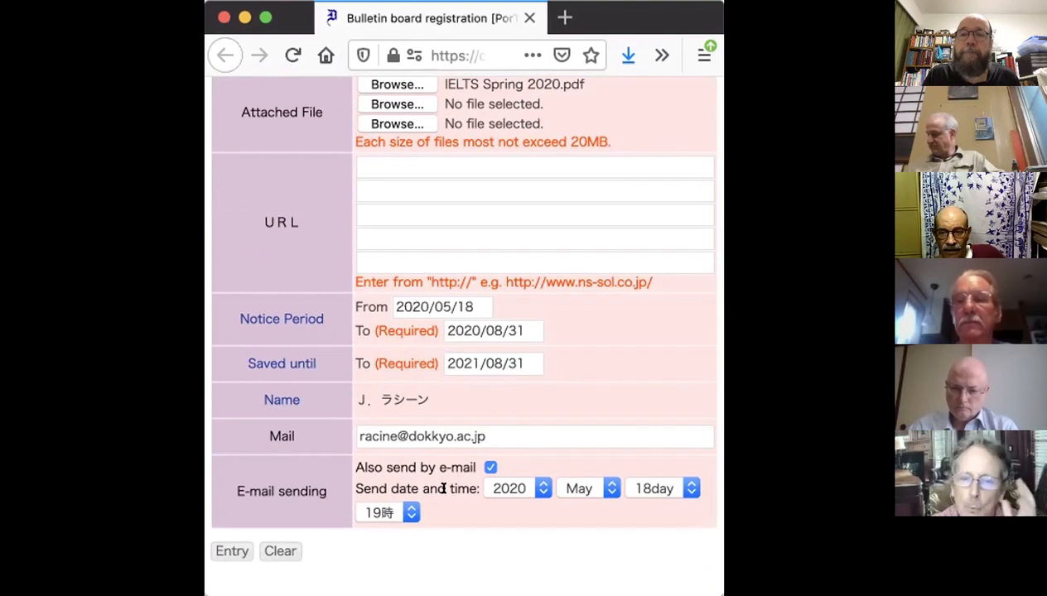
pyautogui.moveTo(455, 506)
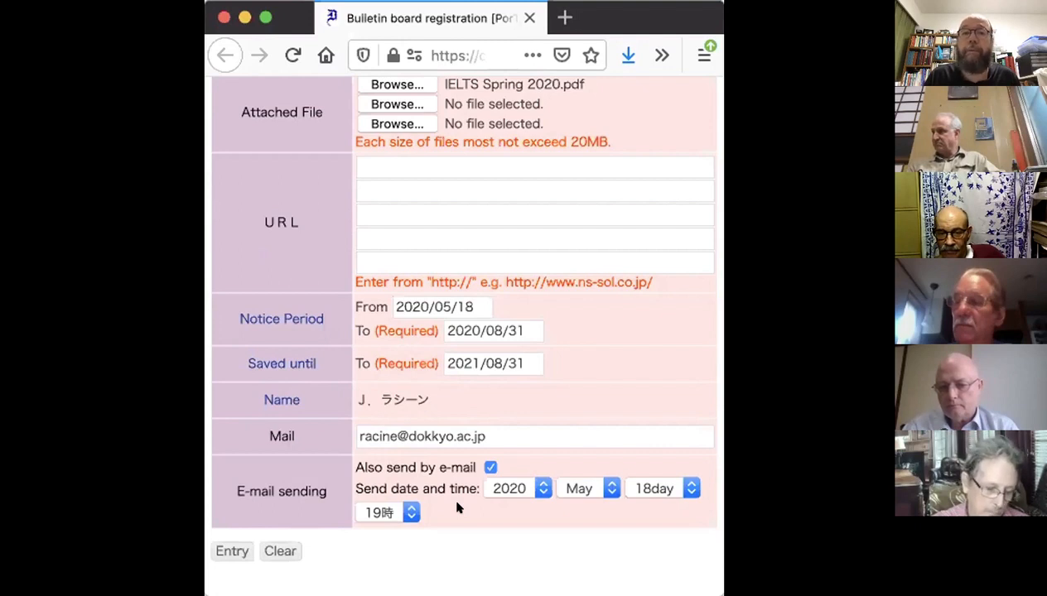
pyautogui.moveTo(480, 462)
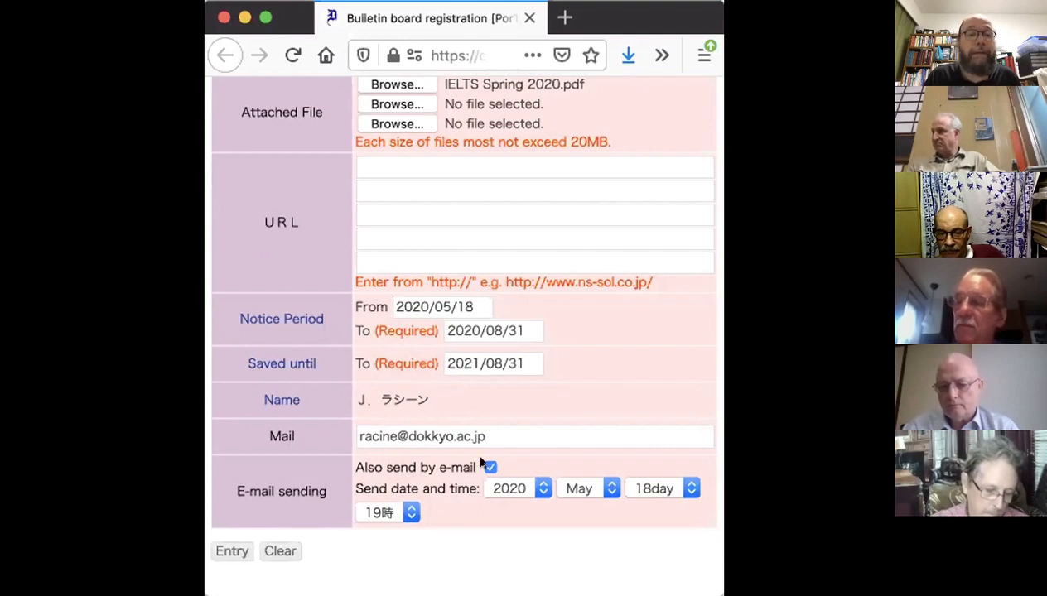
pyautogui.moveTo(477, 494)
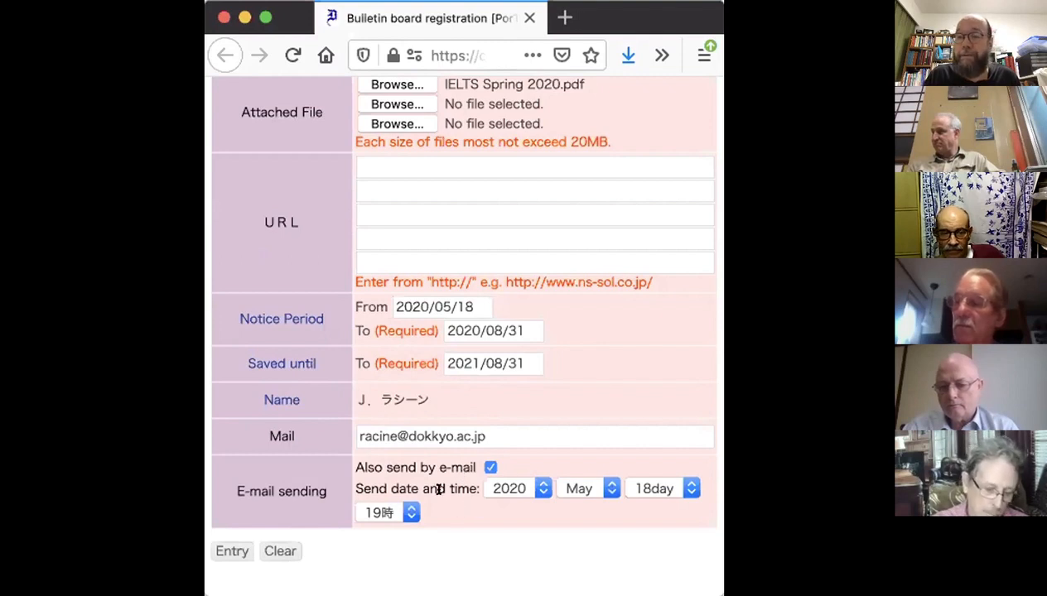
pyautogui.moveTo(431, 508)
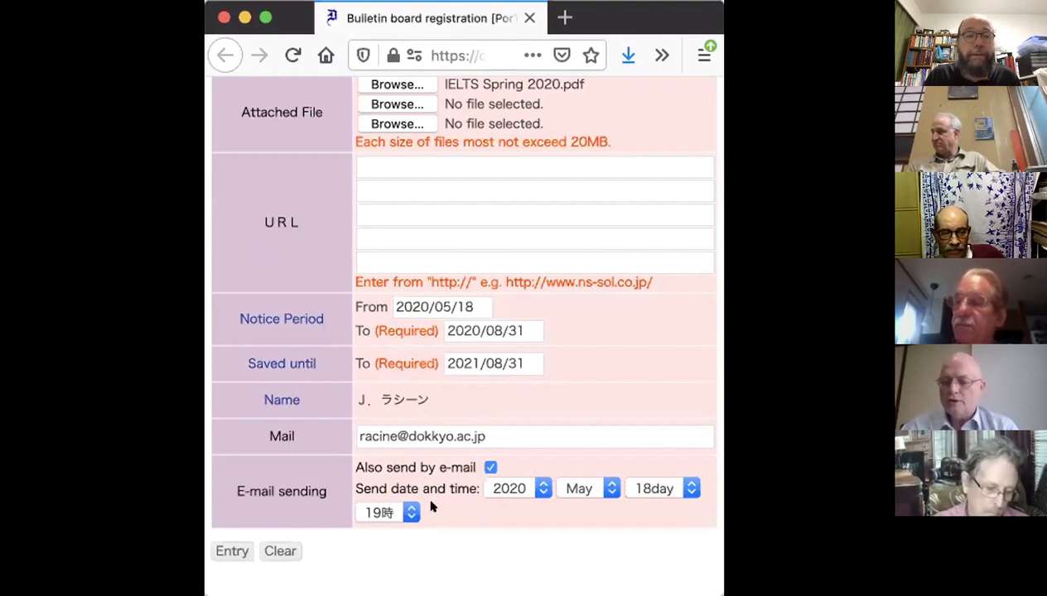
pyautogui.moveTo(439, 506)
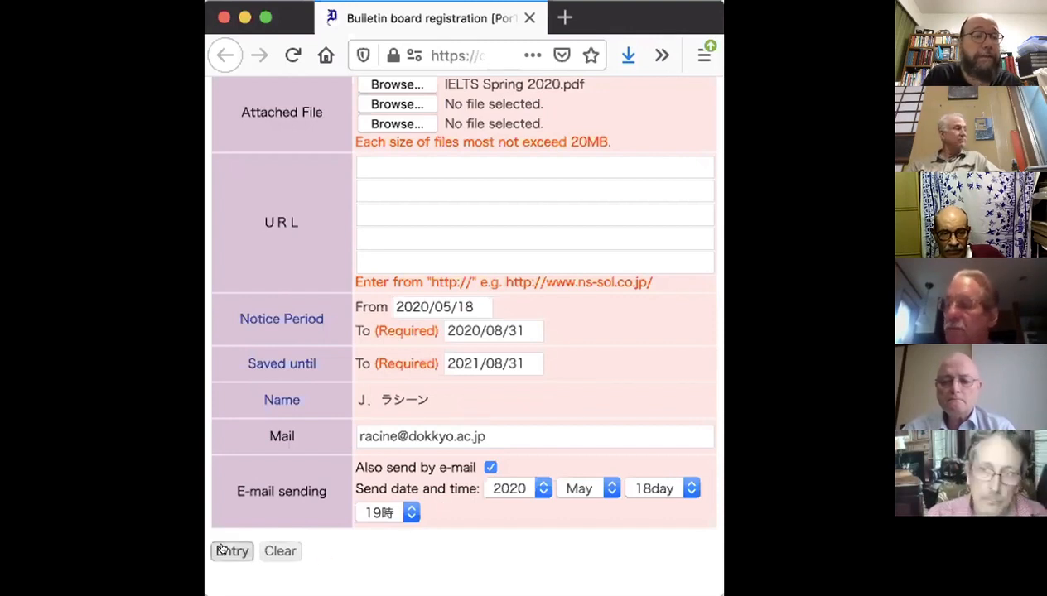
pyautogui.click(231, 550)
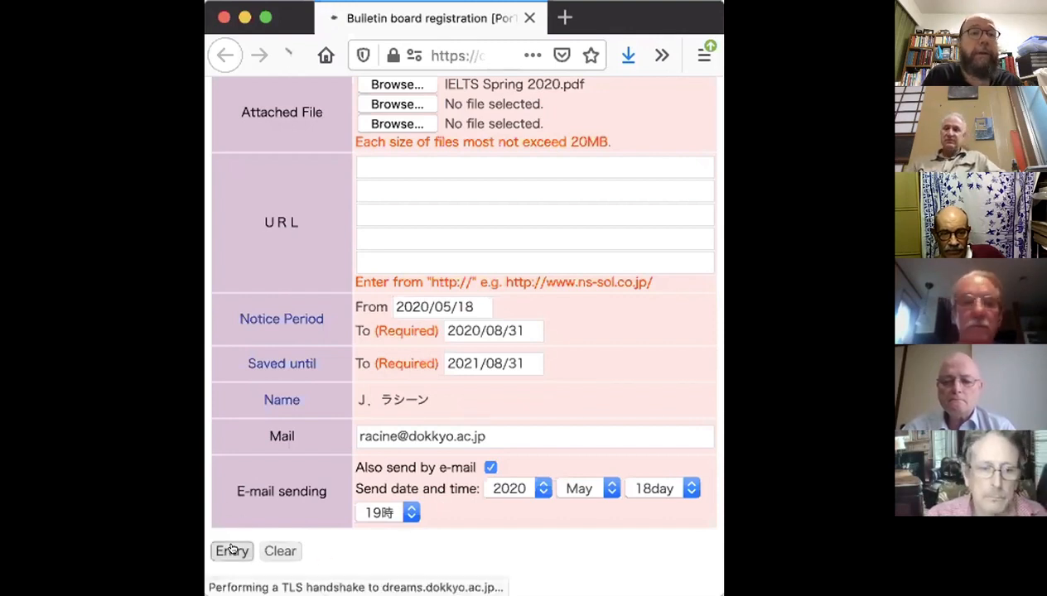
pyautogui.click(232, 550)
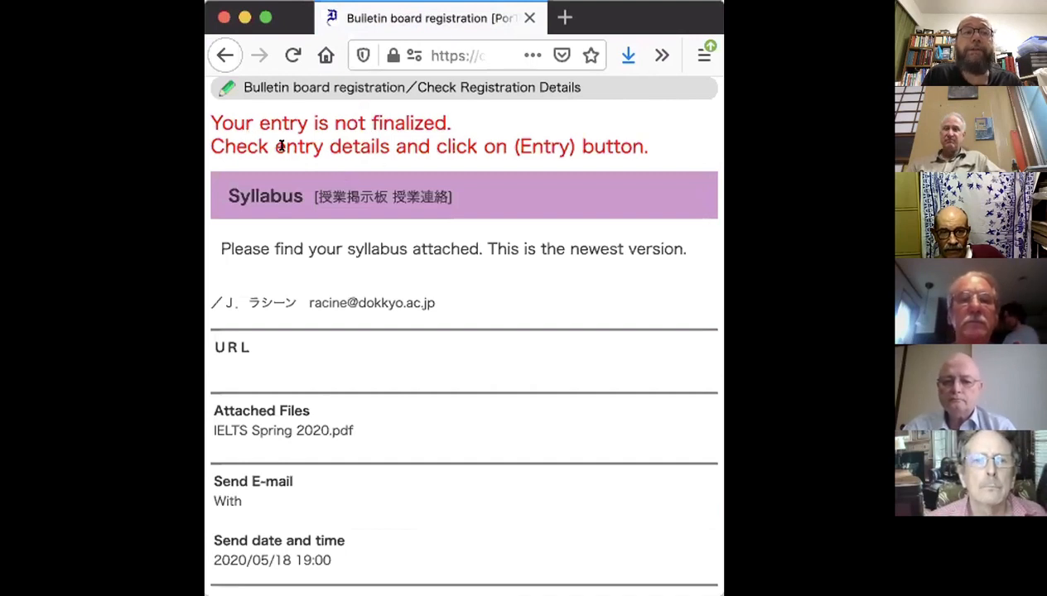
pyautogui.moveTo(496, 321)
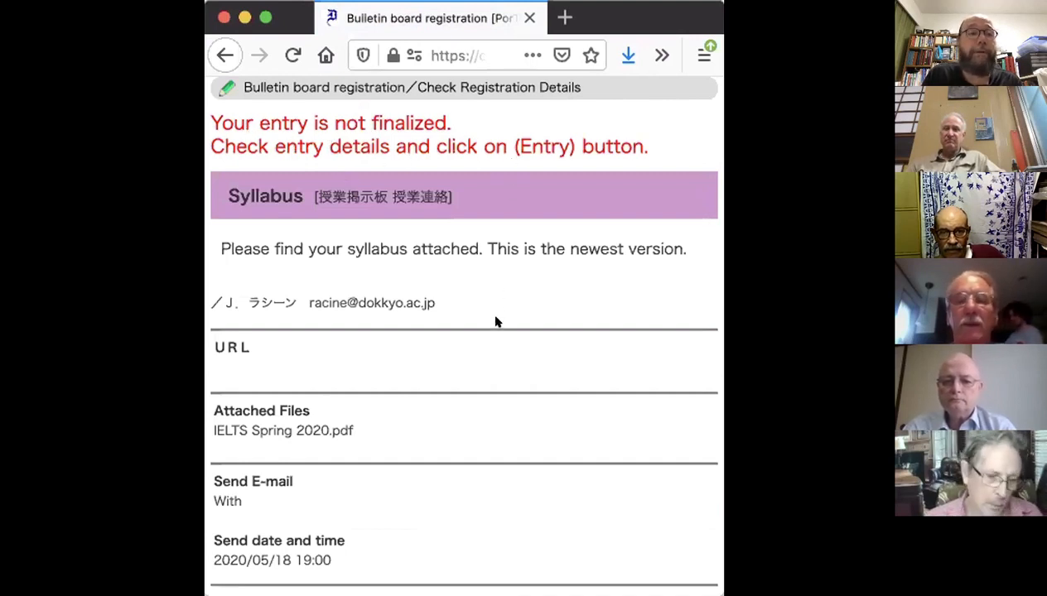
pyautogui.scroll(-3)
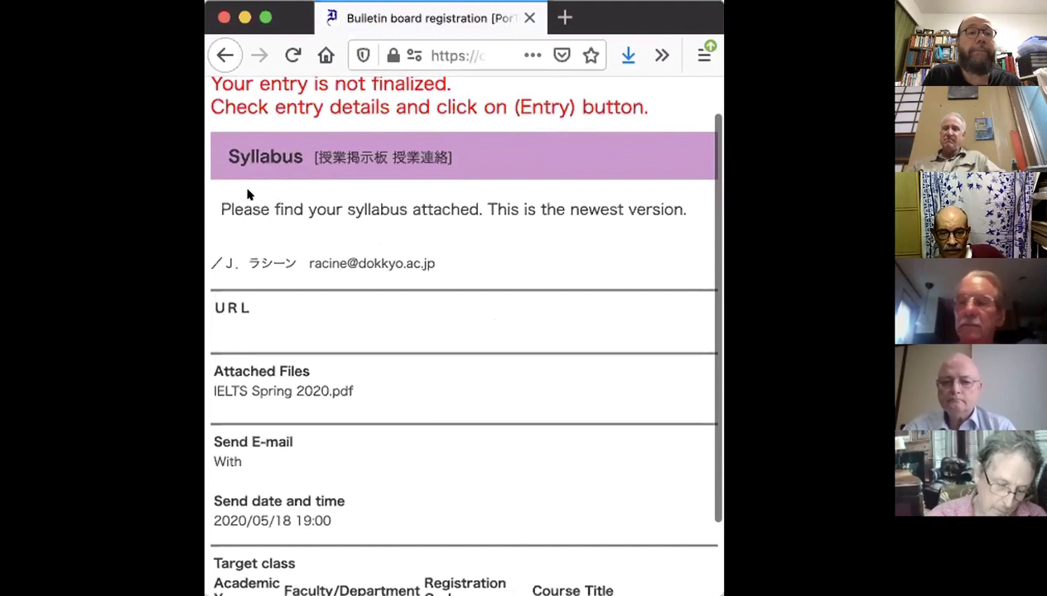
pyautogui.moveTo(216, 258)
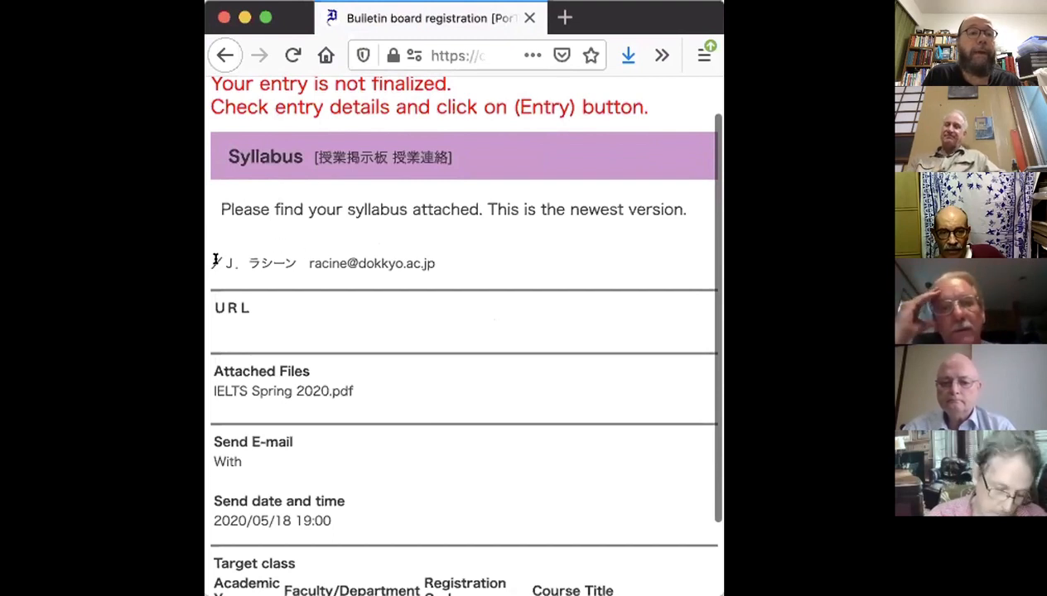
pyautogui.scroll(-3)
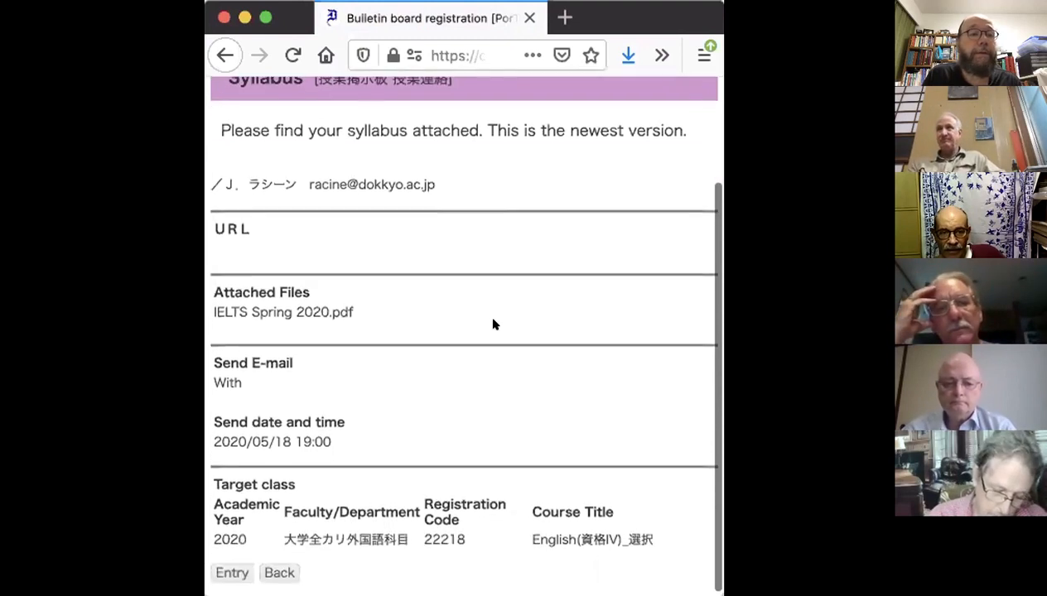
pyautogui.scroll(-3)
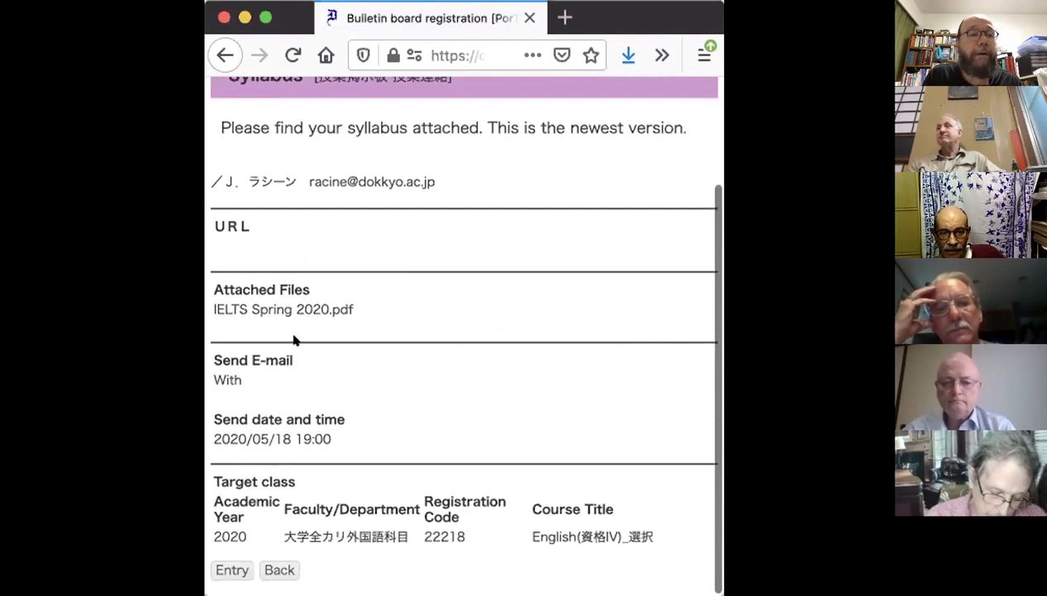
pyautogui.moveTo(343, 328)
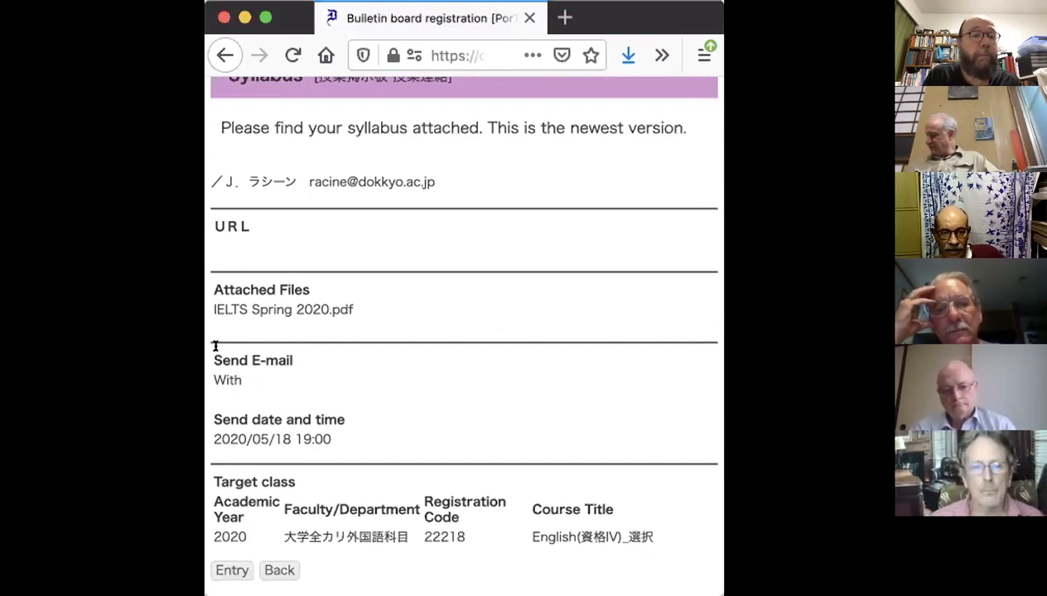
pyautogui.moveTo(259, 389)
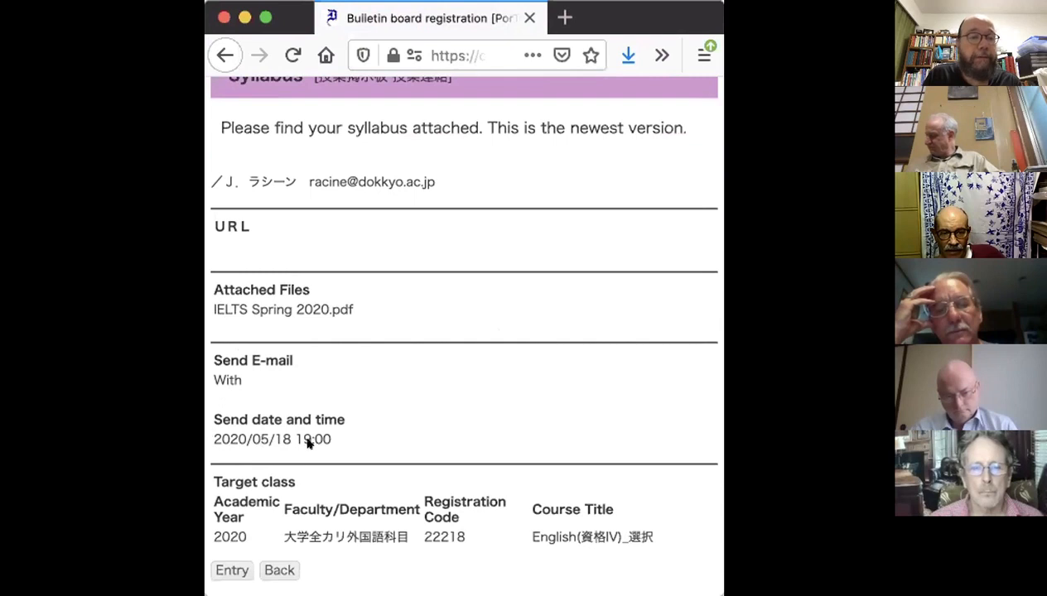
pyautogui.moveTo(266, 536)
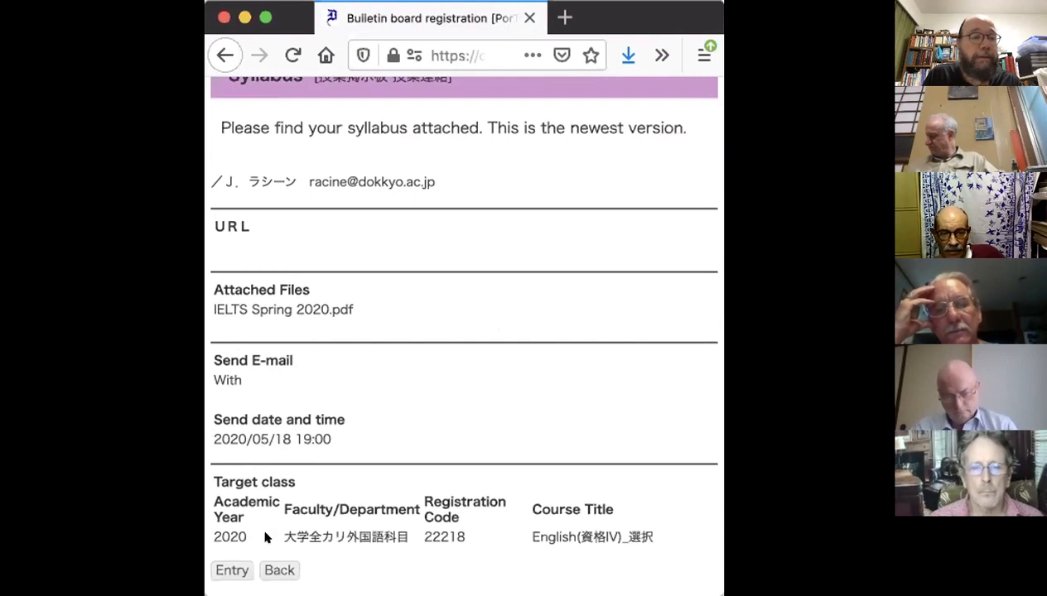
pyautogui.moveTo(431, 555)
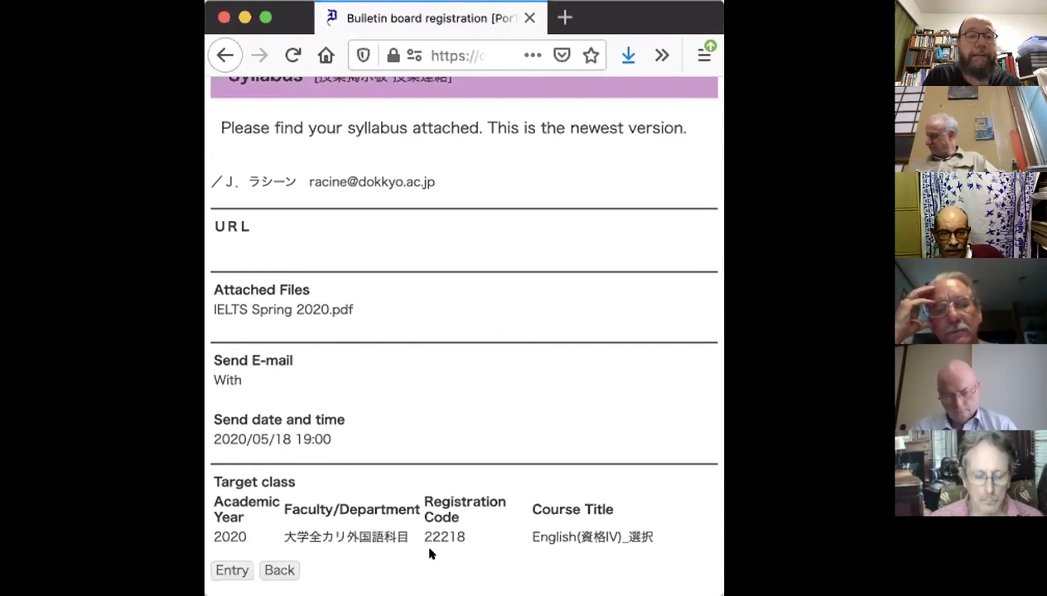
pyautogui.moveTo(531, 555)
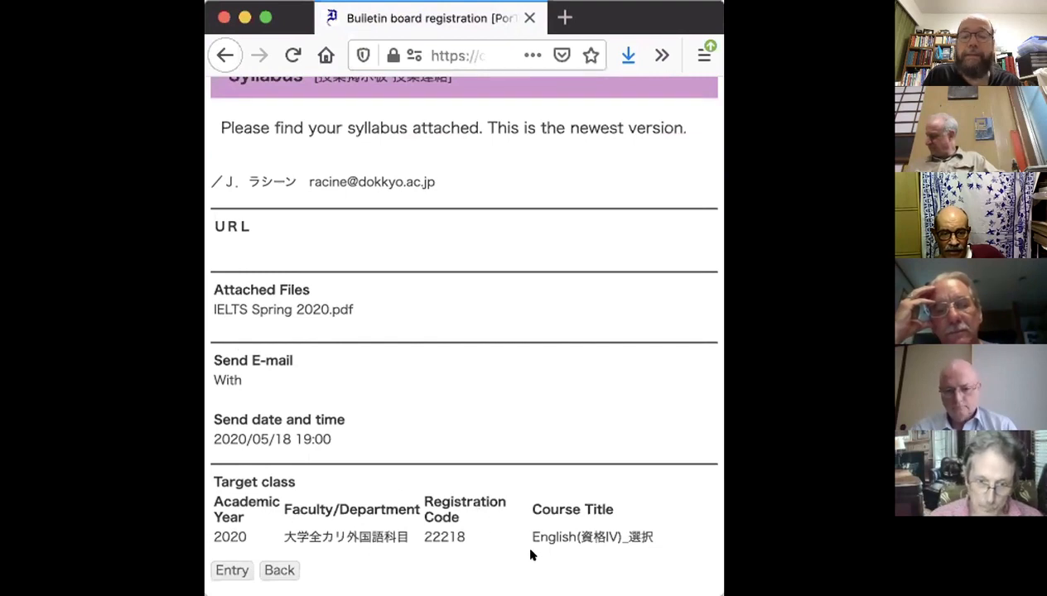
pyautogui.moveTo(477, 560)
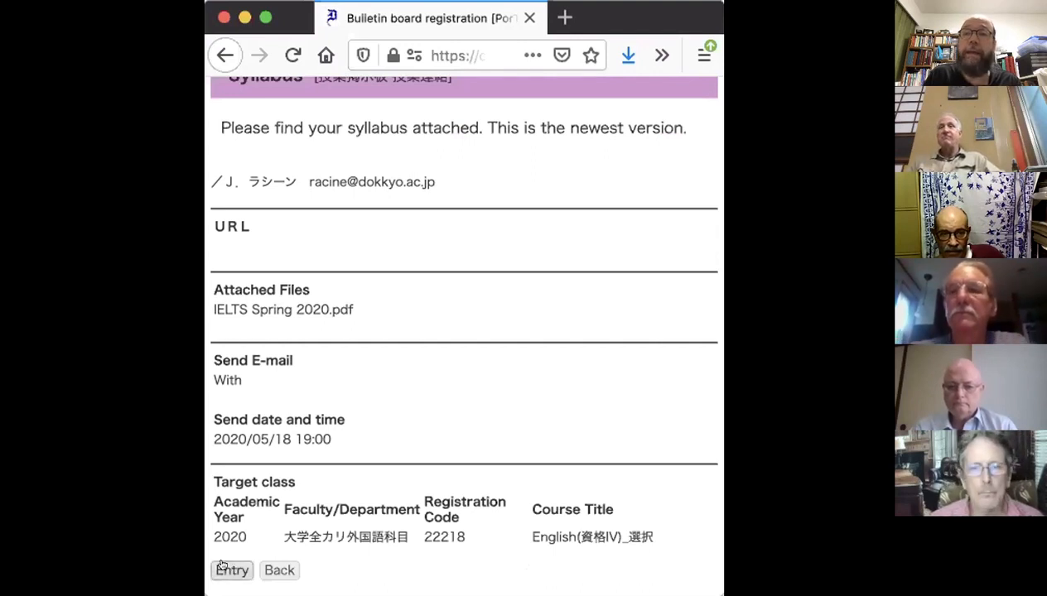
pyautogui.moveTo(709, 358)
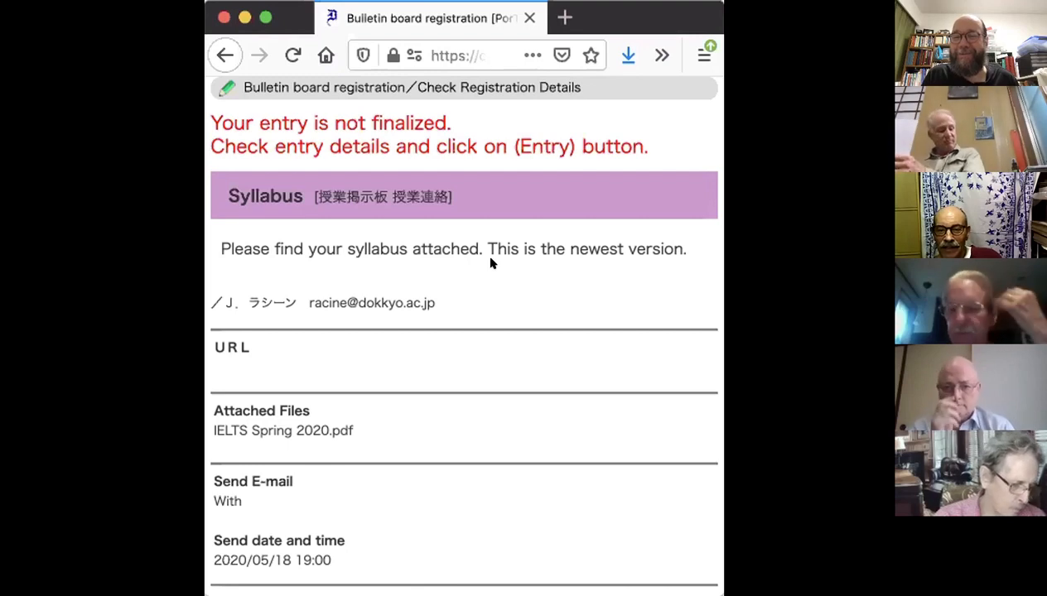
pyautogui.moveTo(477, 255)
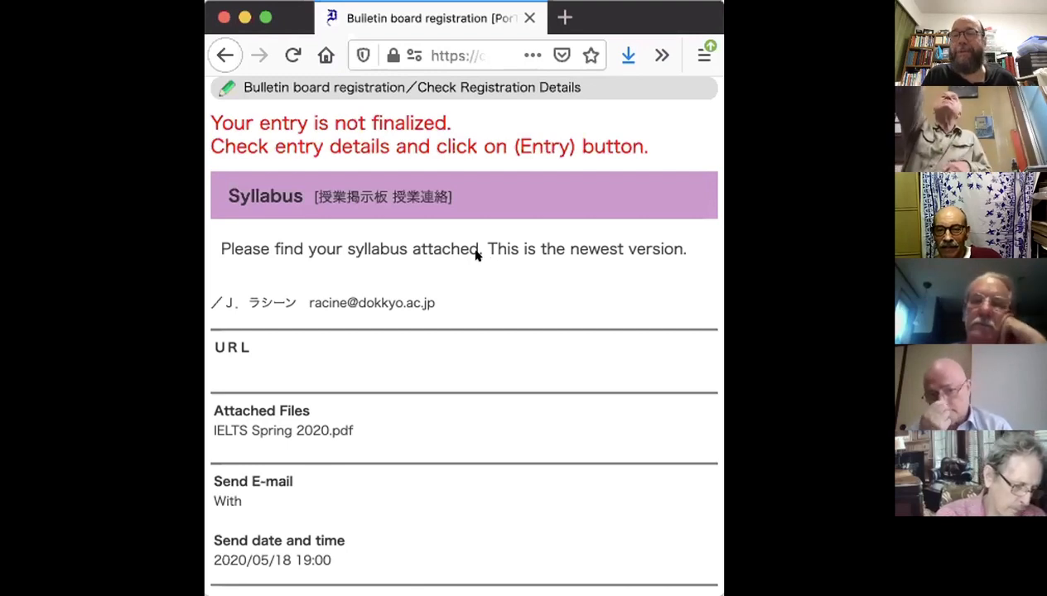
pyautogui.scroll(-3)
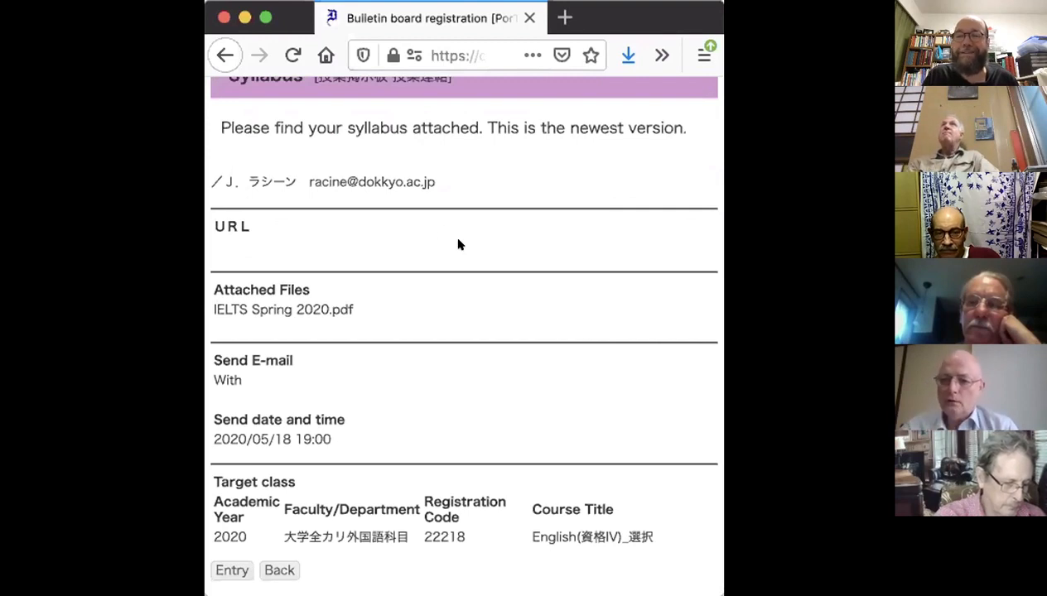
pyautogui.moveTo(414, 255)
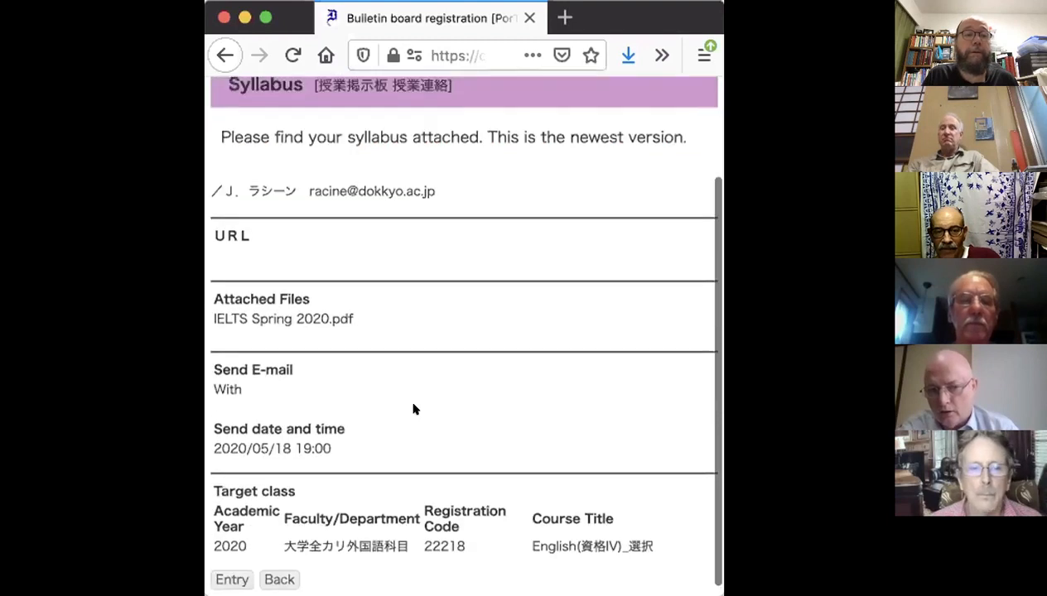
pyautogui.scroll(-3)
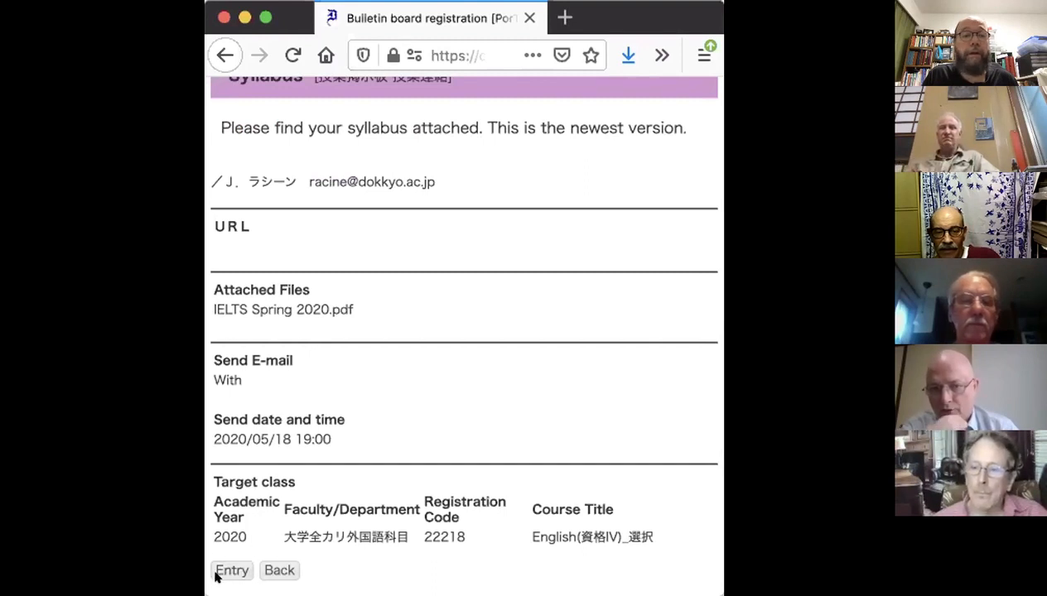
pyautogui.moveTo(259, 570)
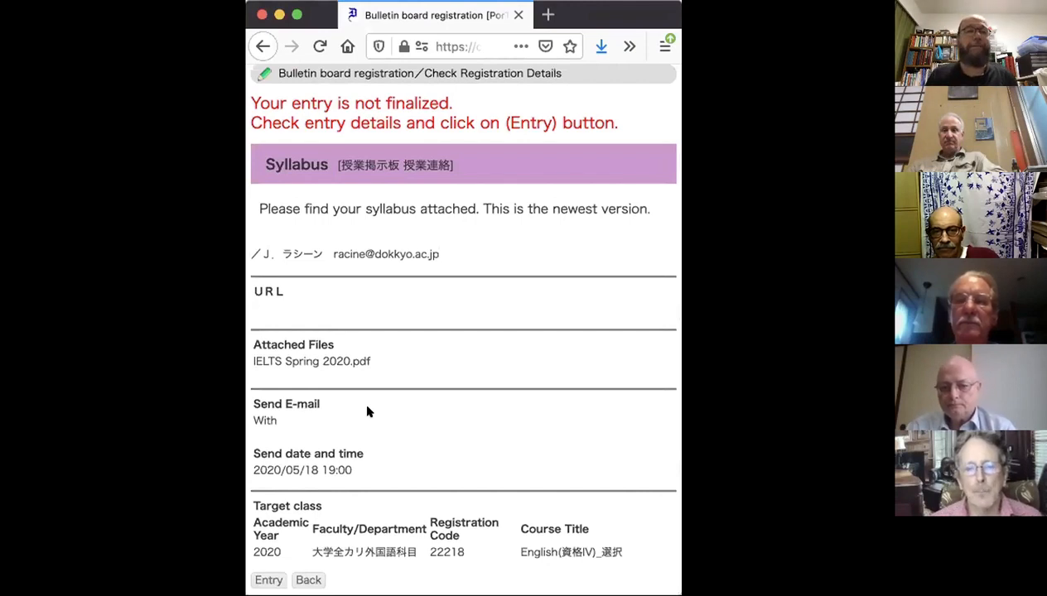
pyautogui.moveTo(401, 98)
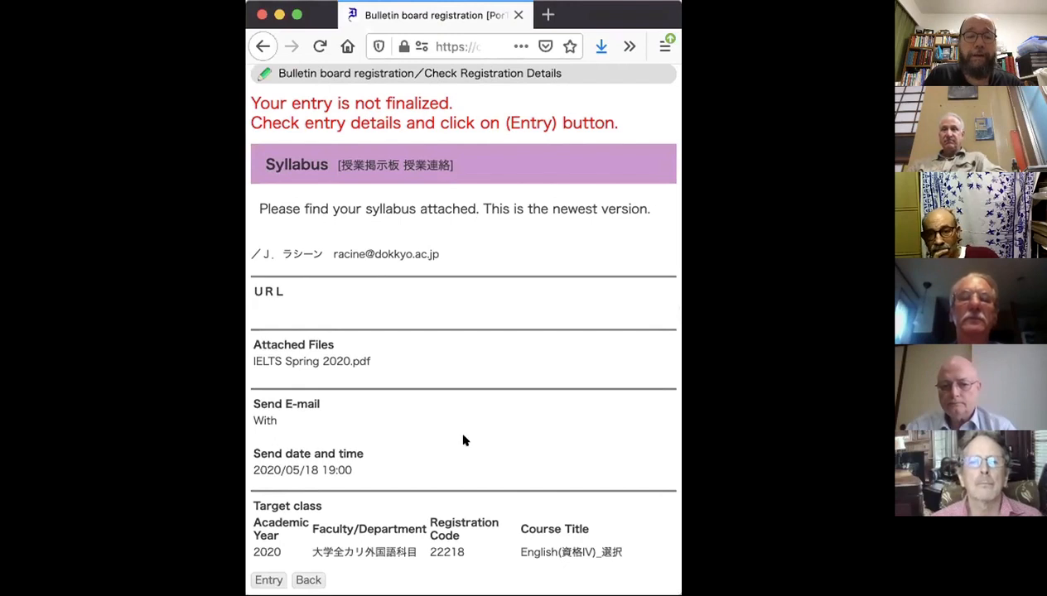
pyautogui.scroll(-3)
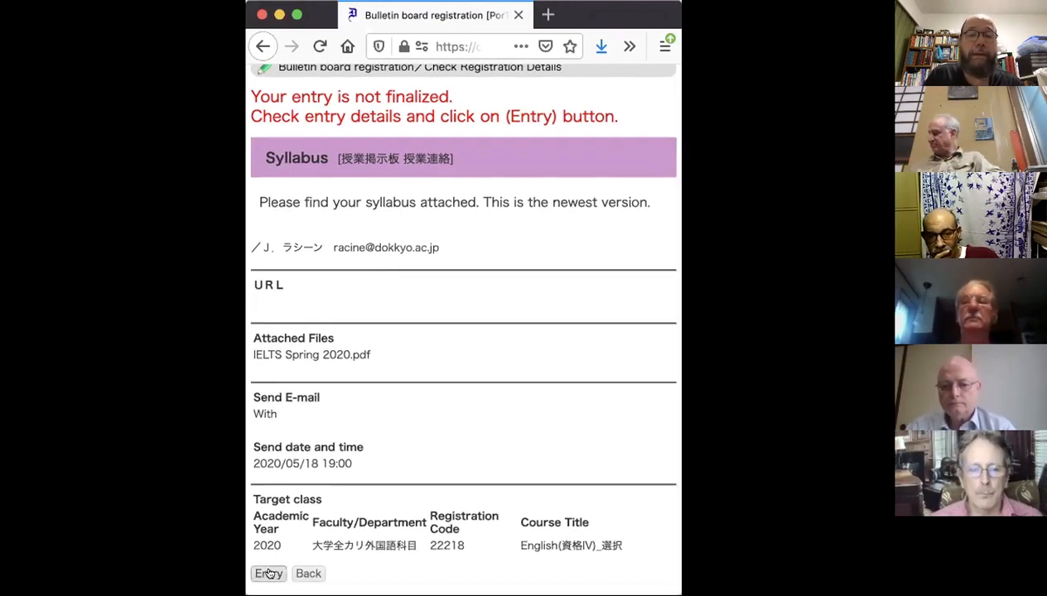
# Step: Submit Entry on Check Registration Details to post the Syllabus bulletin
pyautogui.click(268, 573)
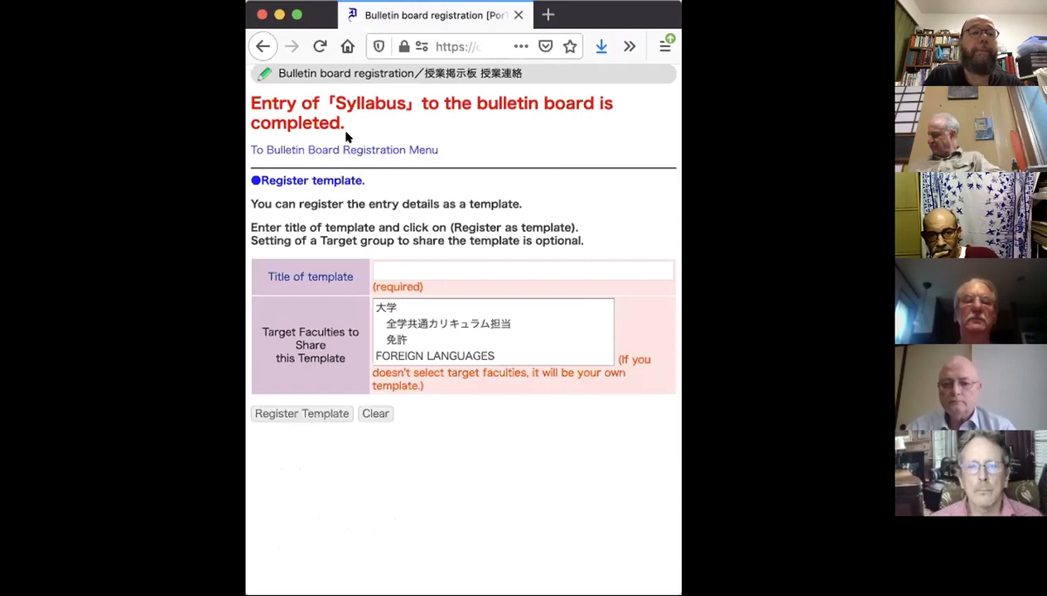
pyautogui.moveTo(444, 399)
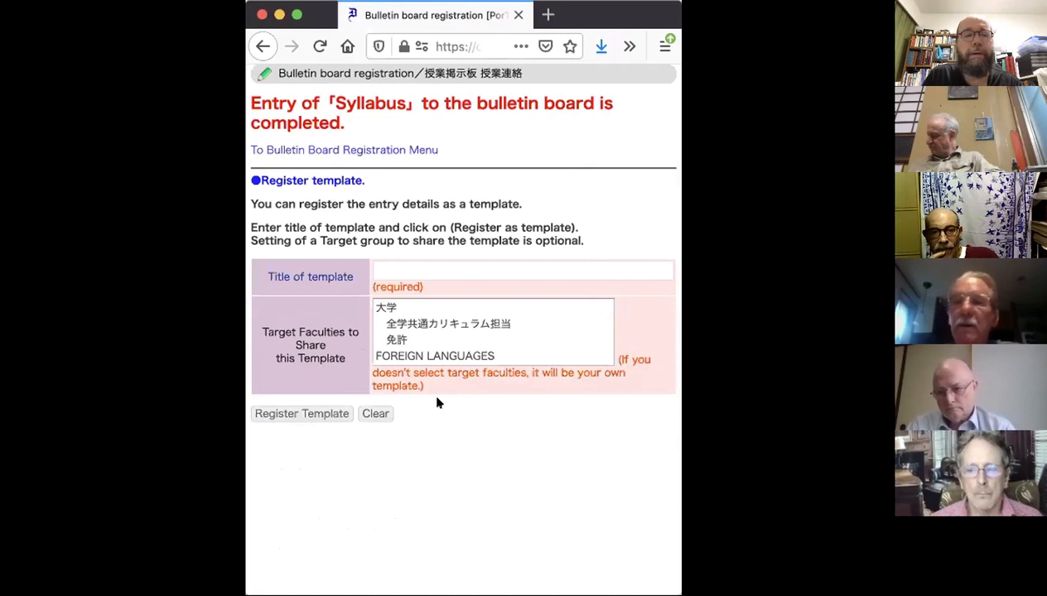
pyautogui.moveTo(434, 410)
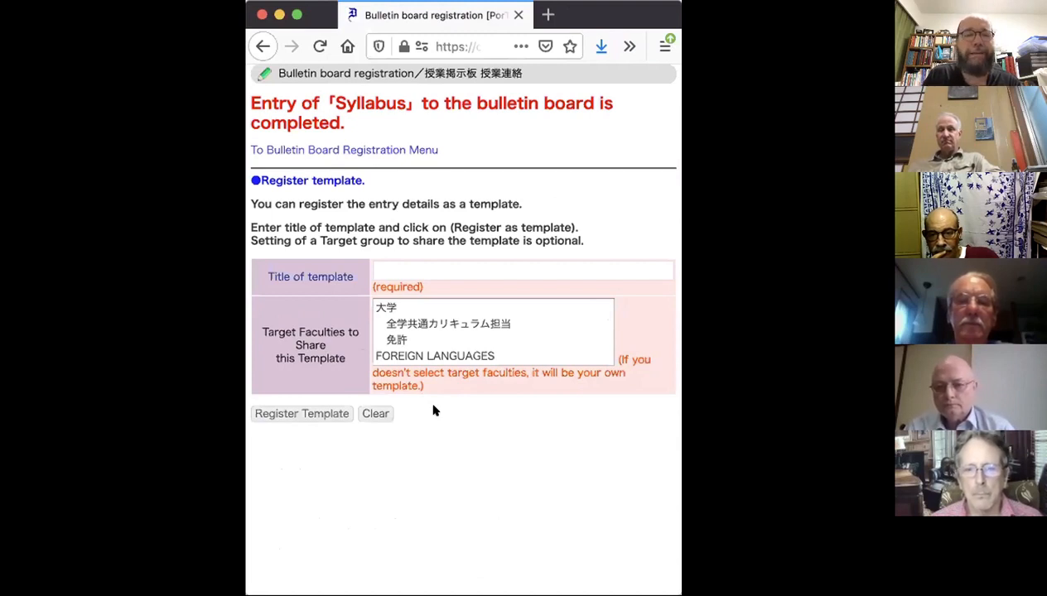
pyautogui.moveTo(464, 356)
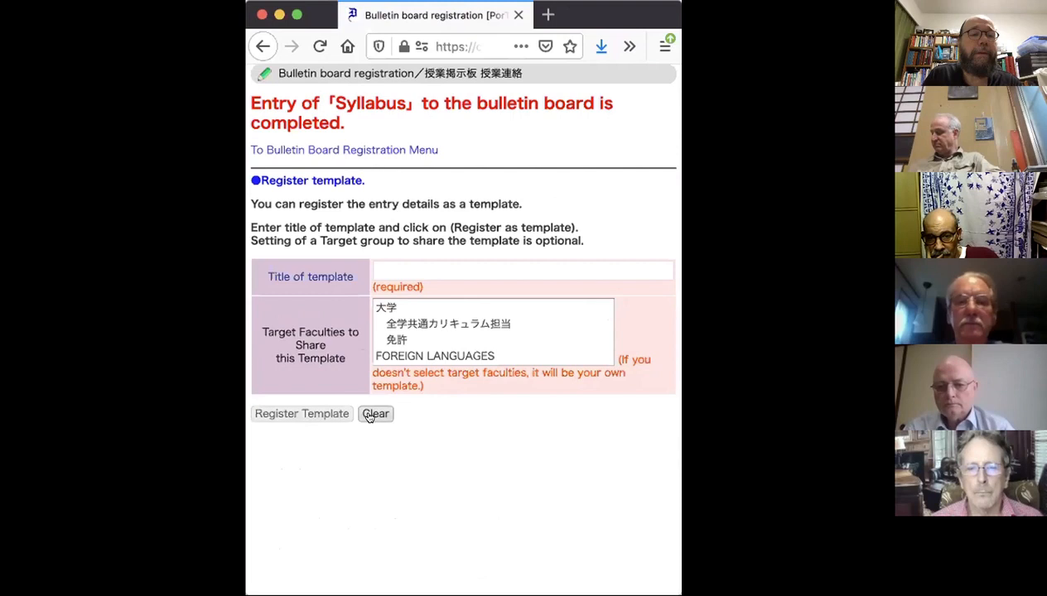
pyautogui.moveTo(374, 417)
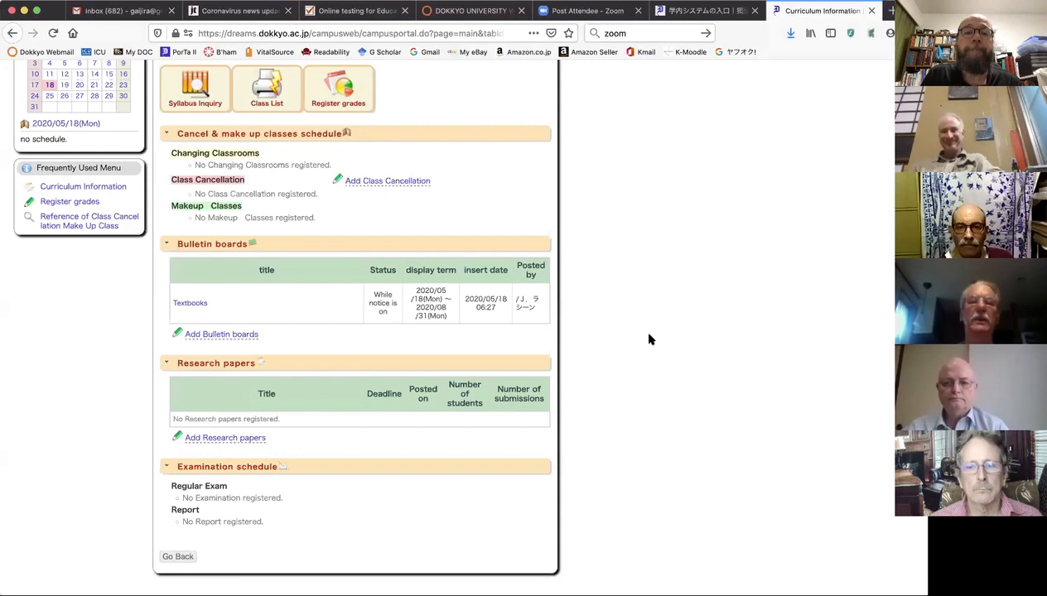
# Step: Reopen course 22218 from Curriculum Information and confirm Syllabus is listed beside Textbooks
pyautogui.scroll(-3)
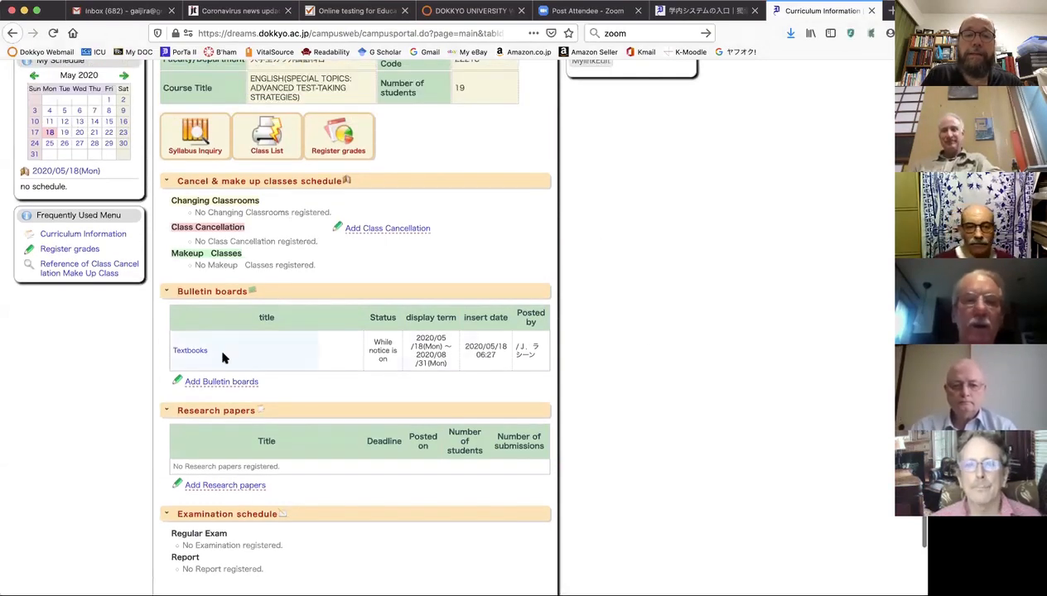
pyautogui.moveTo(252, 348)
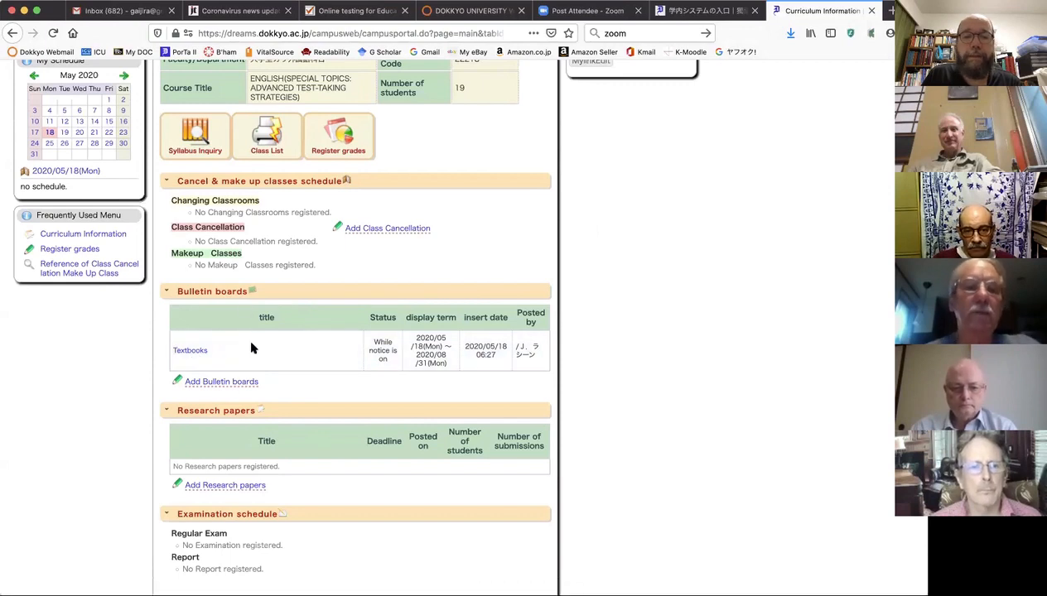
pyautogui.moveTo(228, 372)
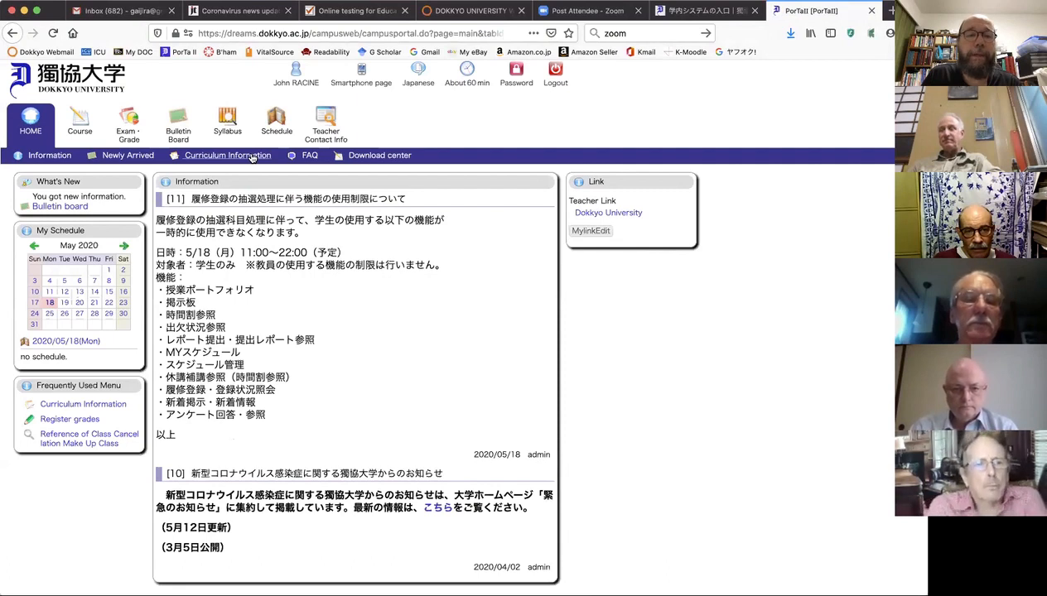
pyautogui.click(227, 156)
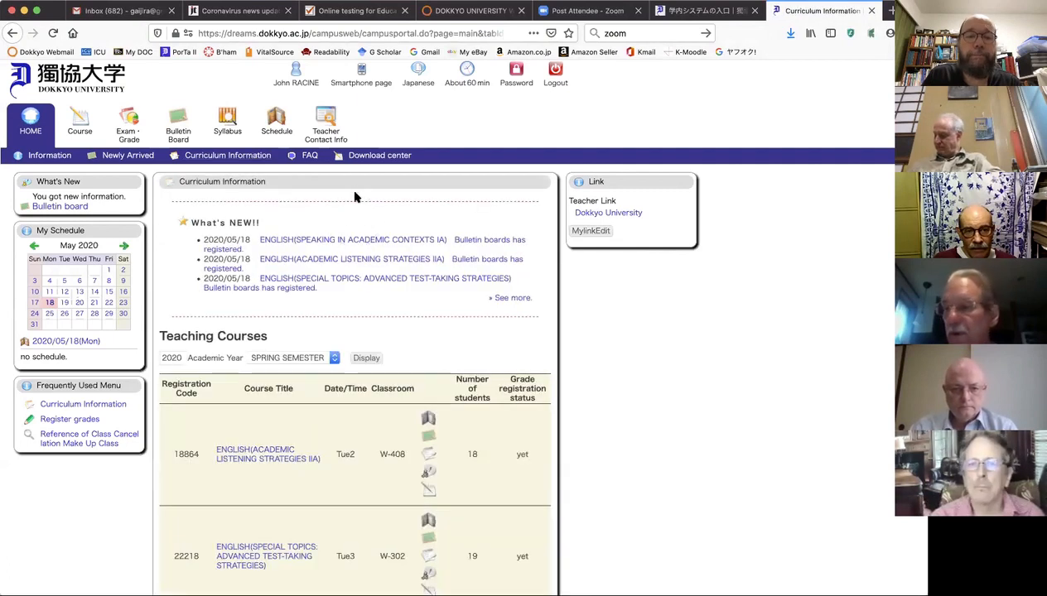
pyautogui.scroll(-3)
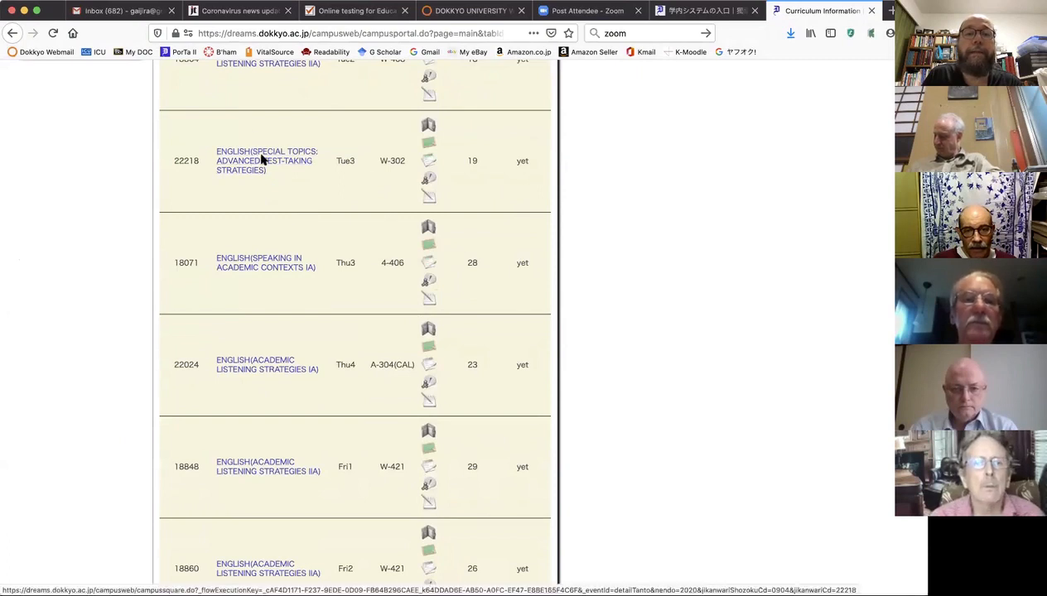
pyautogui.click(265, 160)
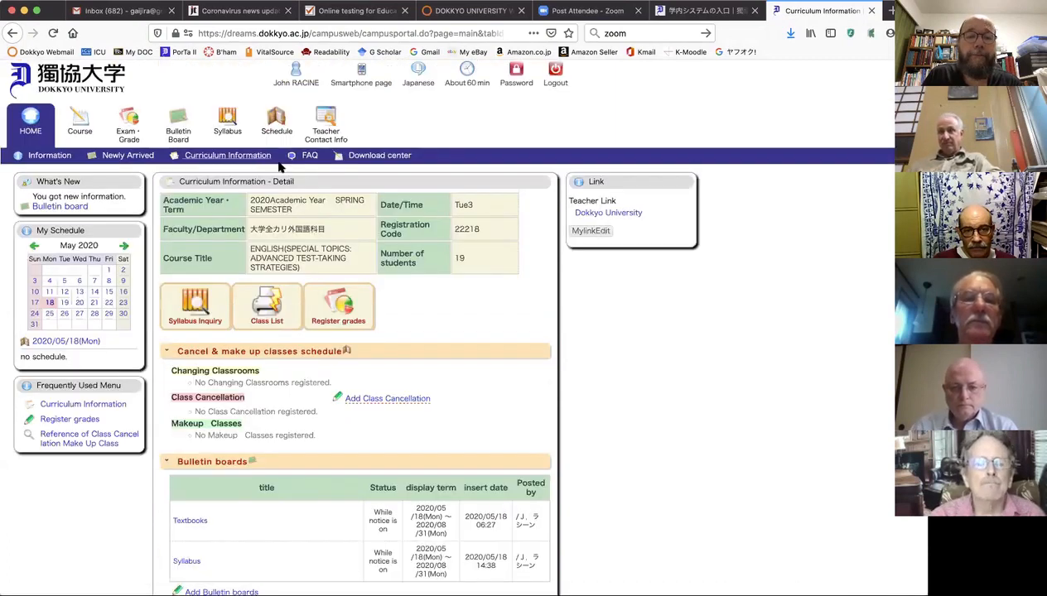
pyautogui.scroll(-3)
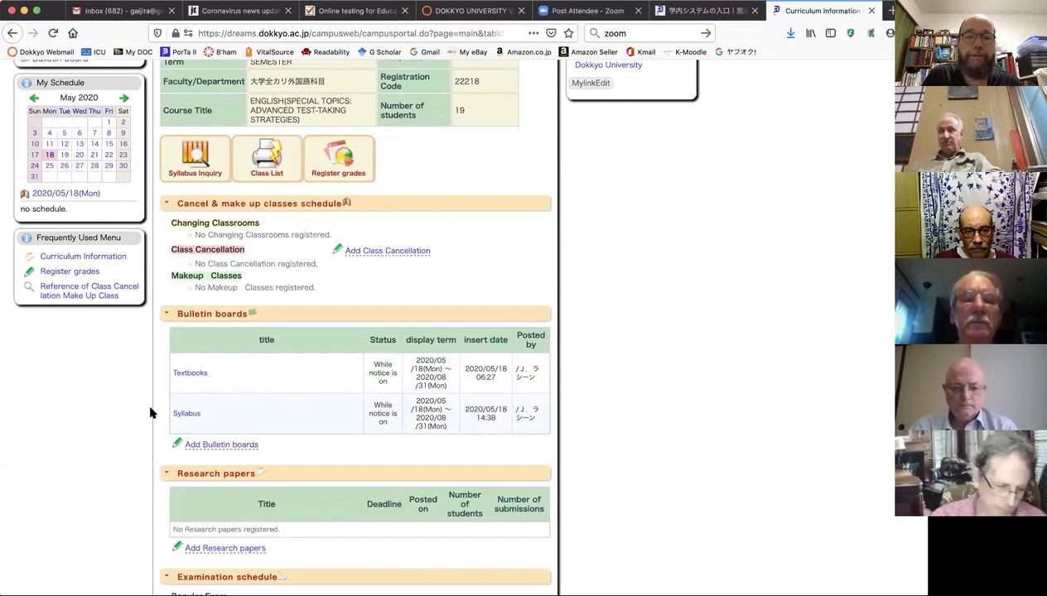